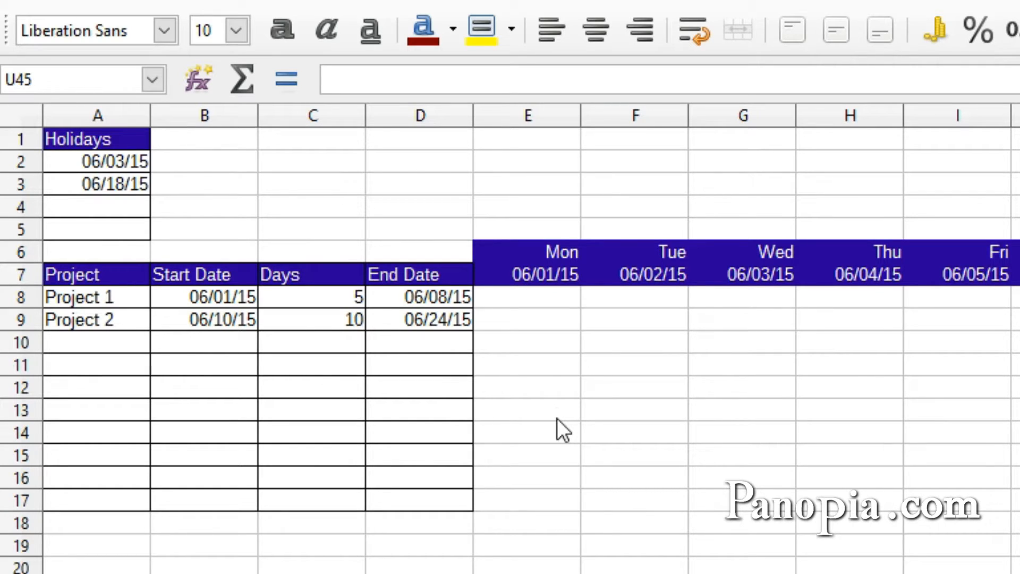
mouse_move(546, 479)
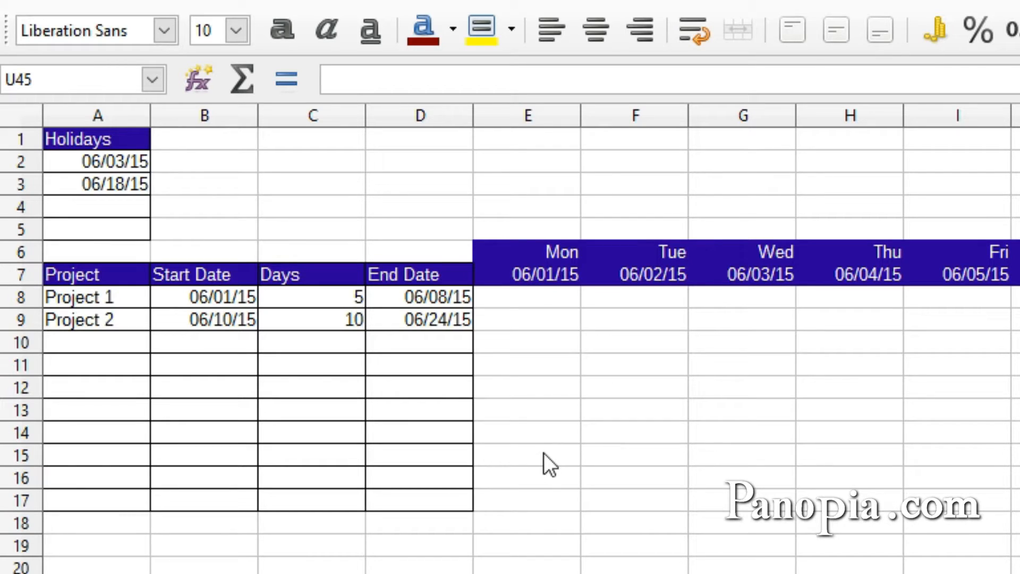
mouse_move(551, 429)
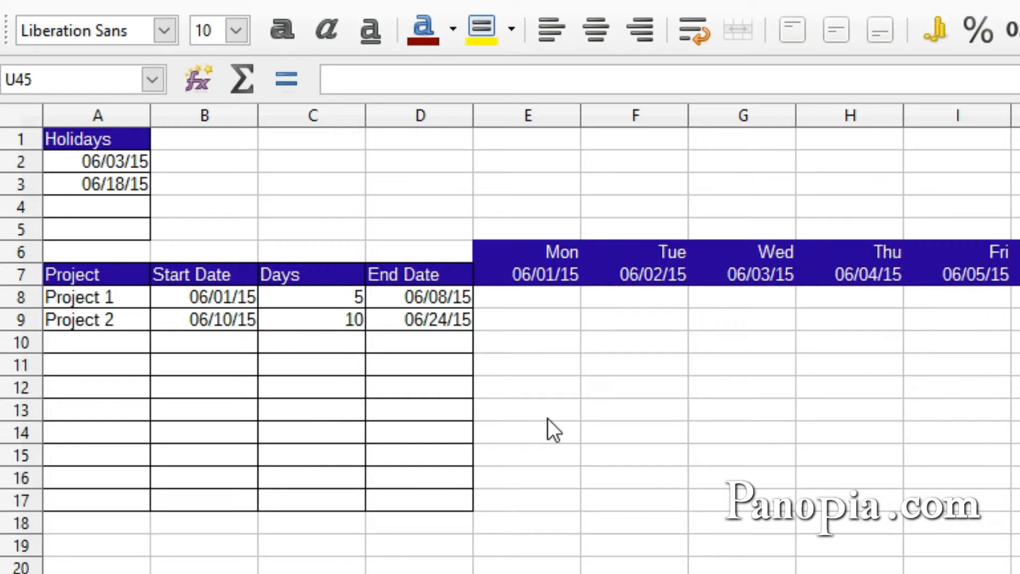
mouse_move(349, 308)
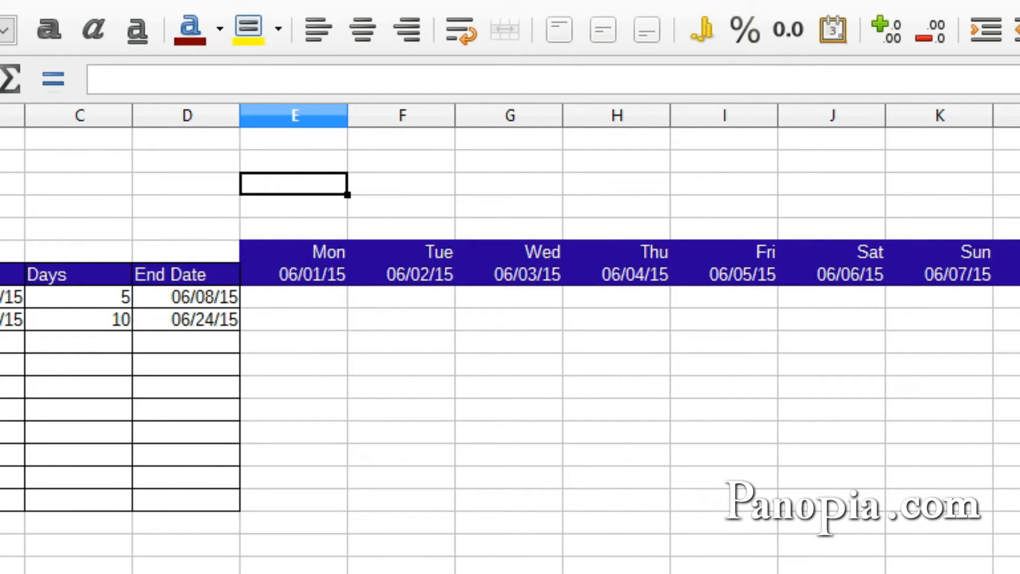
- Enter NETWORKDAYS.INTL in E3 with Project 1's dates, weekend type 1 and holidays A2:A5, giving 5
text(=n)
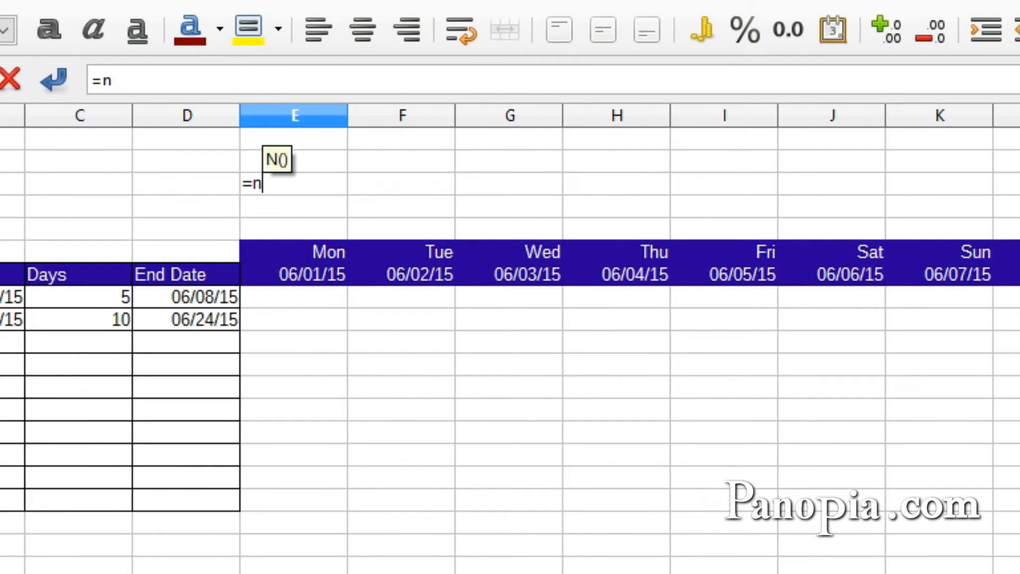
text(etwork)
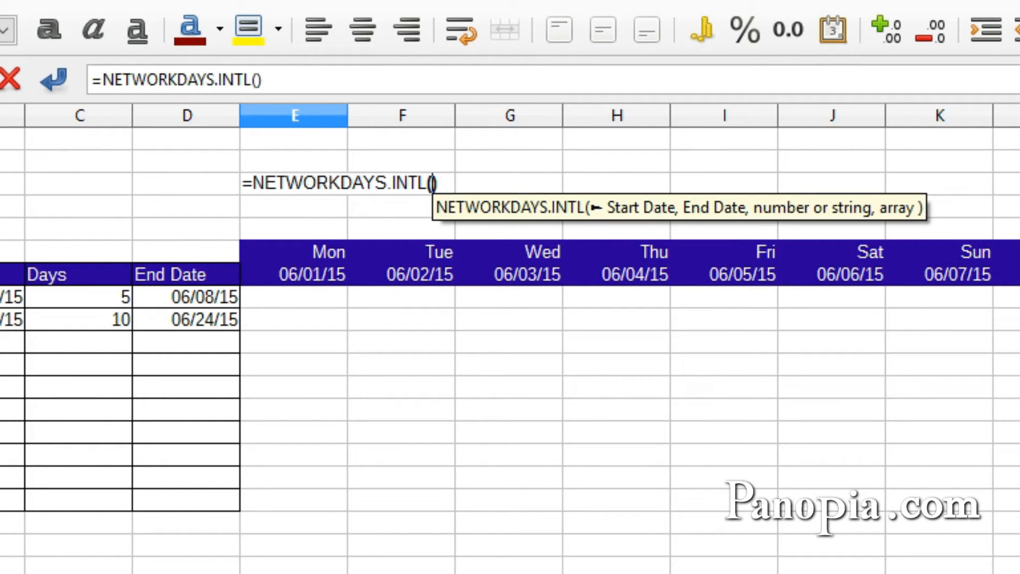
mouse_move(366, 211)
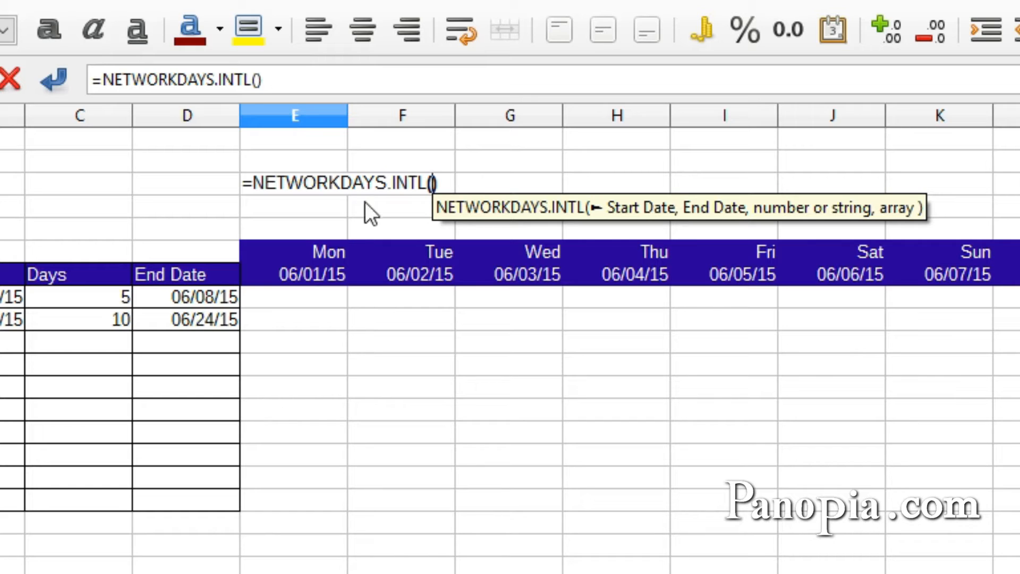
mouse_move(637, 240)
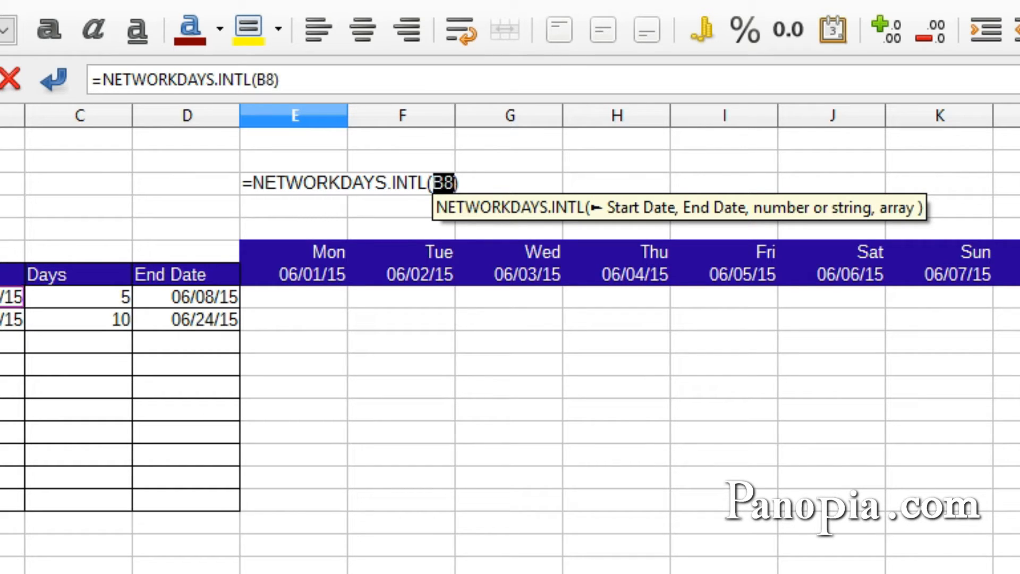
mouse_move(434, 348)
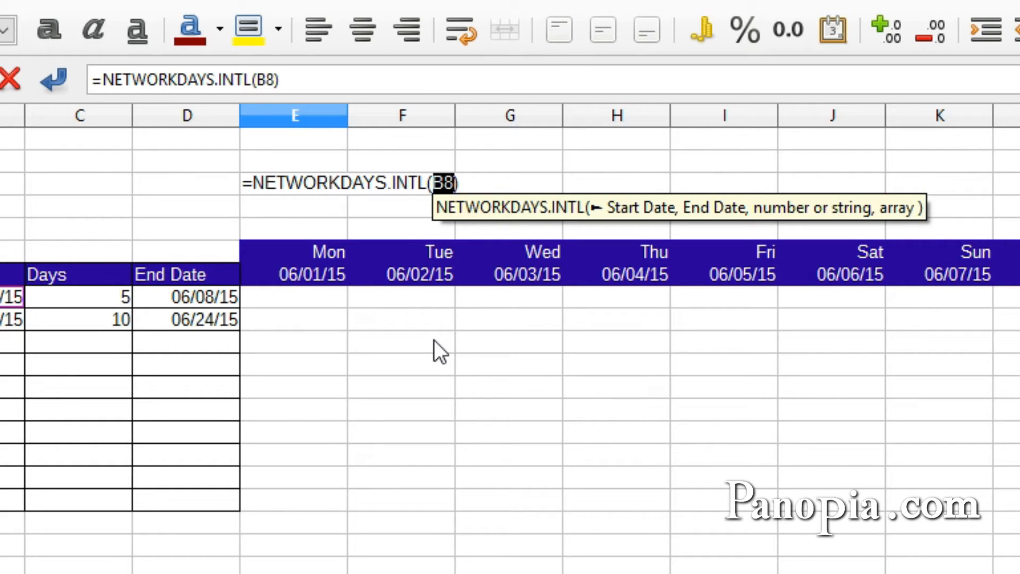
text(,)
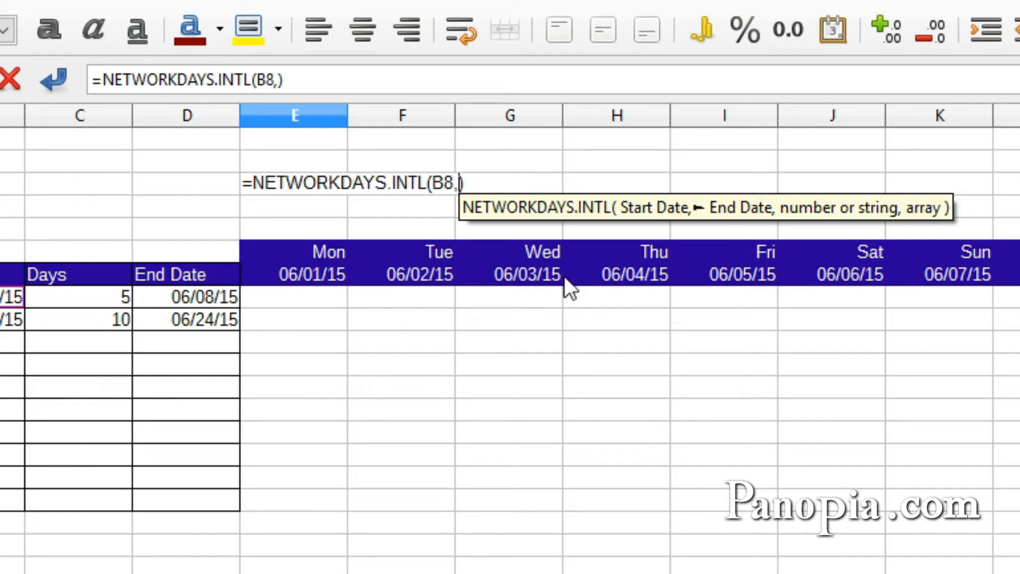
mouse_move(491, 321)
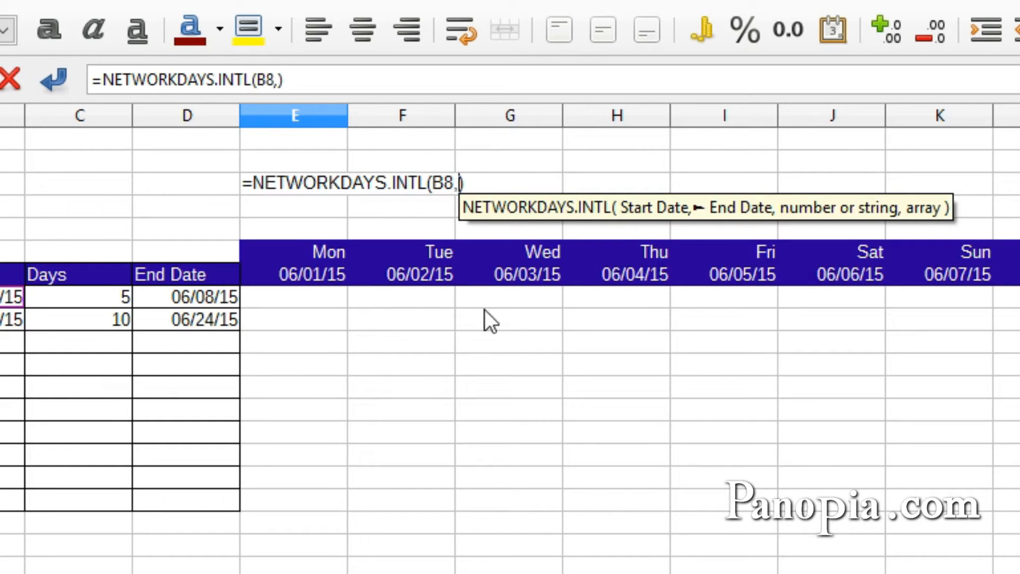
mouse_move(215, 310)
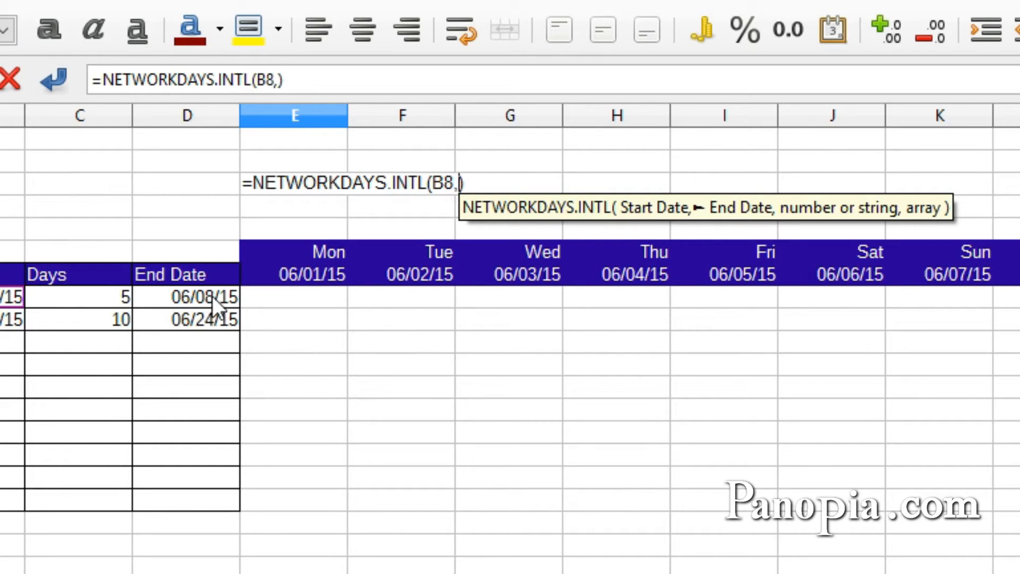
click(186, 298)
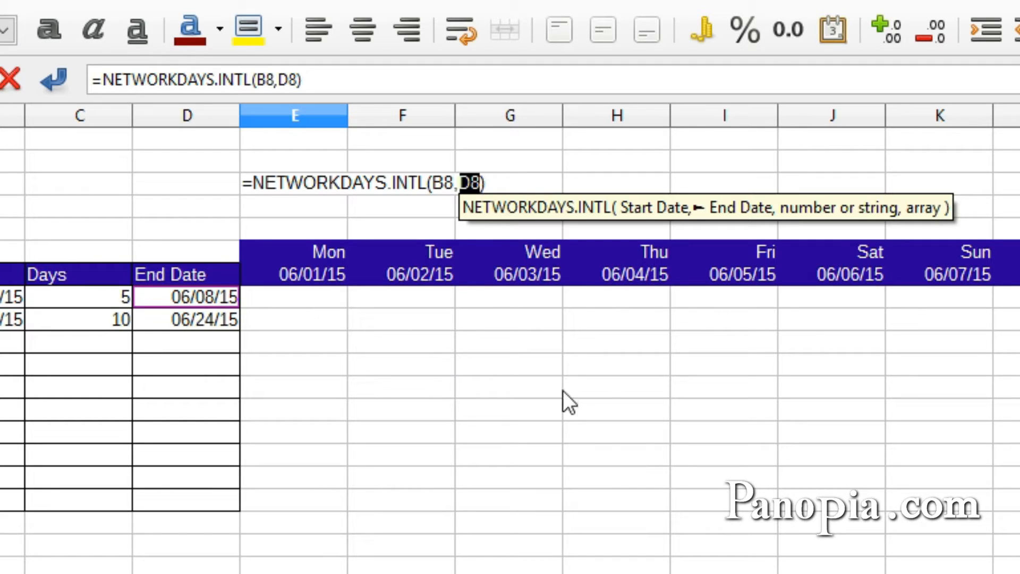
text(,)
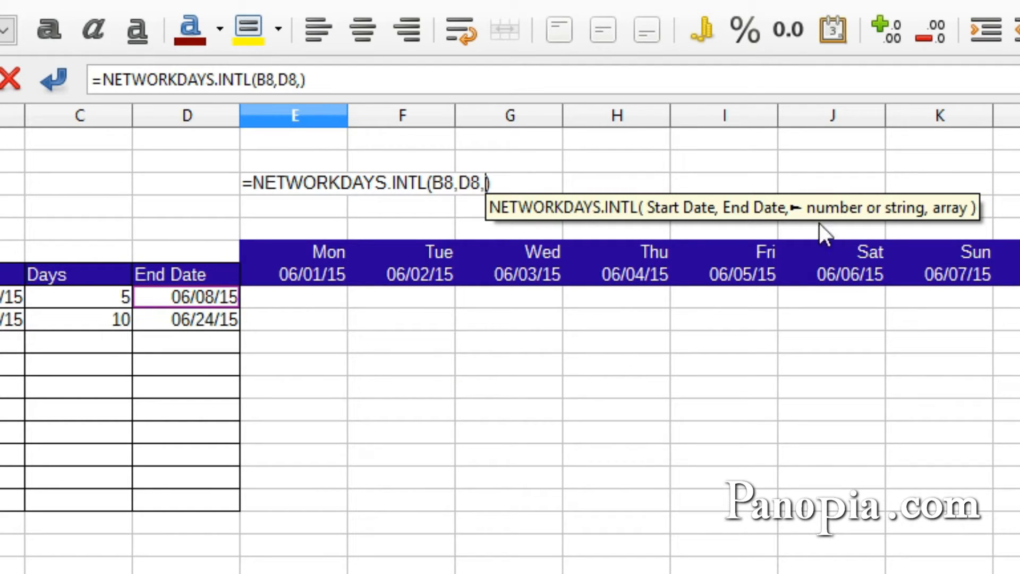
mouse_move(876, 240)
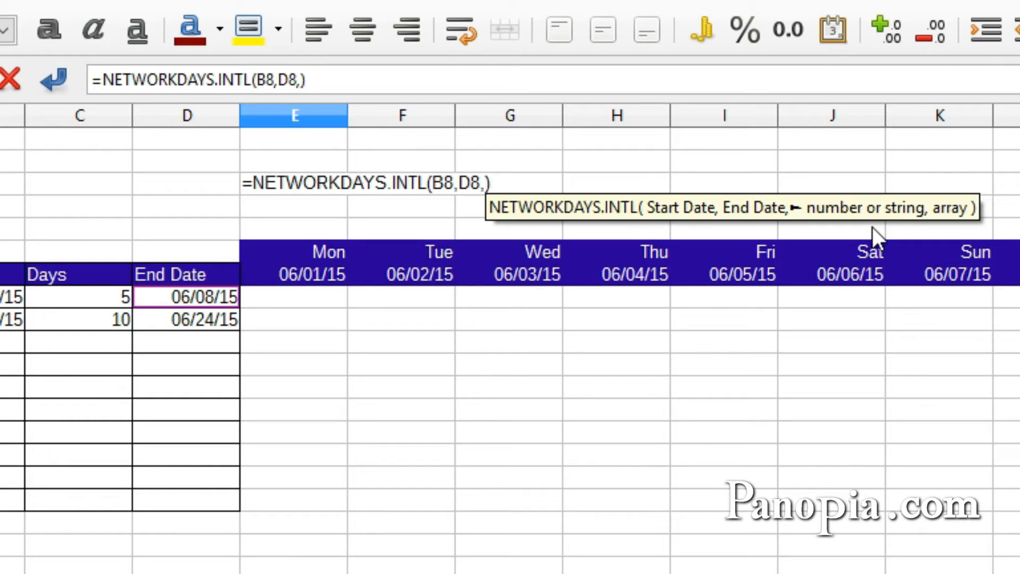
text(1)
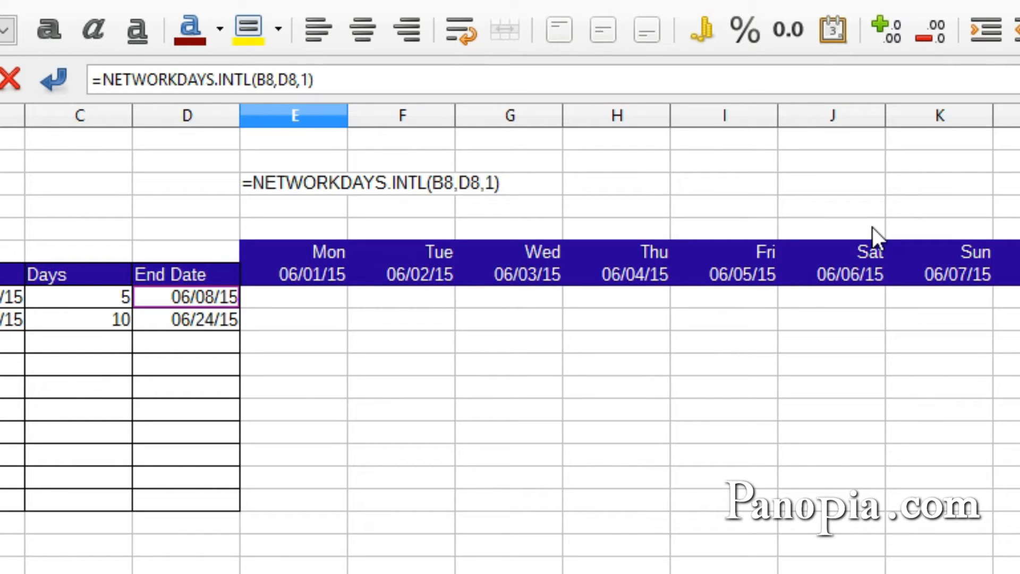
text(,)
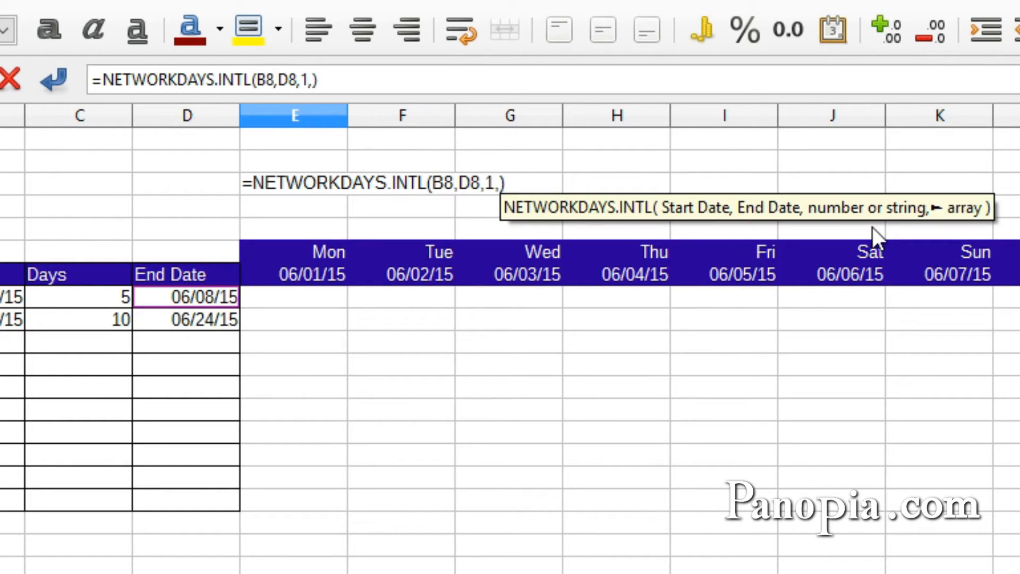
mouse_move(970, 234)
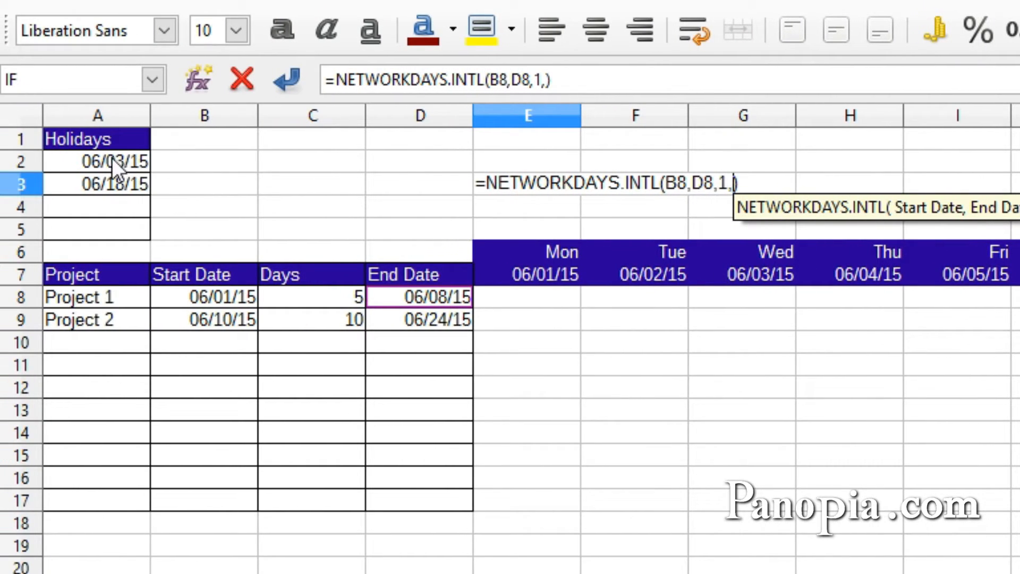
drag(97, 160, 97, 229)
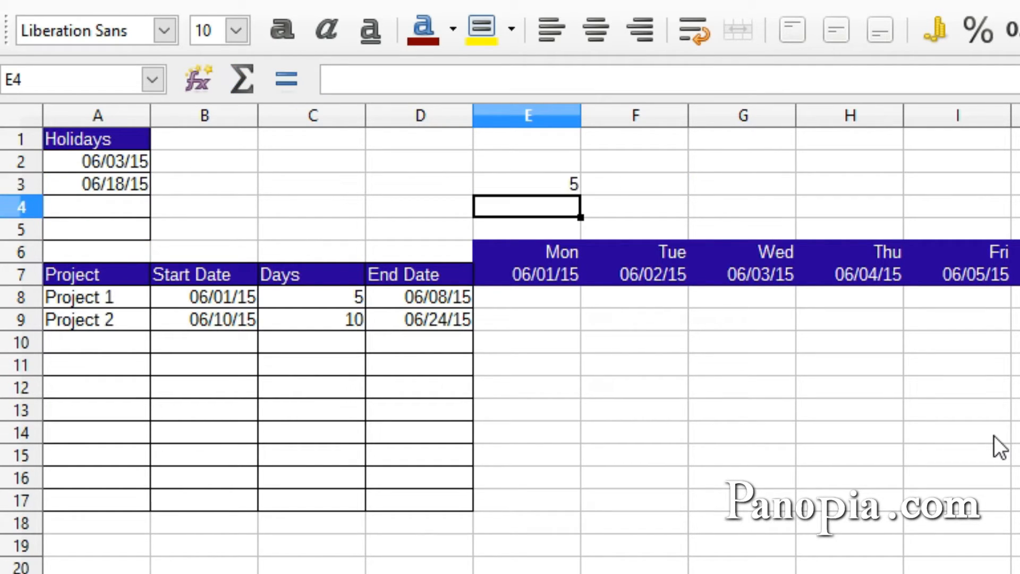
mouse_move(564, 191)
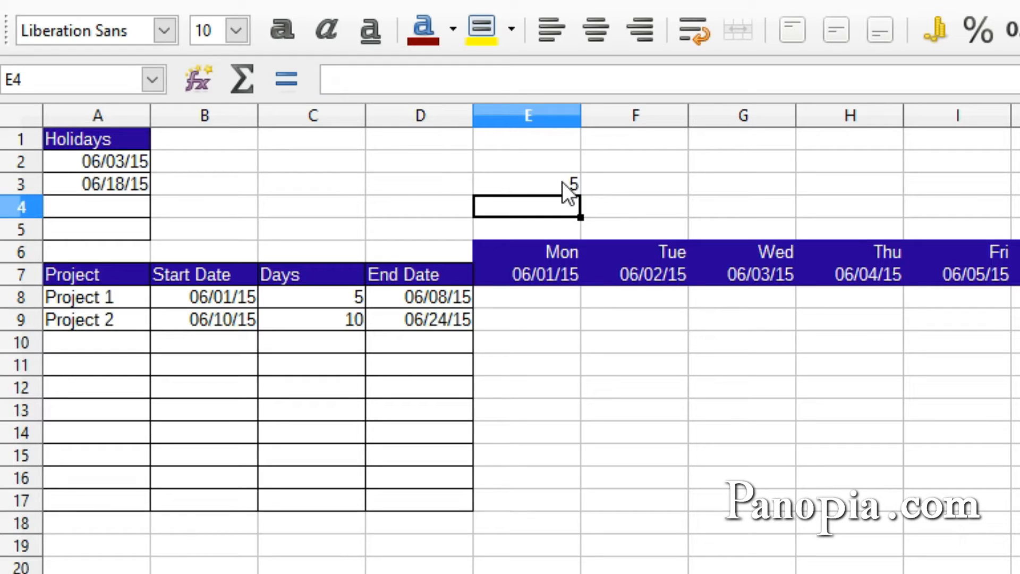
mouse_move(550, 195)
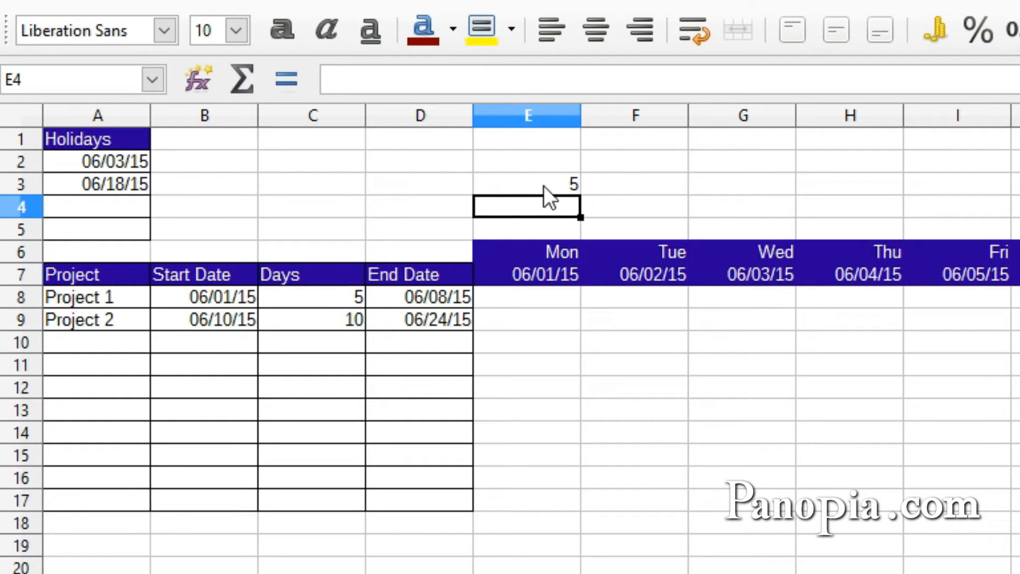
mouse_move(425, 303)
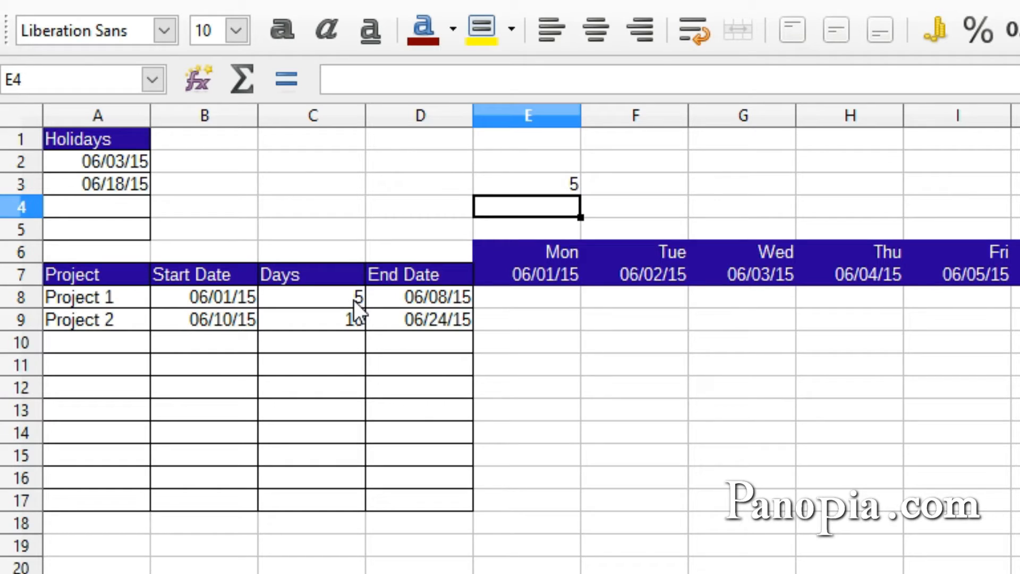
click(527, 186)
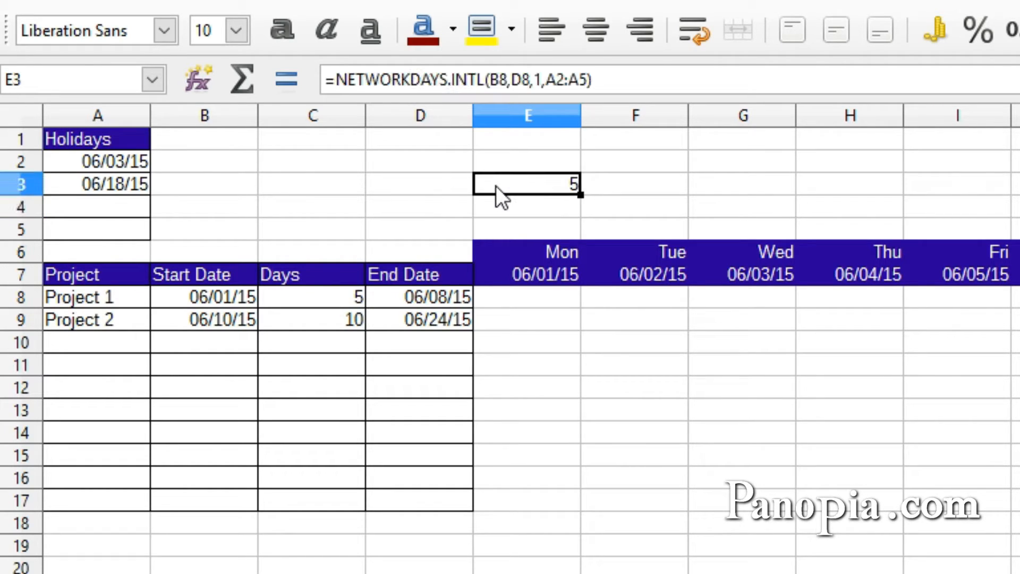
mouse_move(404, 211)
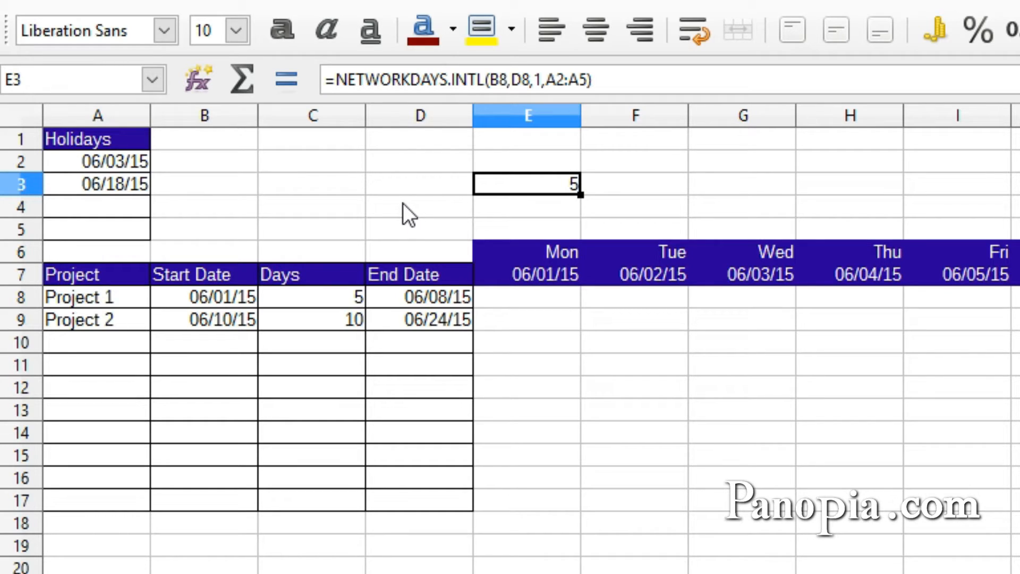
mouse_move(566, 333)
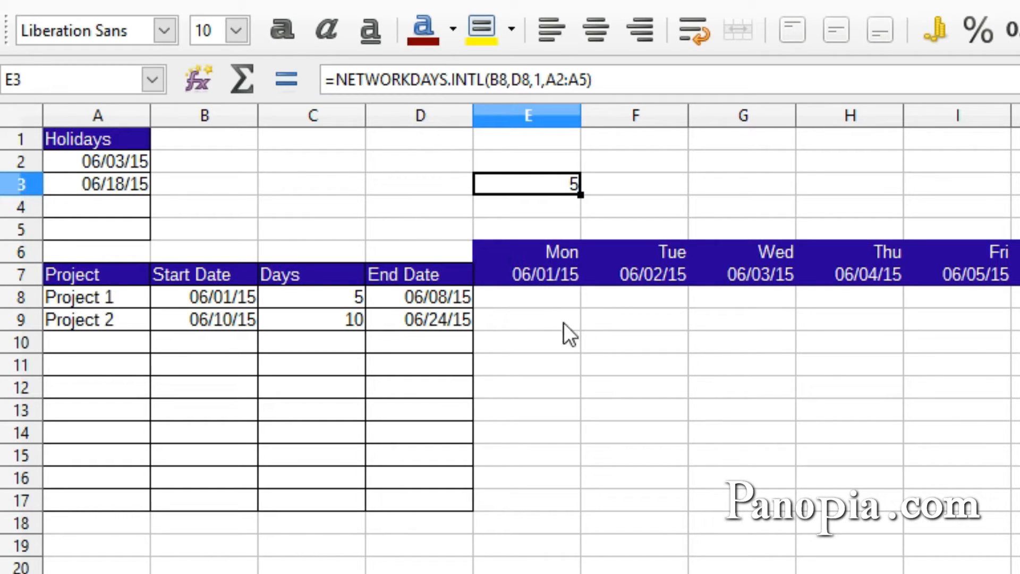
mouse_move(773, 295)
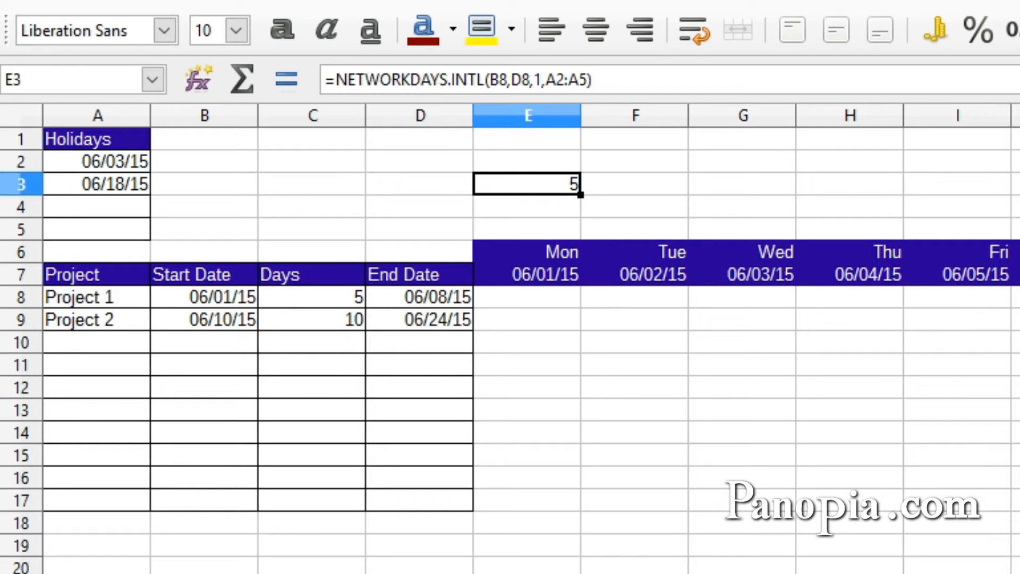
mouse_move(550, 347)
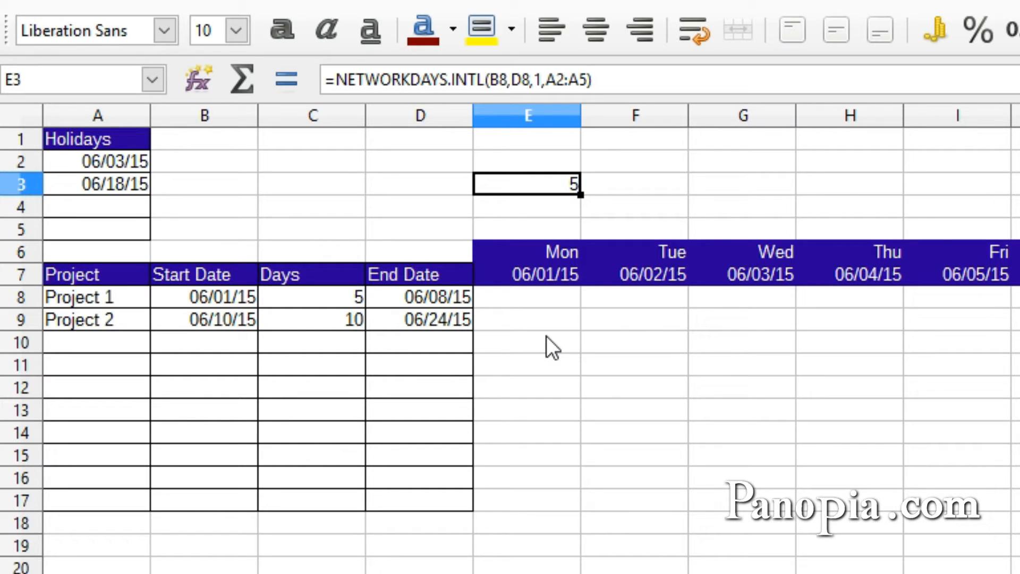
- Edit E3 so its start date references the Mon 06/01/15 timeline date in E7
double_click(527, 185)
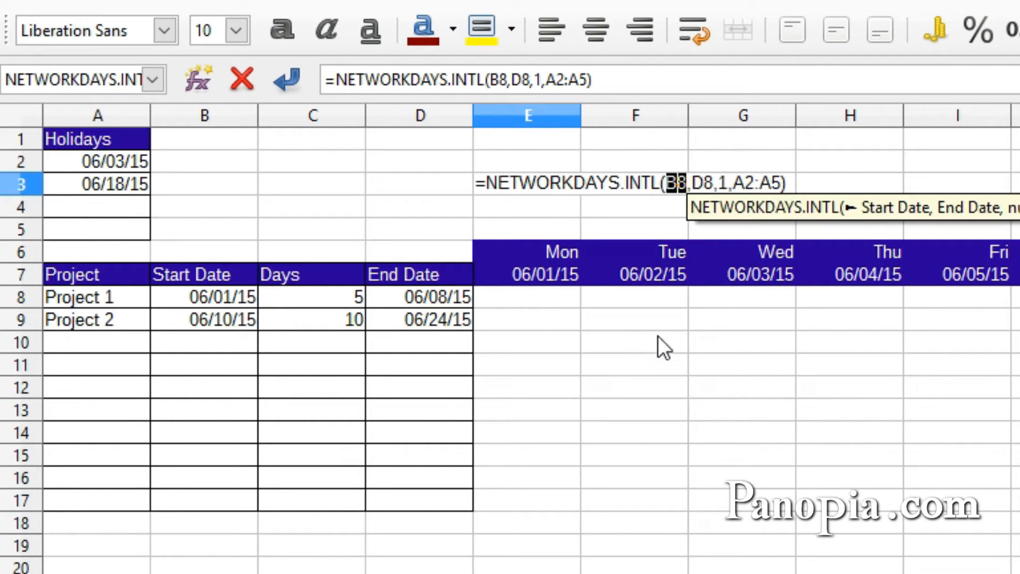
click(541, 274)
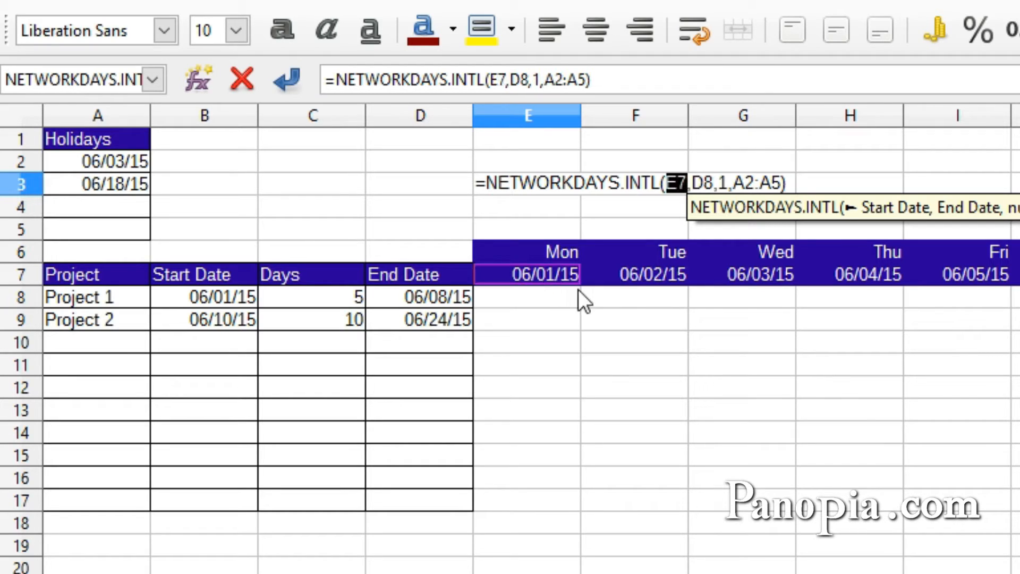
mouse_move(680, 248)
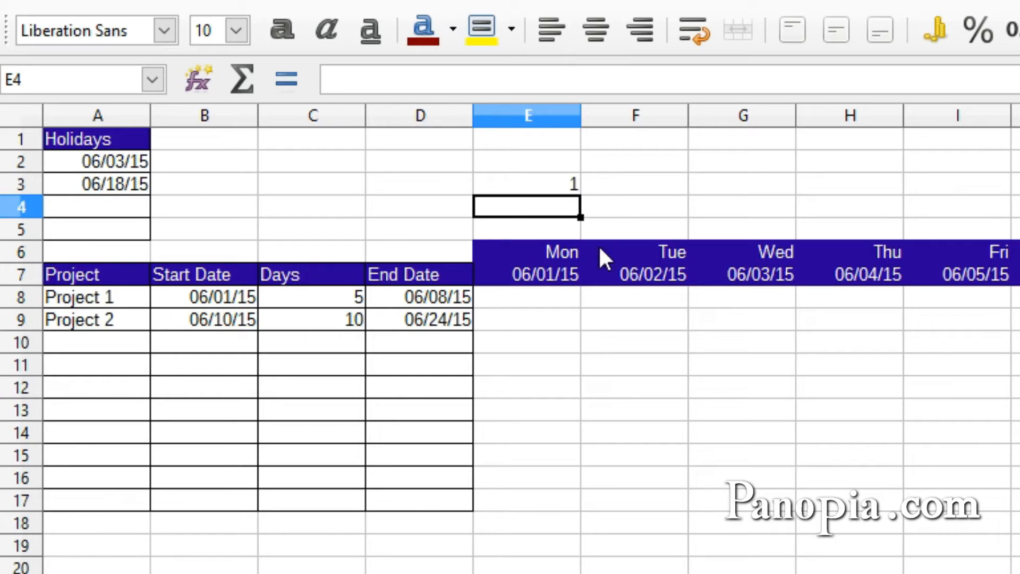
mouse_move(556, 297)
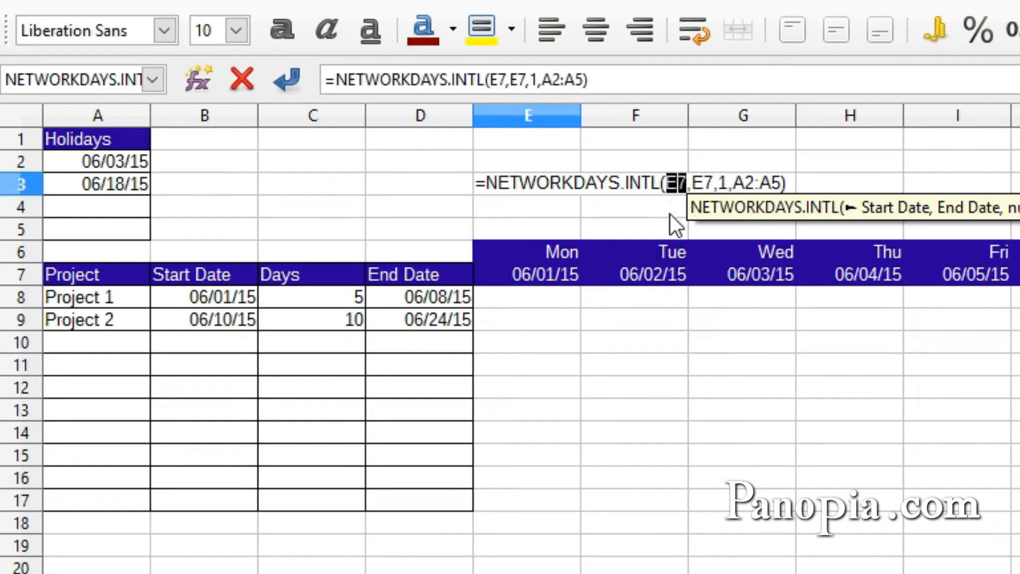
- Point E3's start and end dates at the Wed 06/03/15 date in G7, returning 0
click(742, 275)
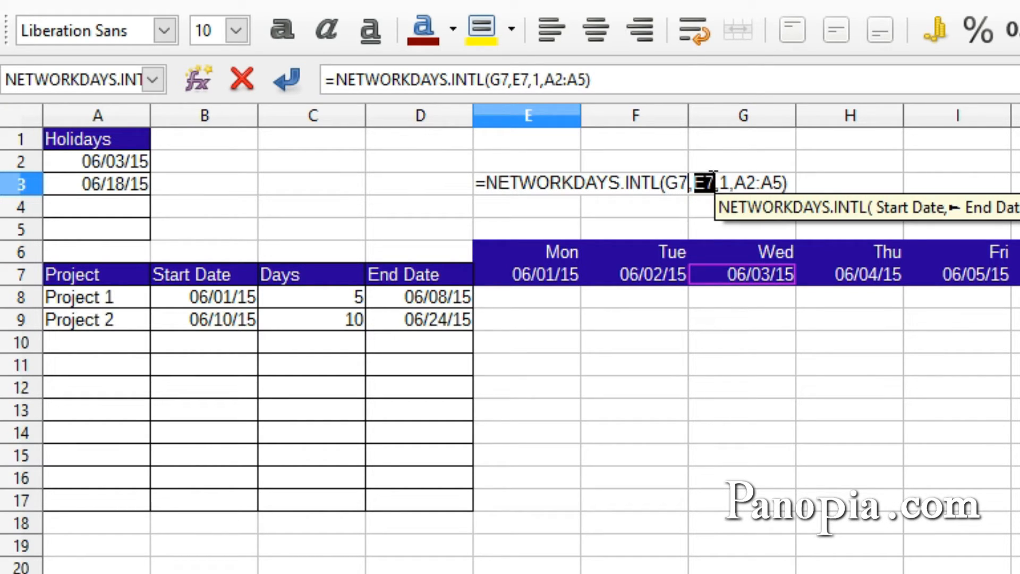
click(742, 274)
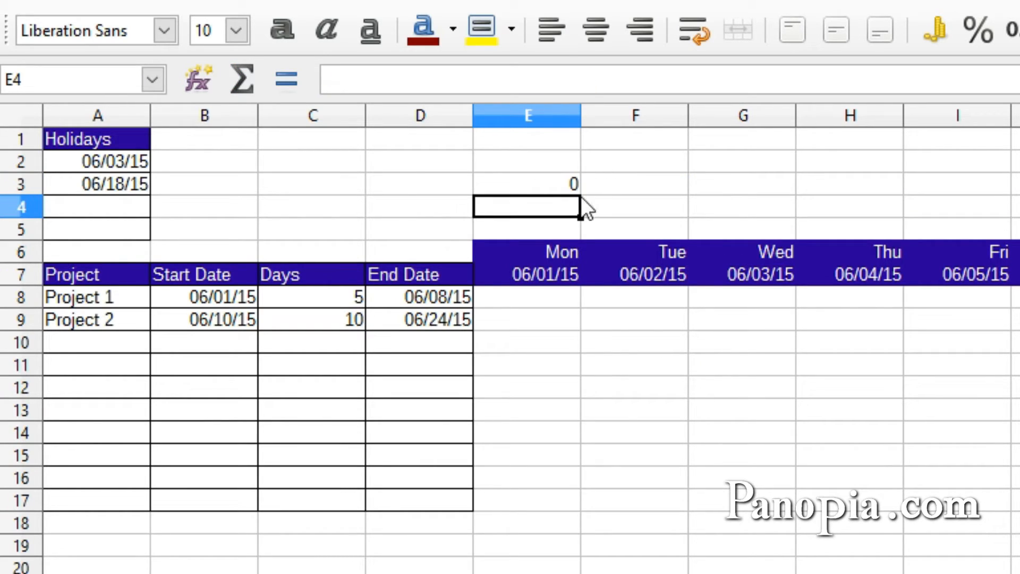
mouse_move(170, 214)
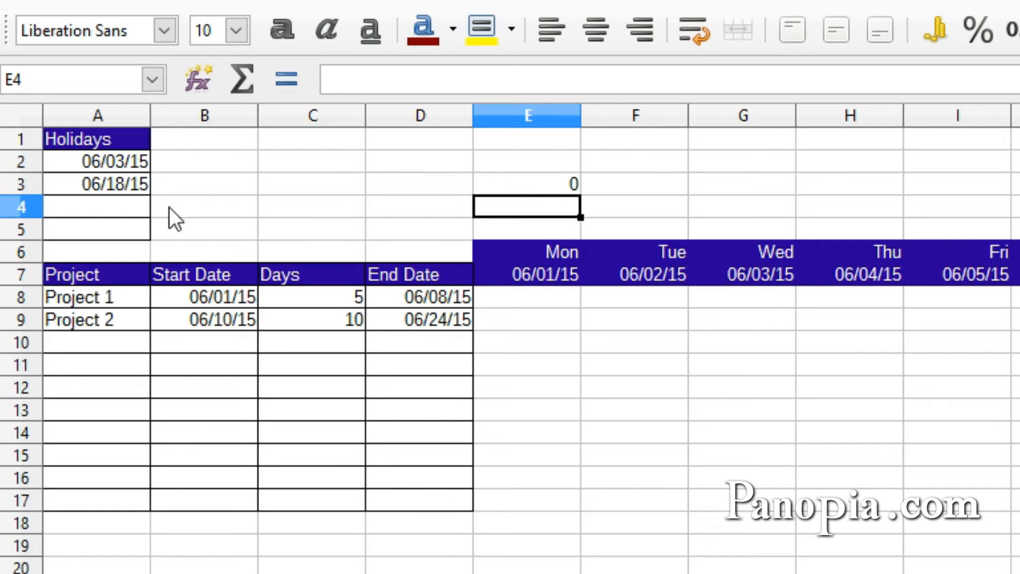
mouse_move(211, 175)
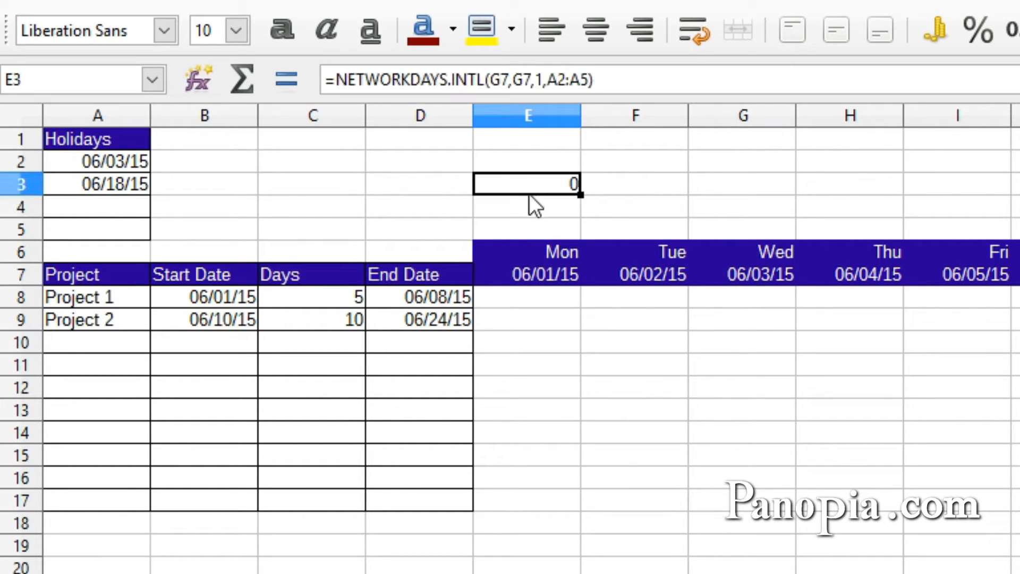
mouse_move(768, 215)
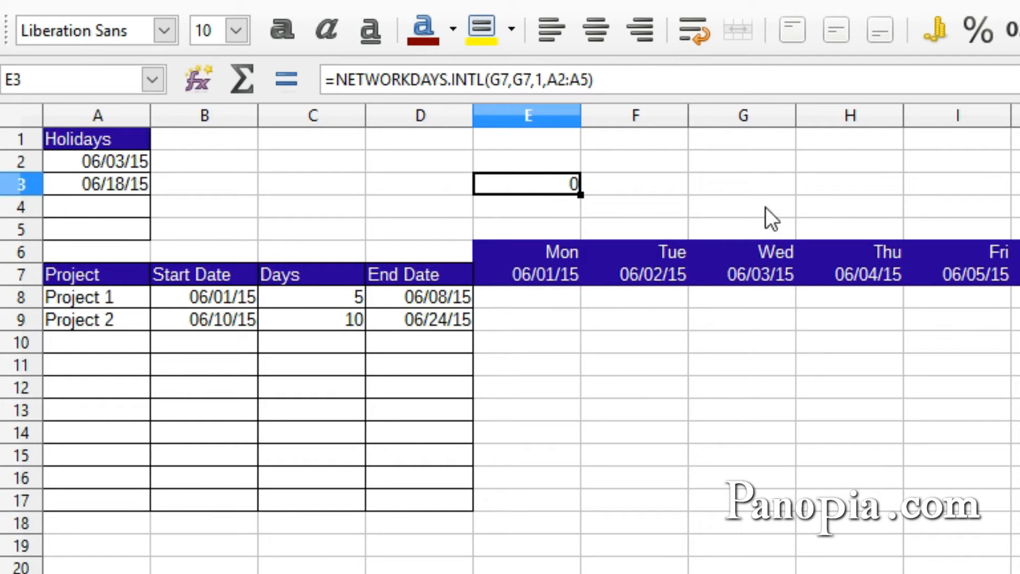
mouse_move(749, 309)
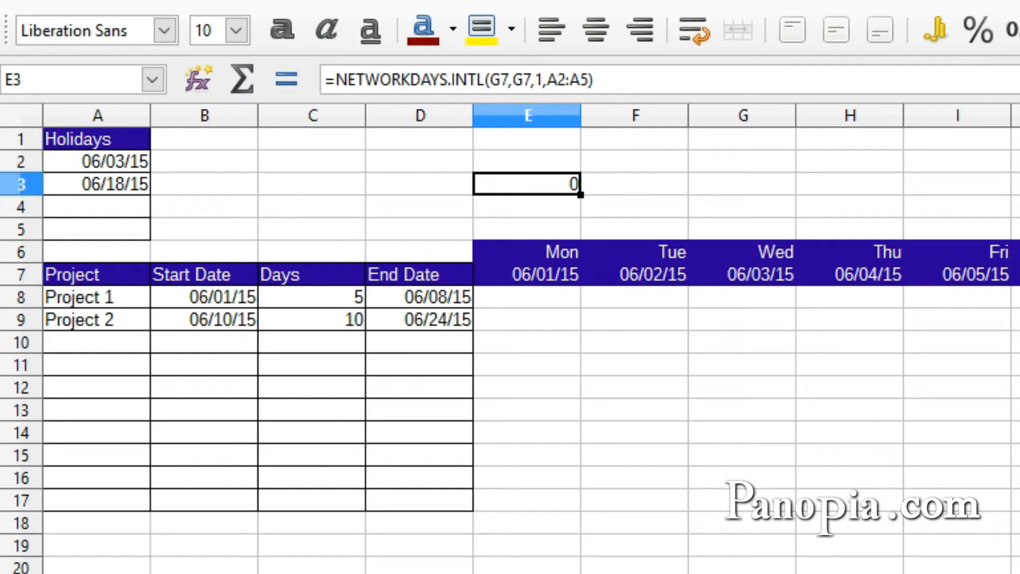
mouse_move(502, 425)
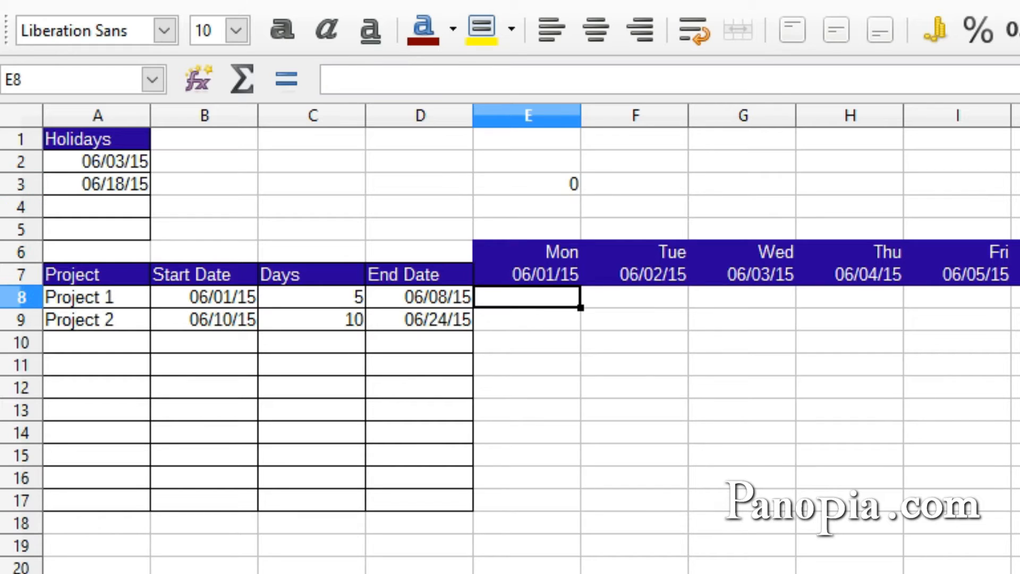
- Begin E8 with =IF(AND(E$7>=$B8, locking the date row and start-date column
text(=)
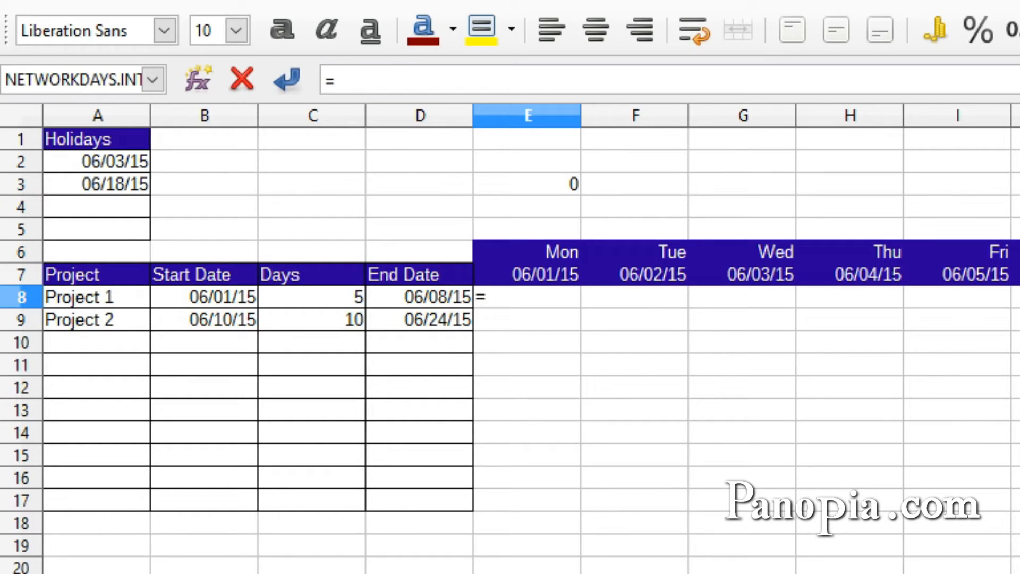
mouse_move(579, 417)
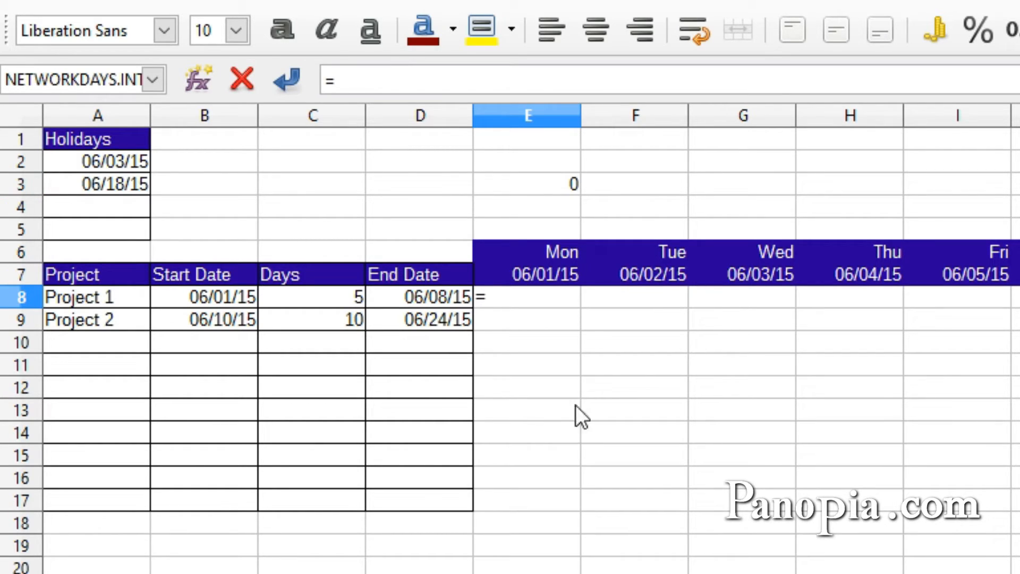
mouse_move(387, 409)
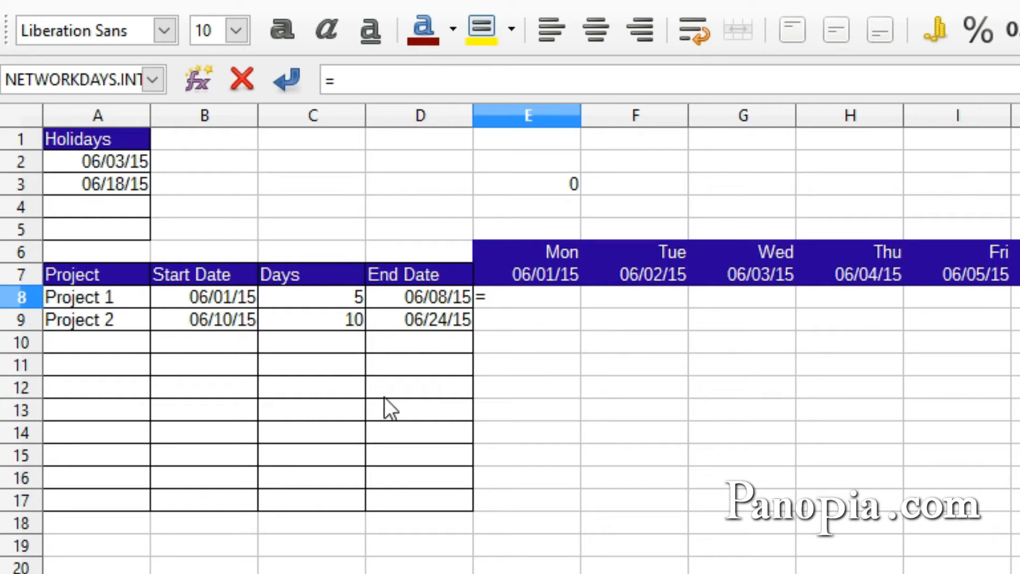
mouse_move(322, 313)
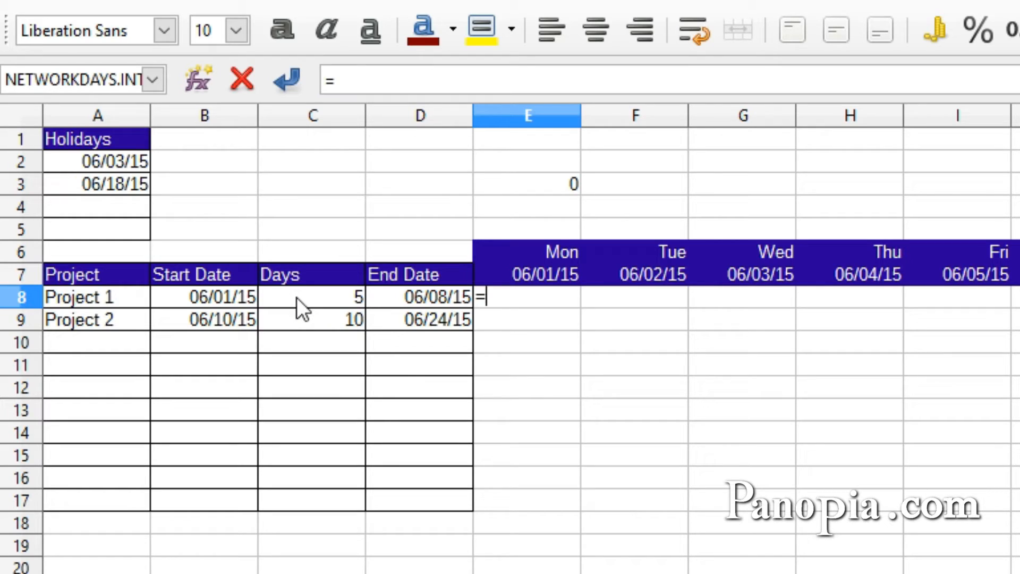
mouse_move(537, 301)
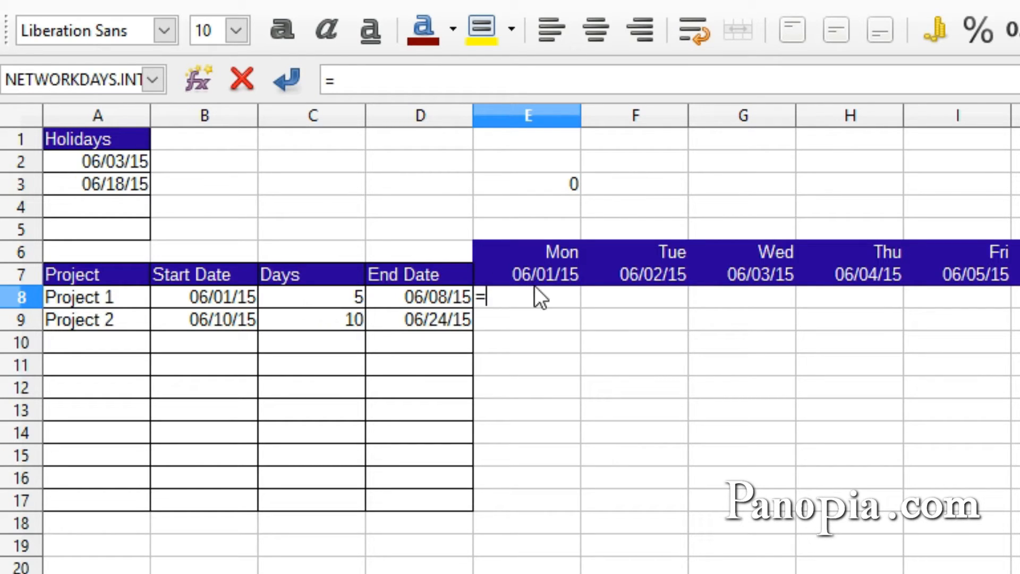
mouse_move(228, 323)
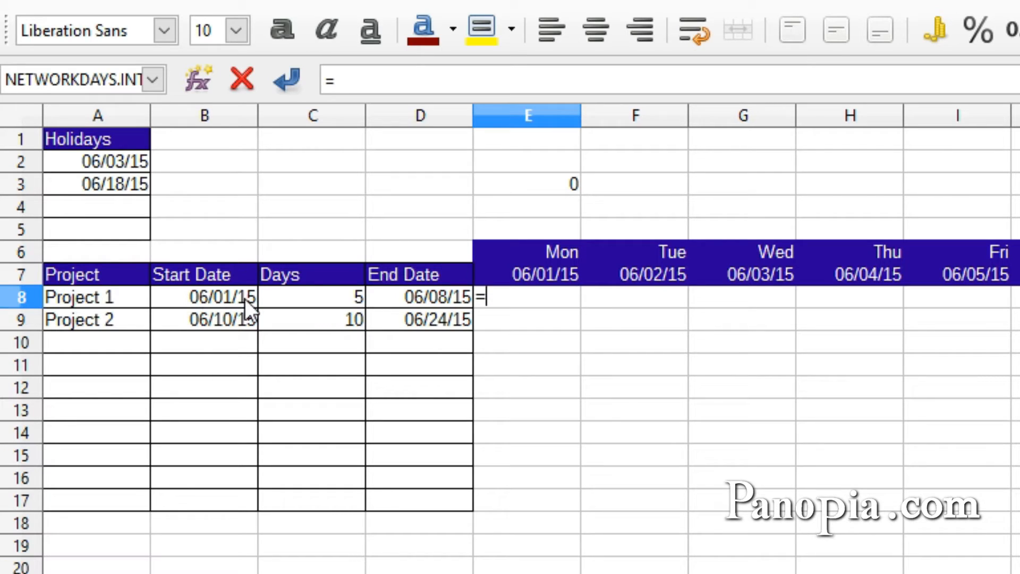
mouse_move(244, 313)
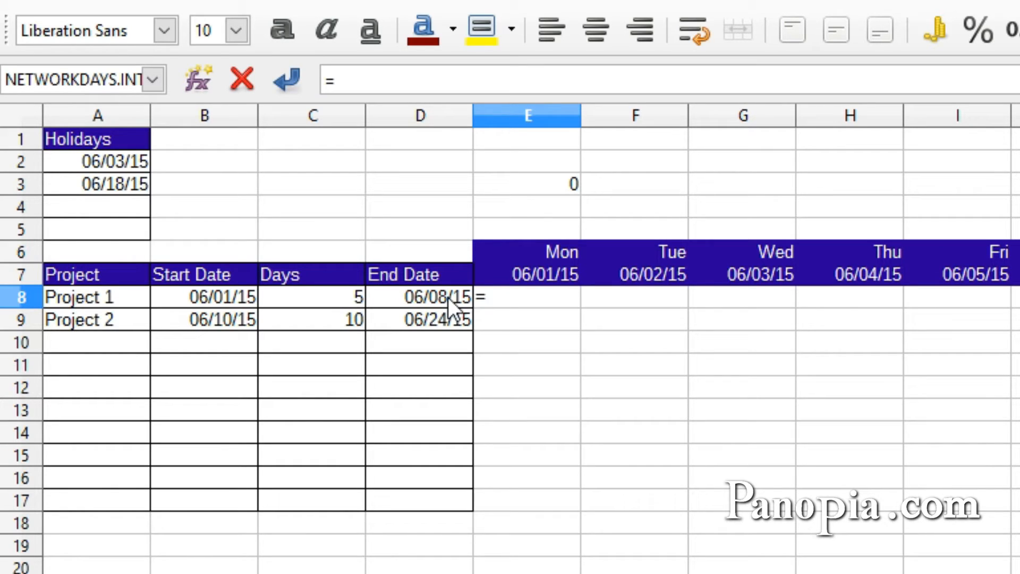
mouse_move(650, 409)
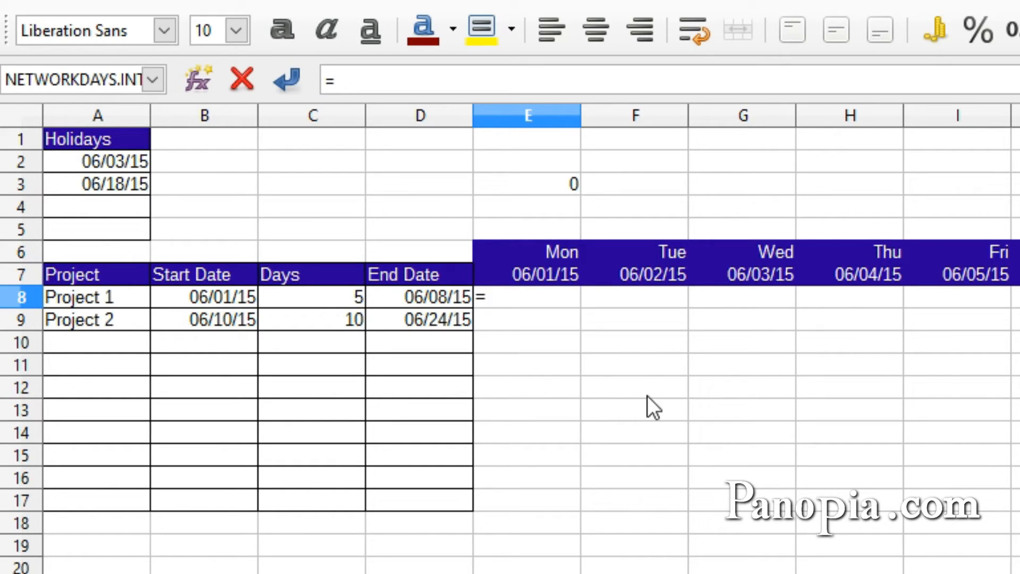
text(if)
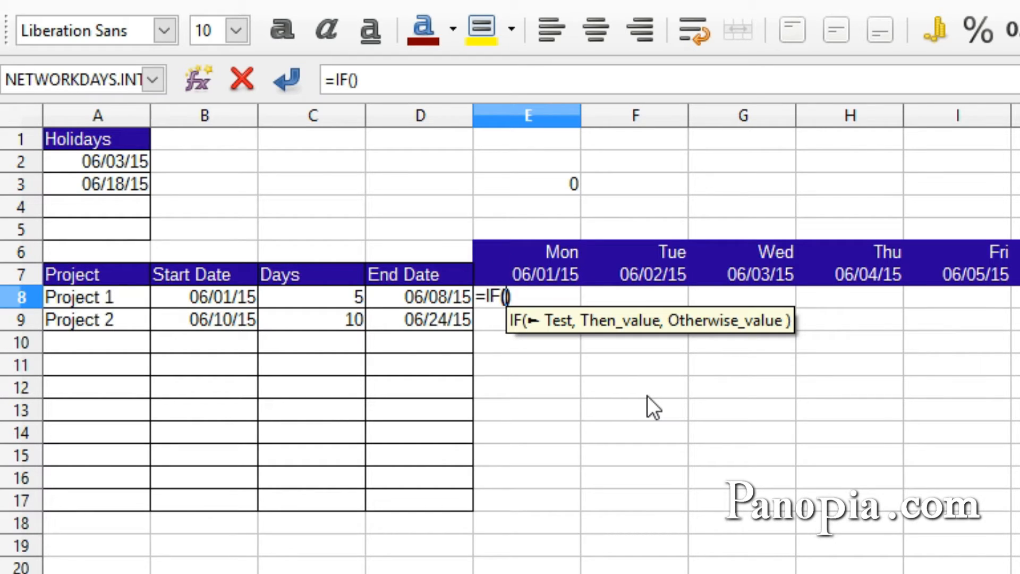
text(and)
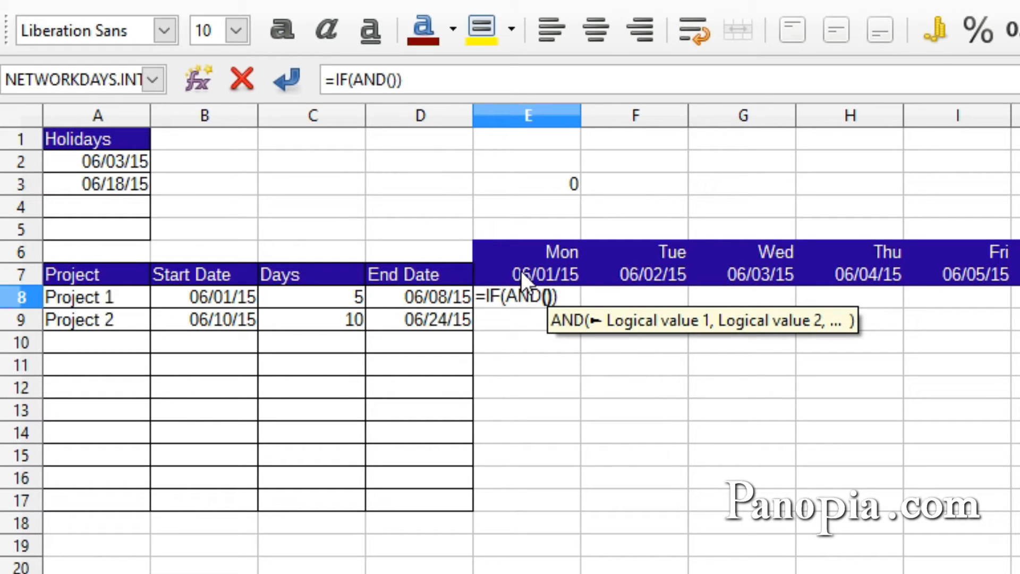
click(527, 273)
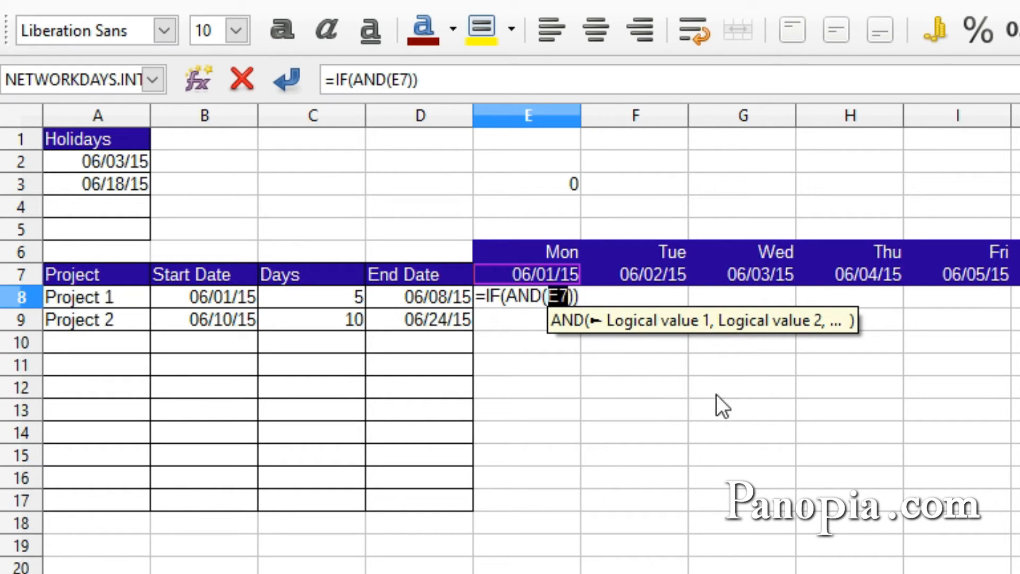
mouse_move(539, 514)
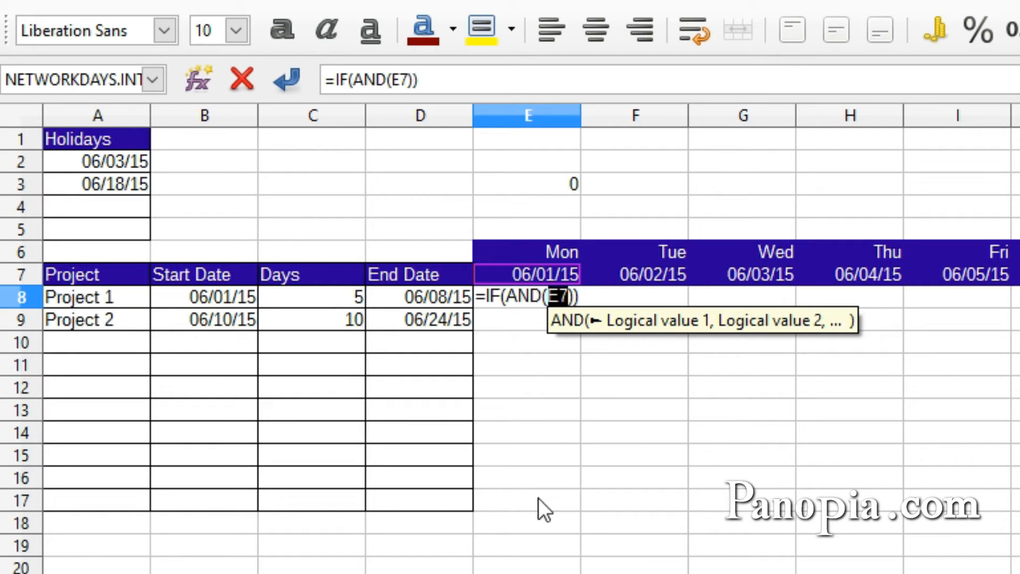
mouse_move(622, 384)
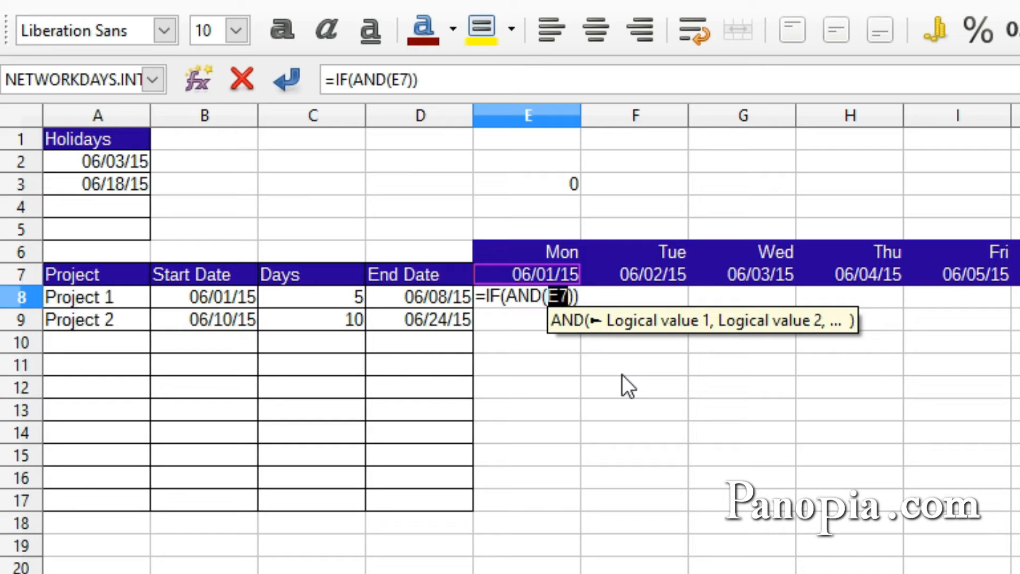
key(F4)
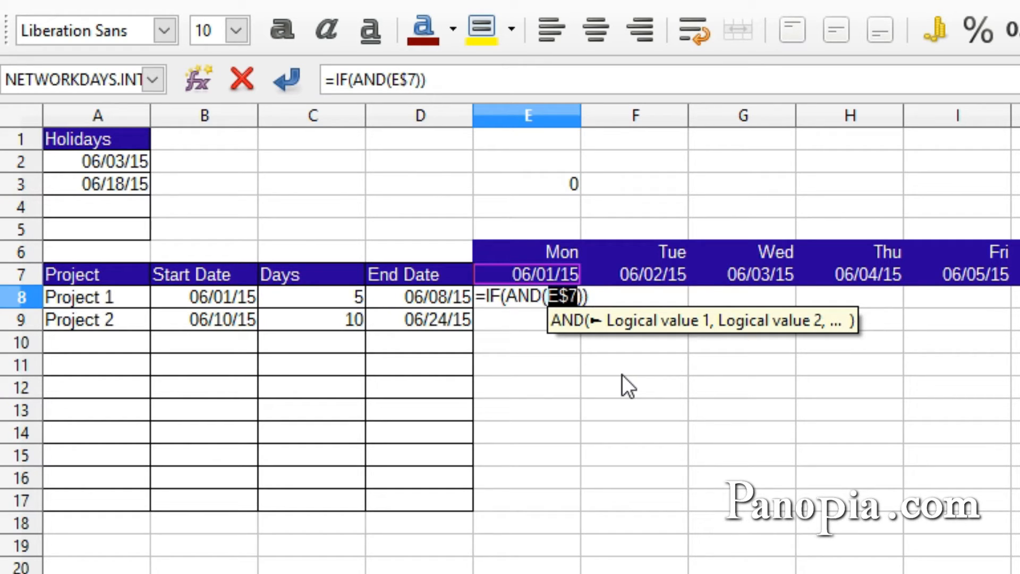
text(>)
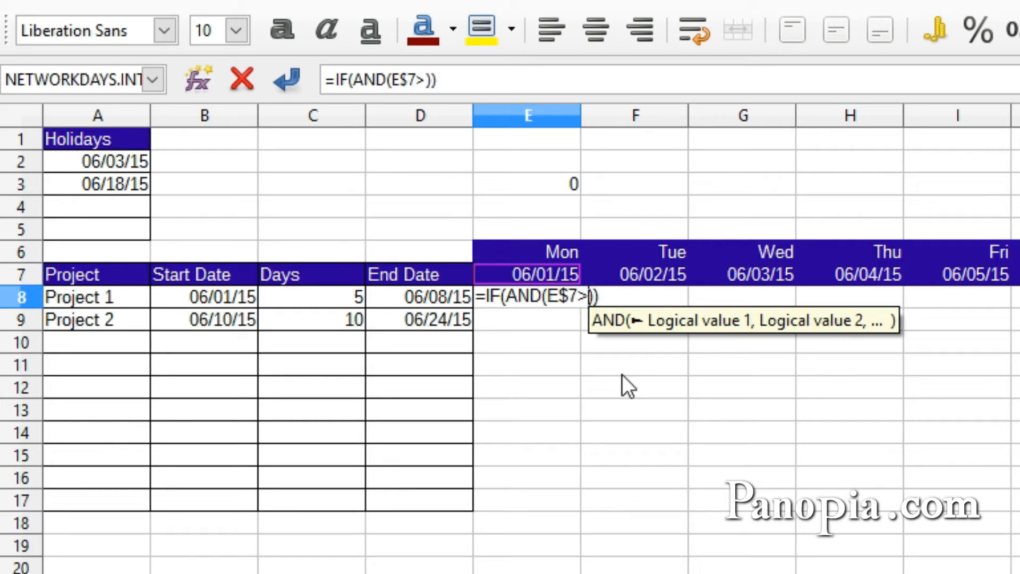
text(=)
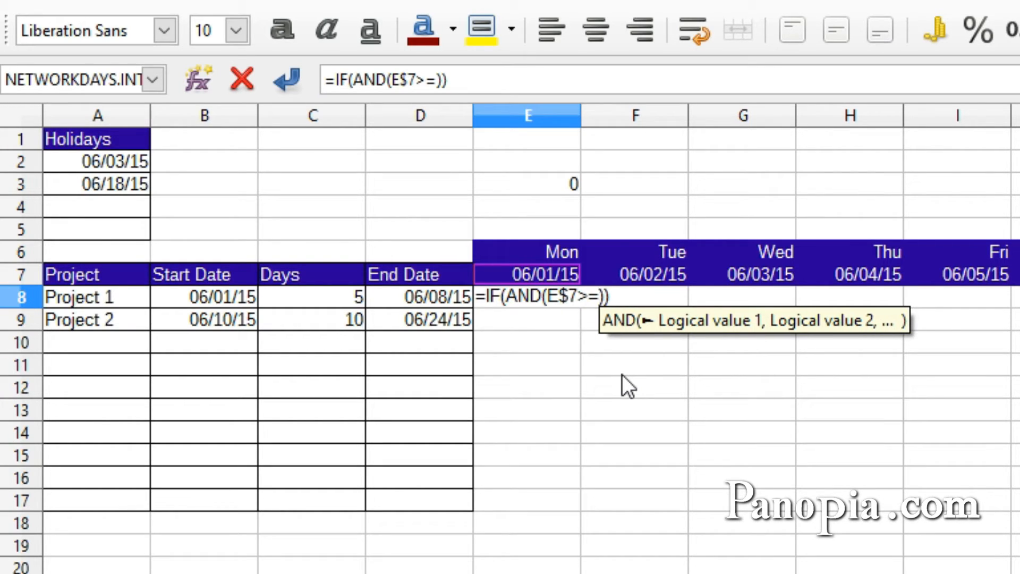
click(204, 297)
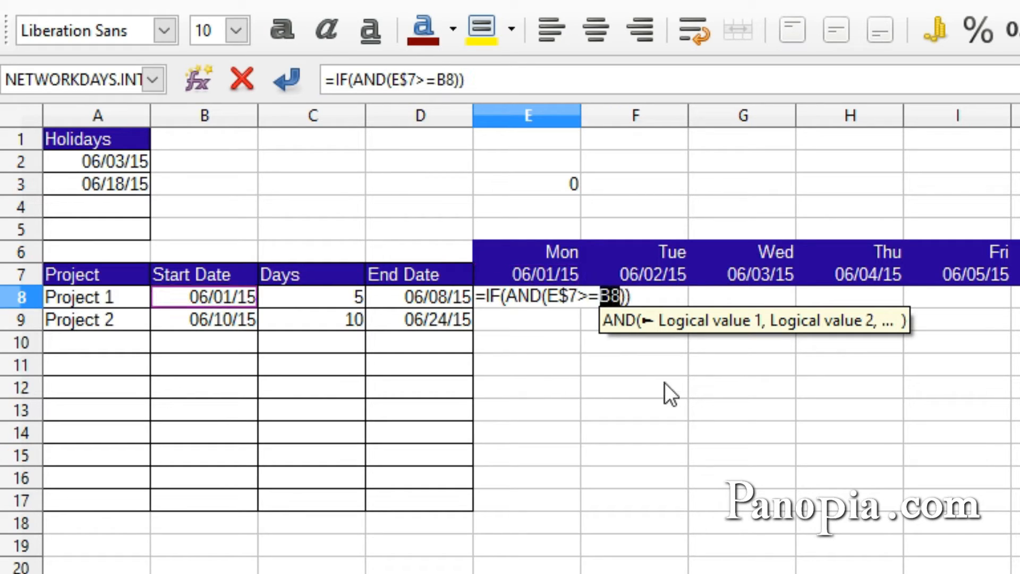
mouse_move(562, 402)
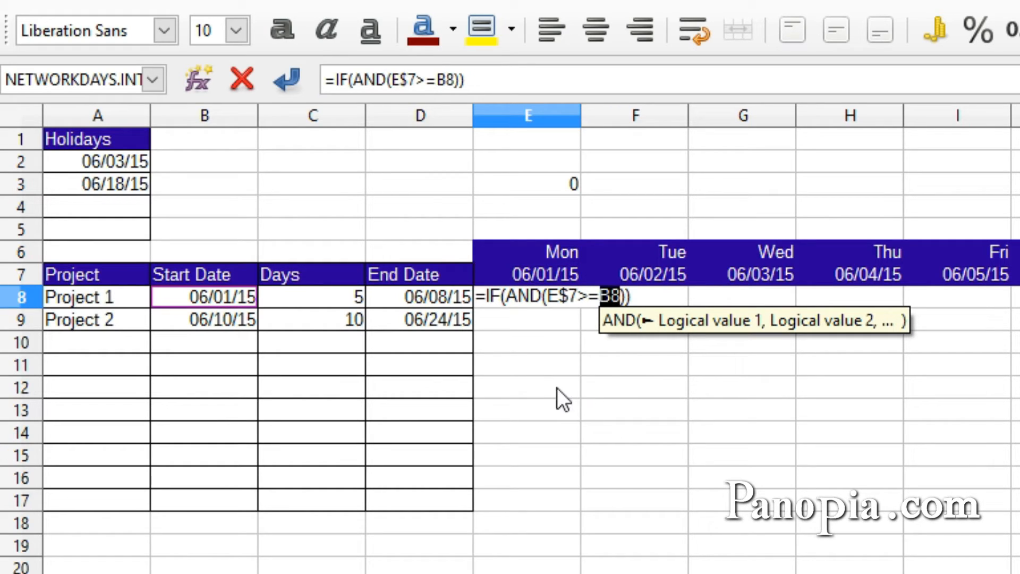
mouse_move(810, 402)
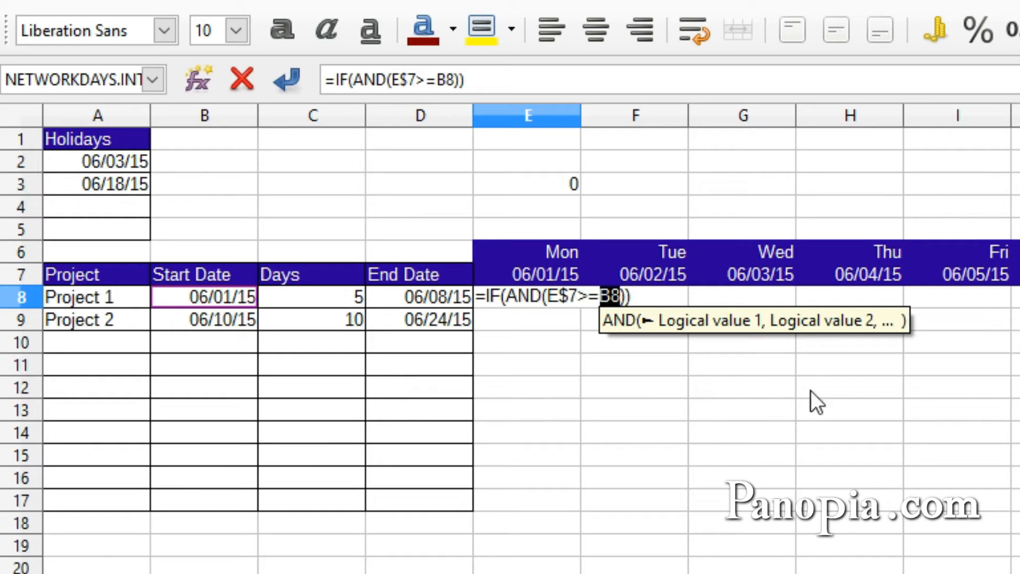
mouse_move(551, 411)
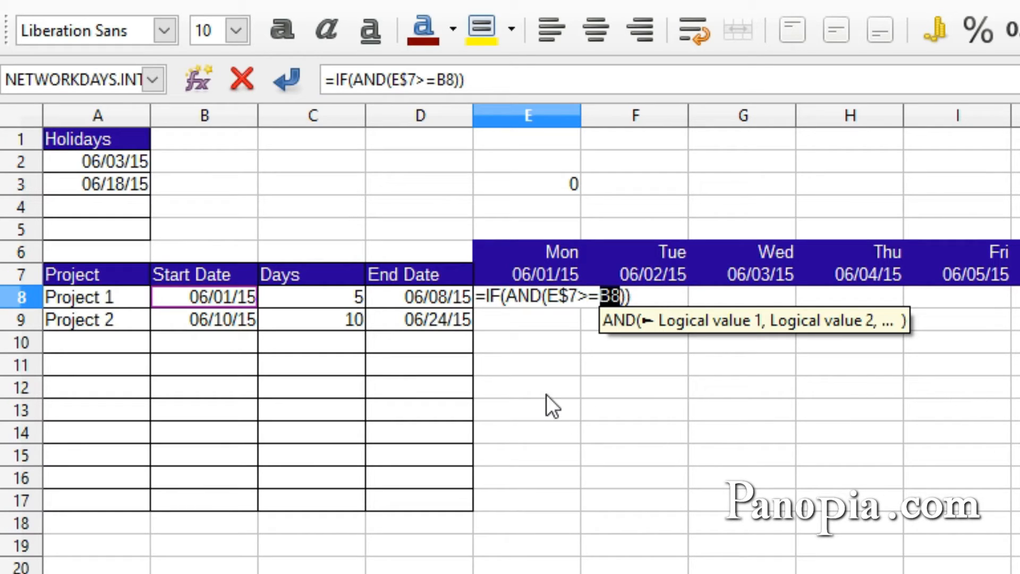
mouse_move(575, 431)
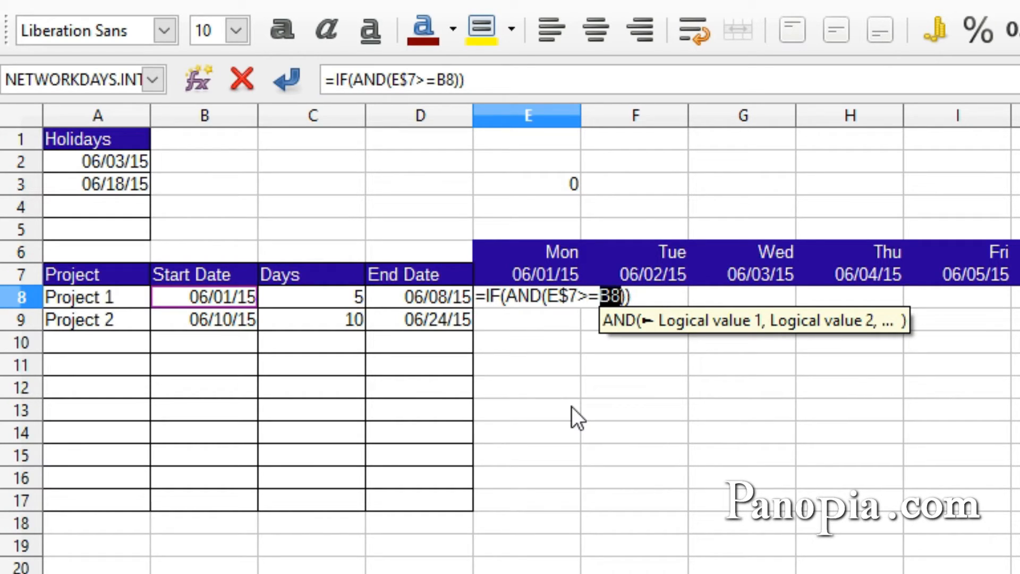
key(F4)
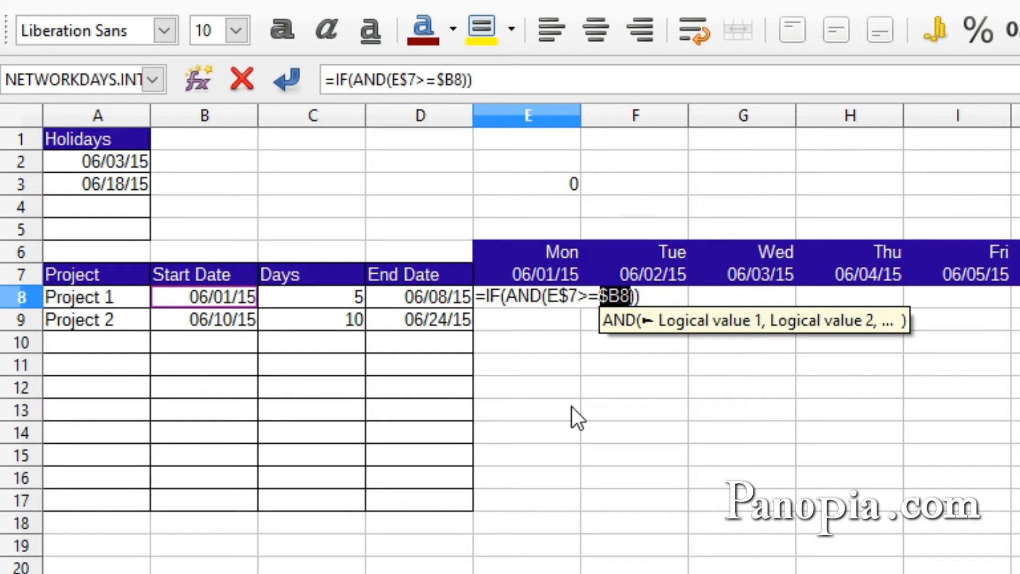
- Add the second condition E$7<=$D8 testing against Project 1's end date
text(,)
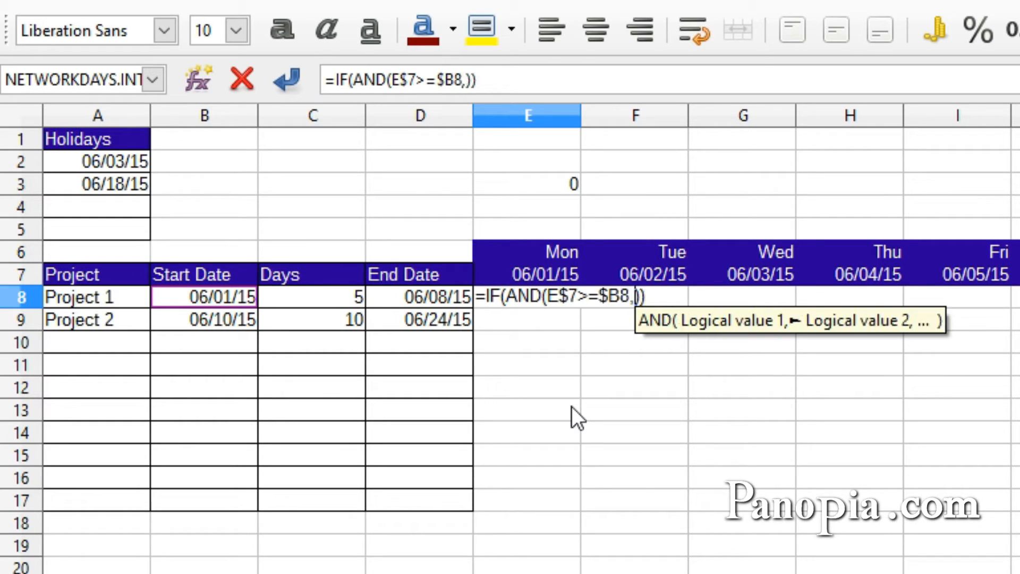
mouse_move(536, 279)
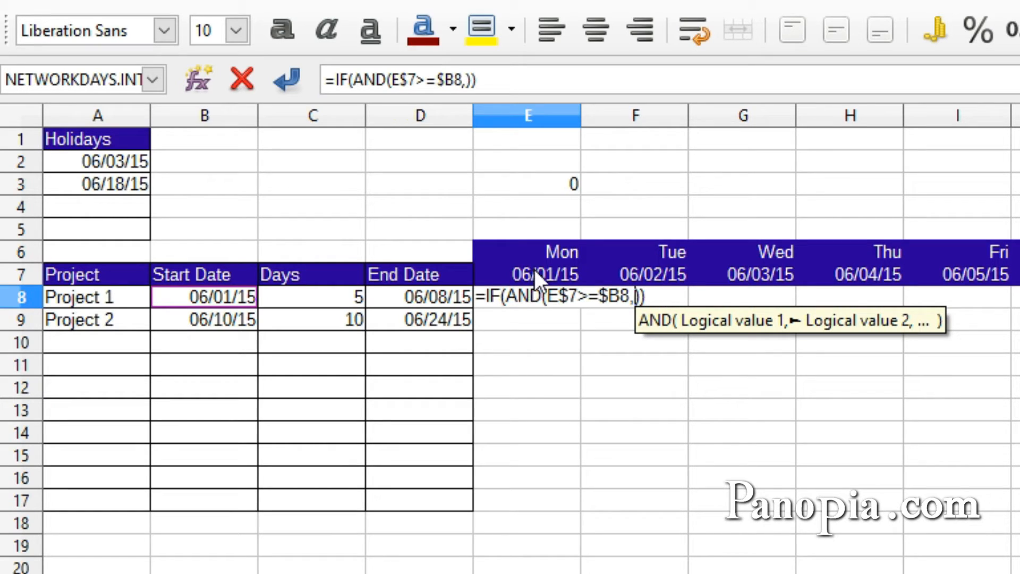
click(527, 274)
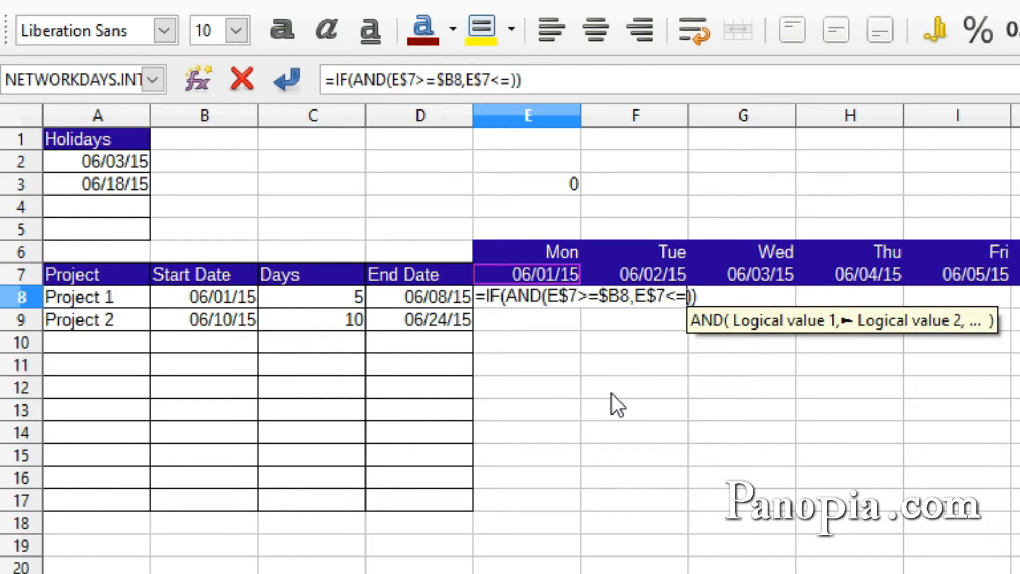
click(437, 297)
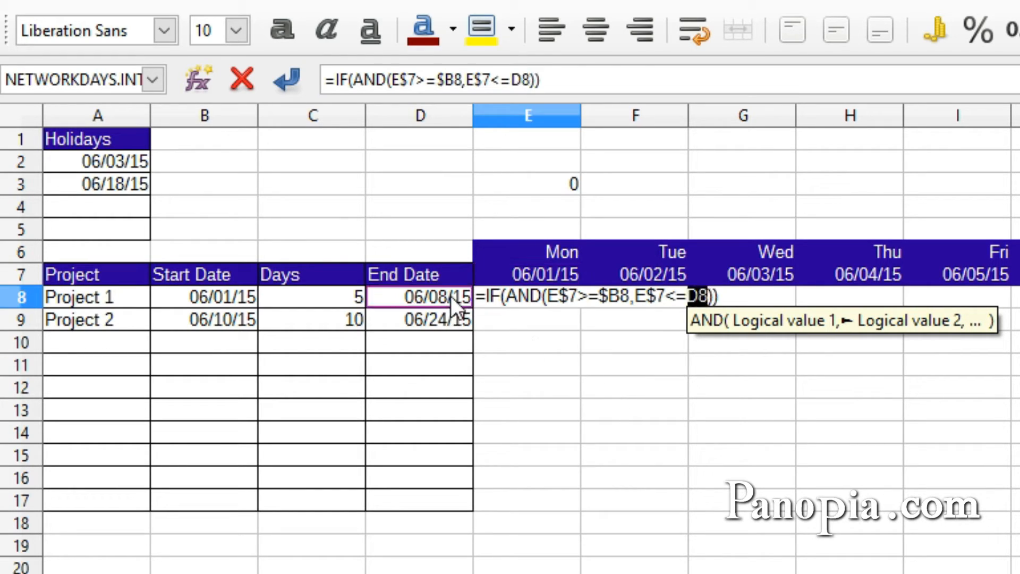
mouse_move(579, 420)
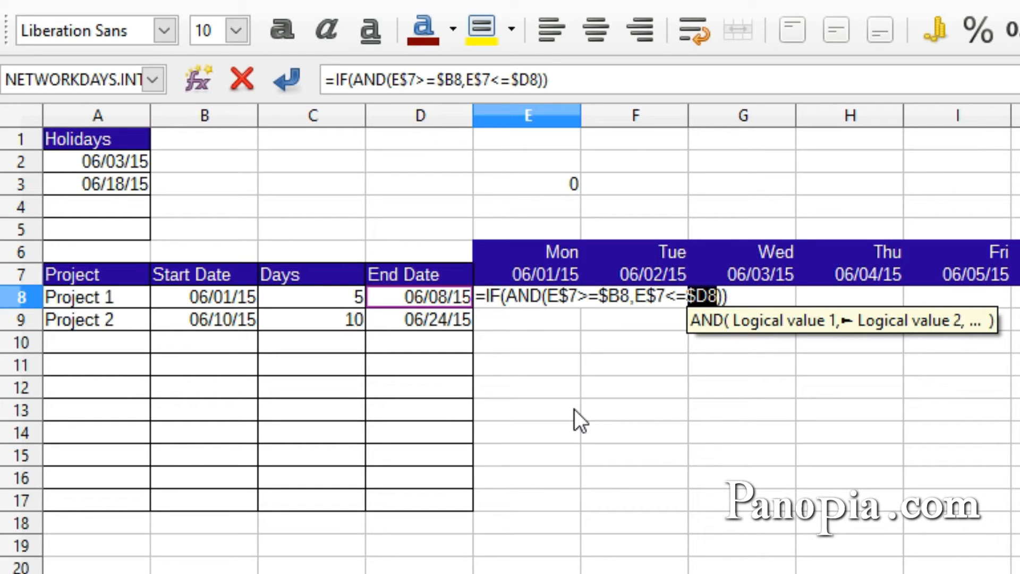
text(,)
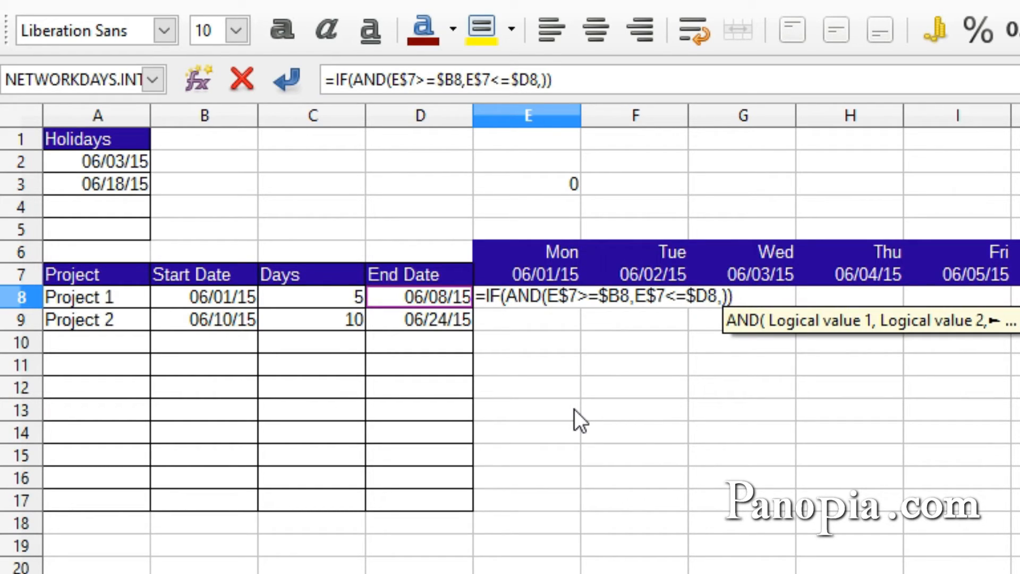
- Add ISNUMBER($C8) as a third condition on Project 1's Days value
text(isn)
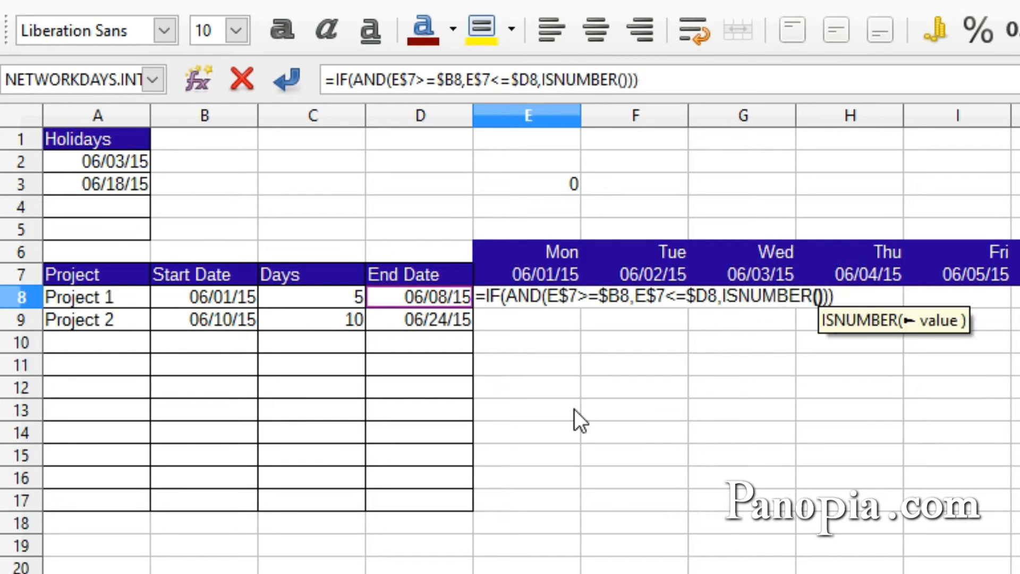
mouse_move(767, 335)
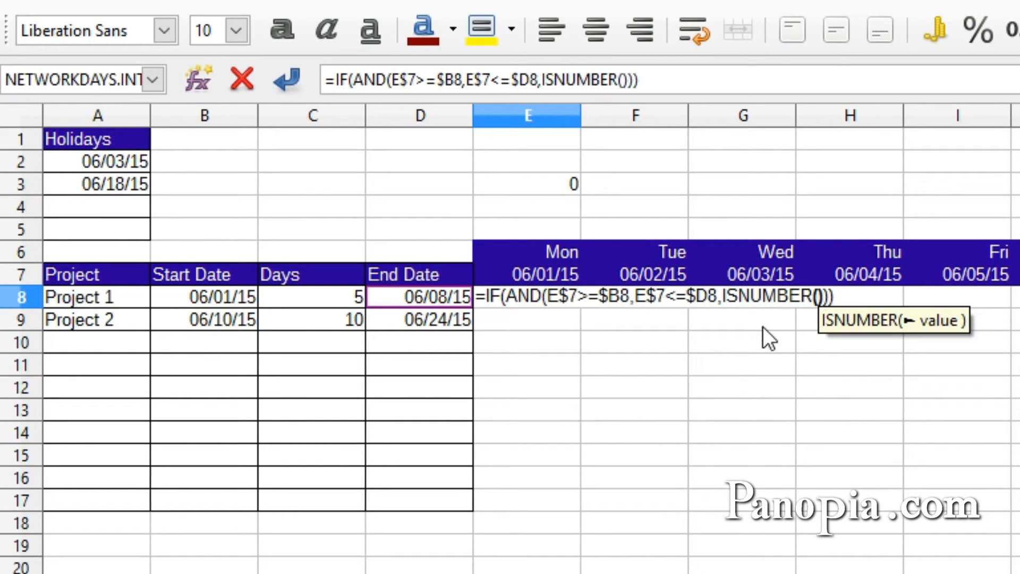
click(311, 297)
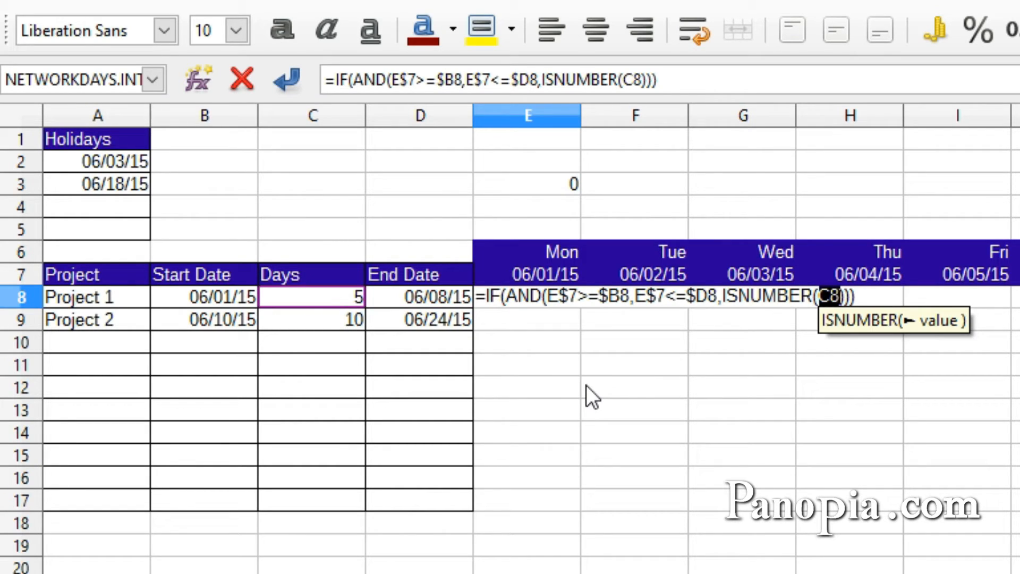
key(F4)
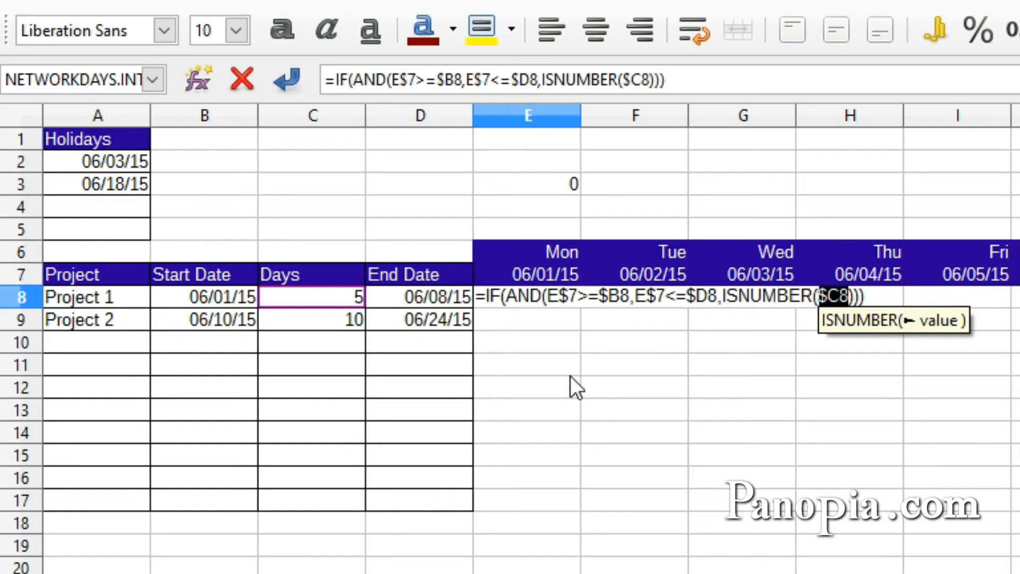
mouse_move(820, 419)
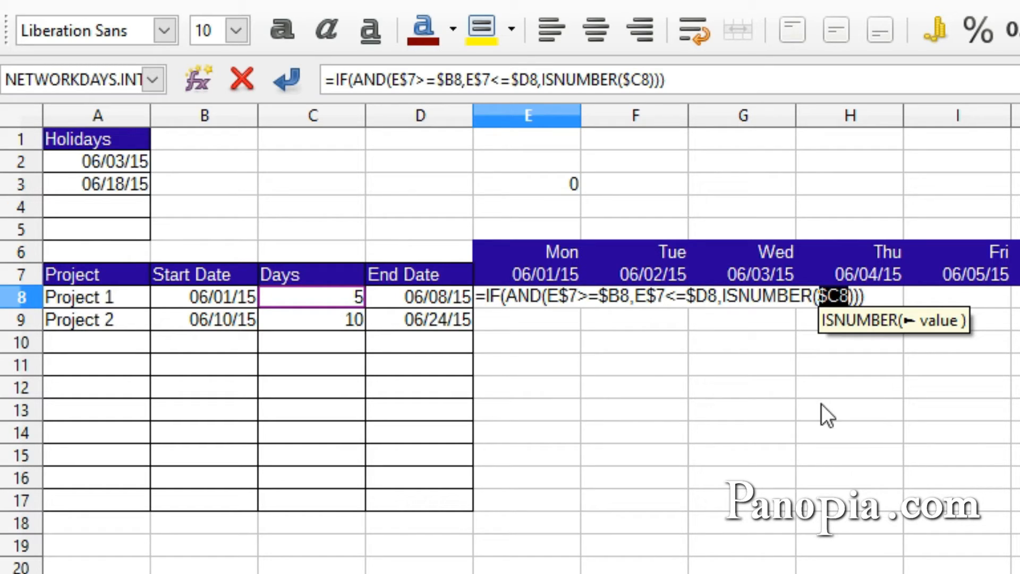
mouse_move(552, 334)
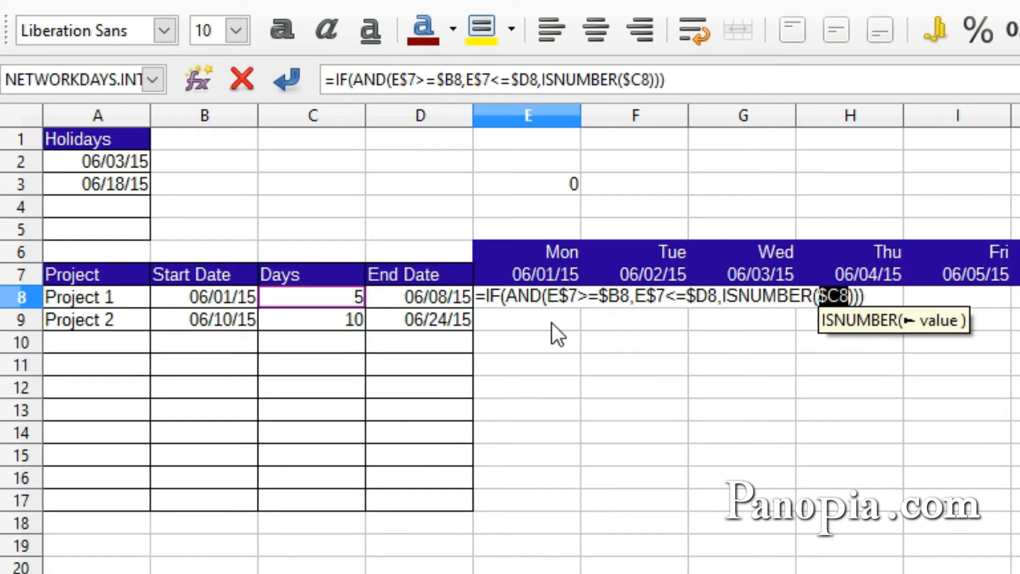
mouse_move(597, 335)
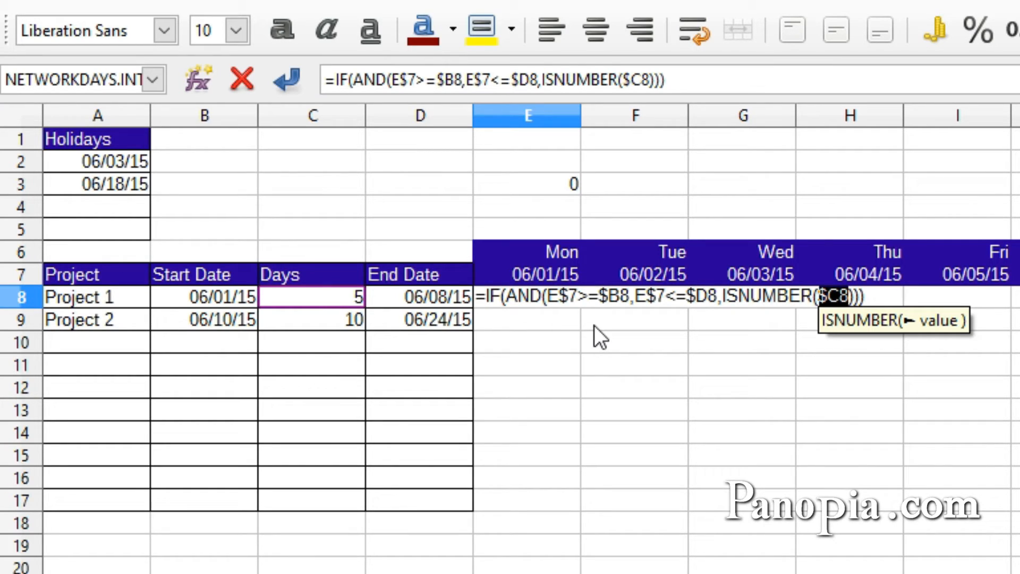
mouse_move(680, 331)
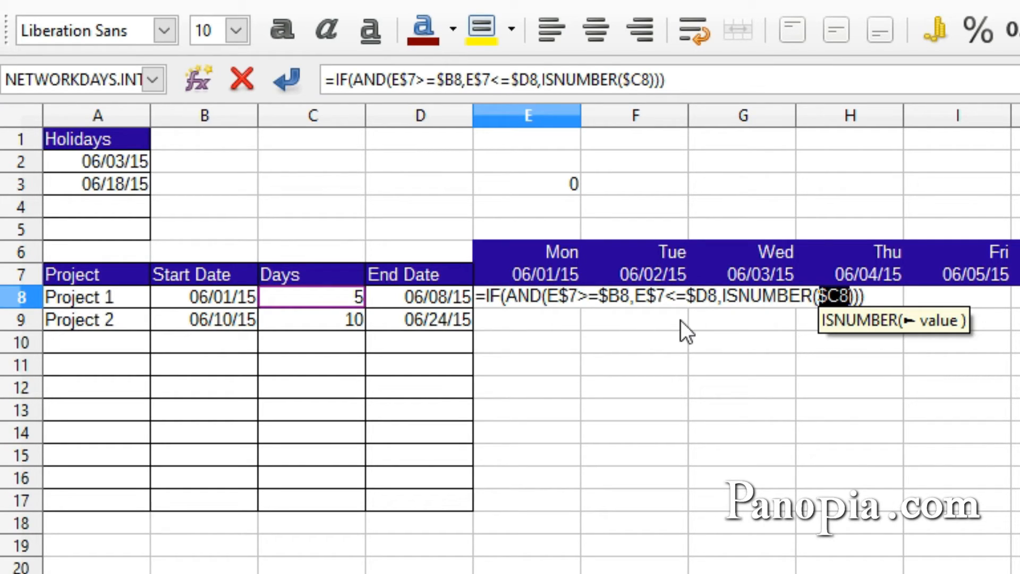
mouse_move(796, 323)
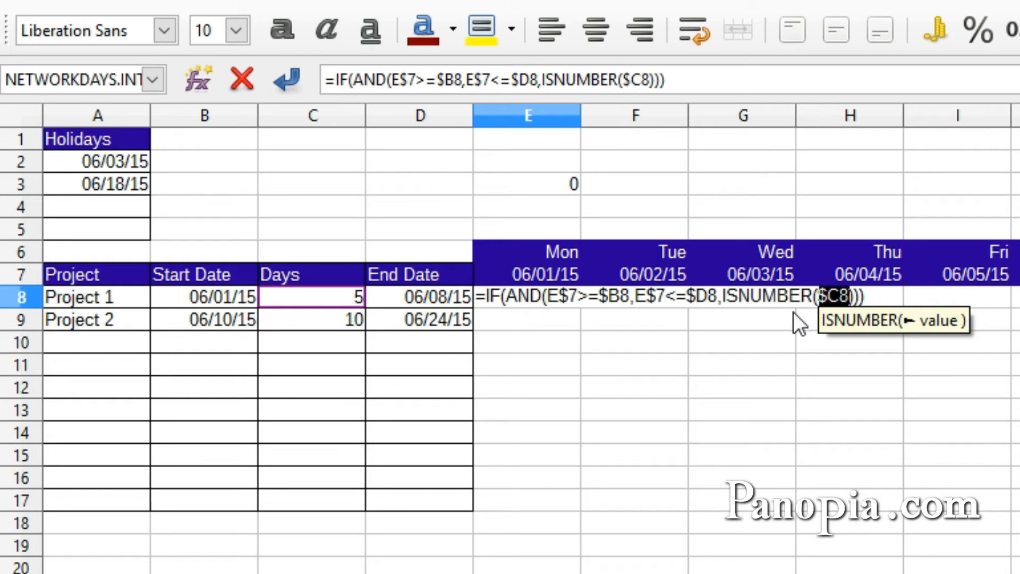
mouse_move(725, 351)
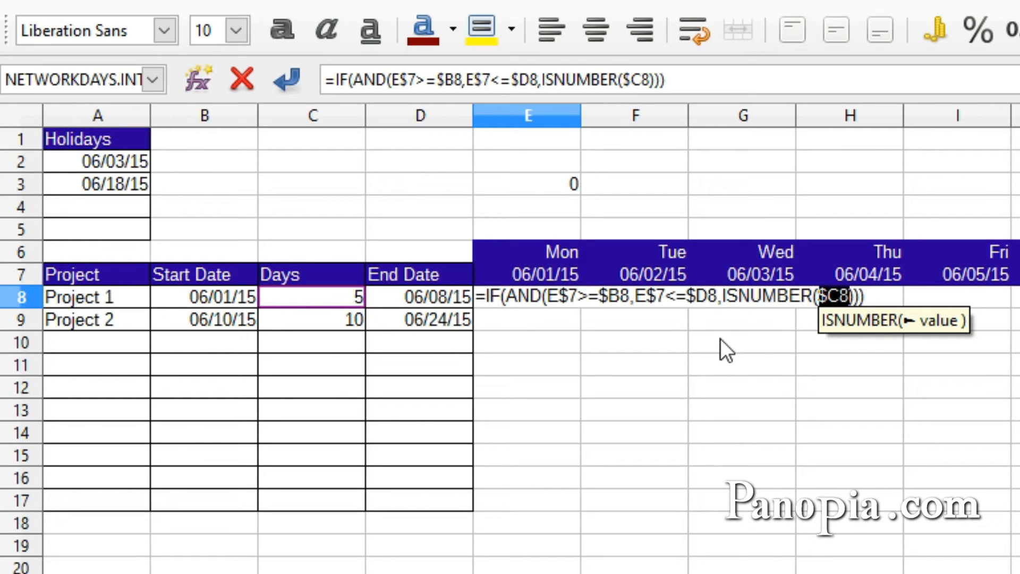
mouse_move(890, 376)
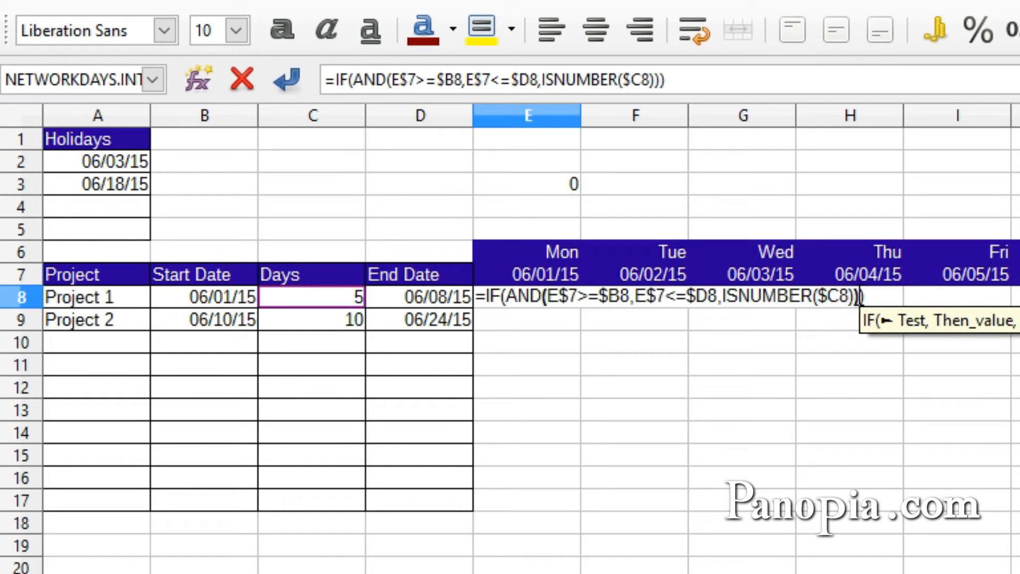
mouse_move(840, 367)
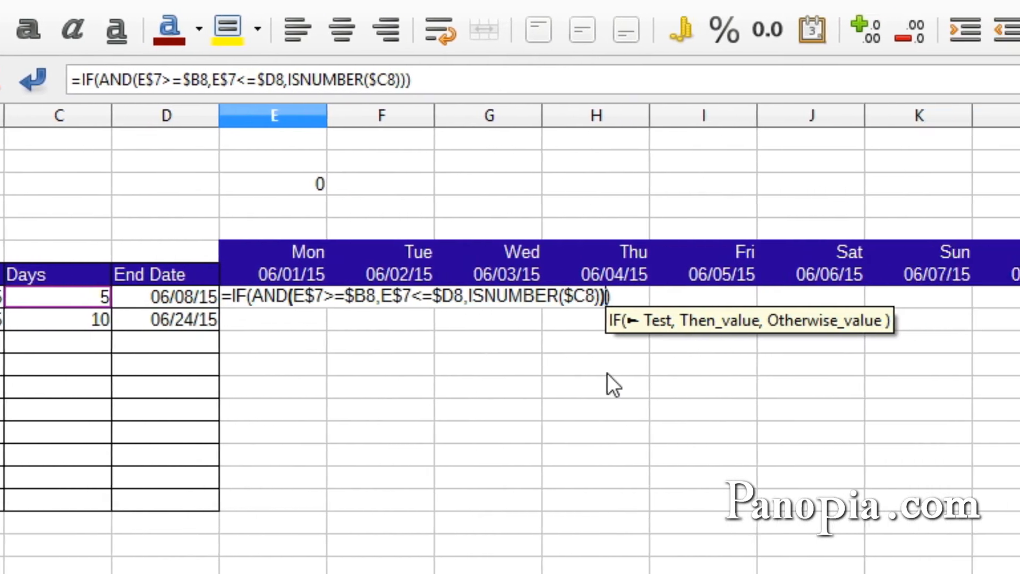
- Close the AND test and begin a nested IF as the then-value
text(,)
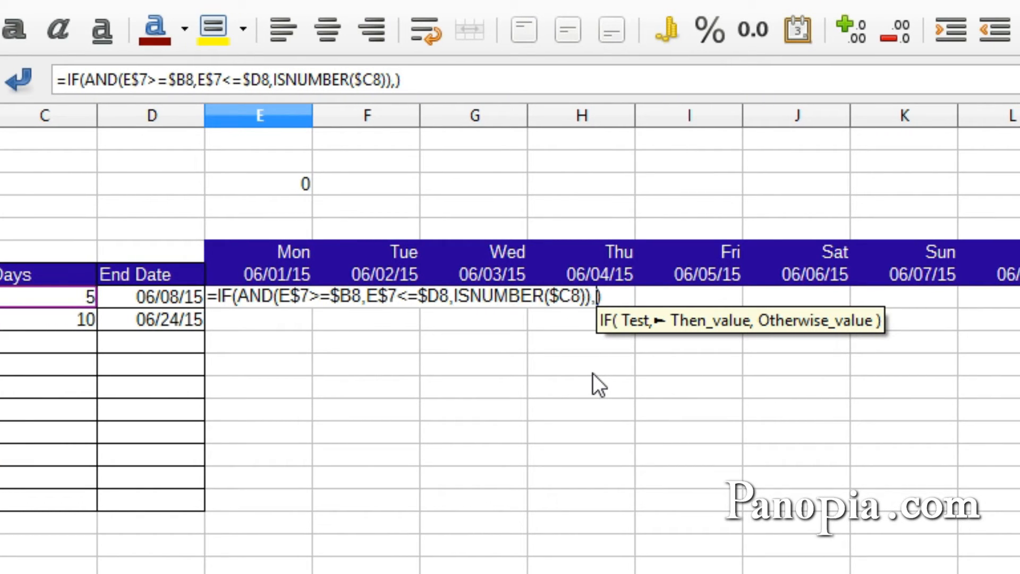
mouse_move(608, 334)
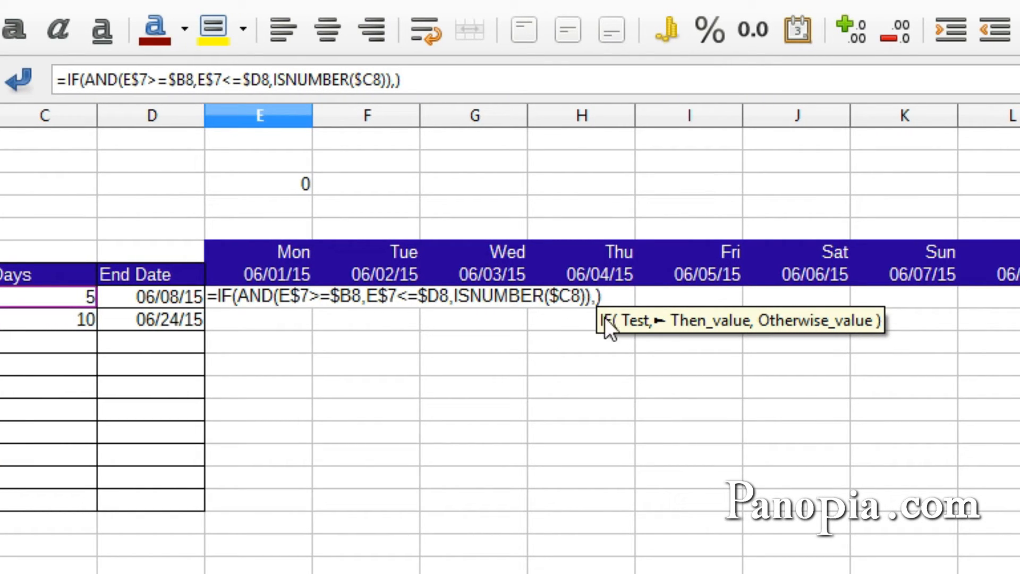
mouse_move(583, 368)
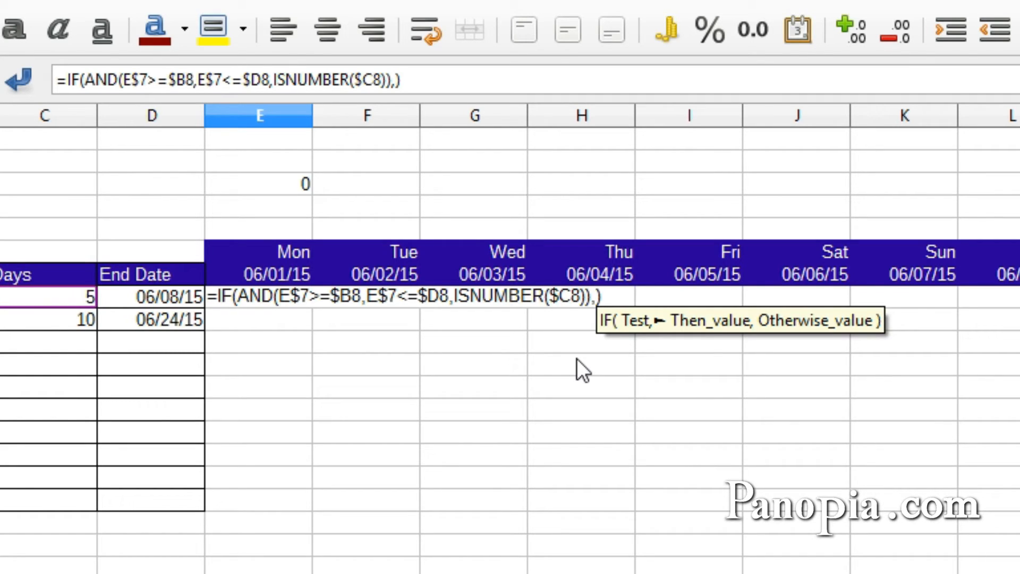
text(if)
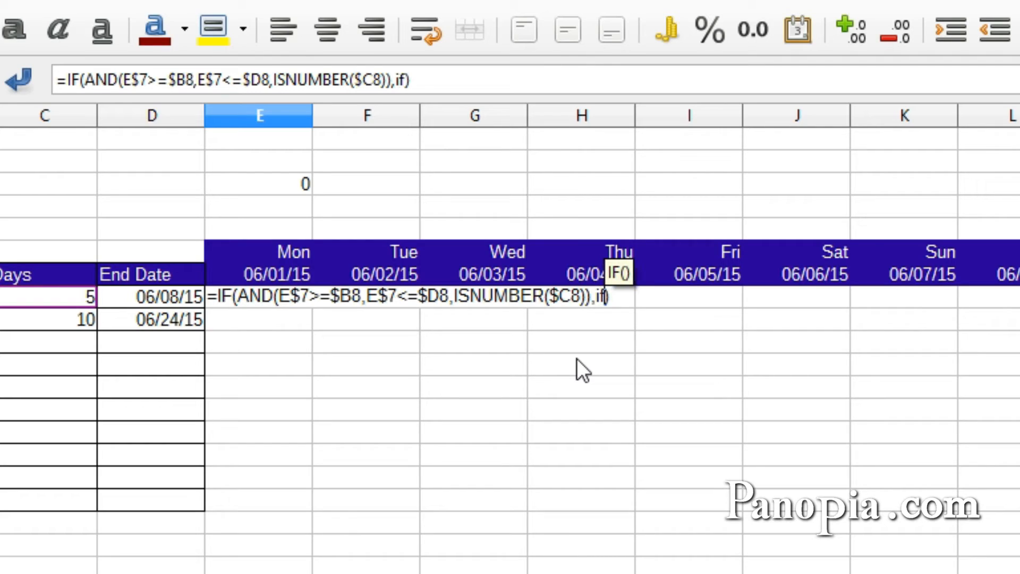
text(IF()
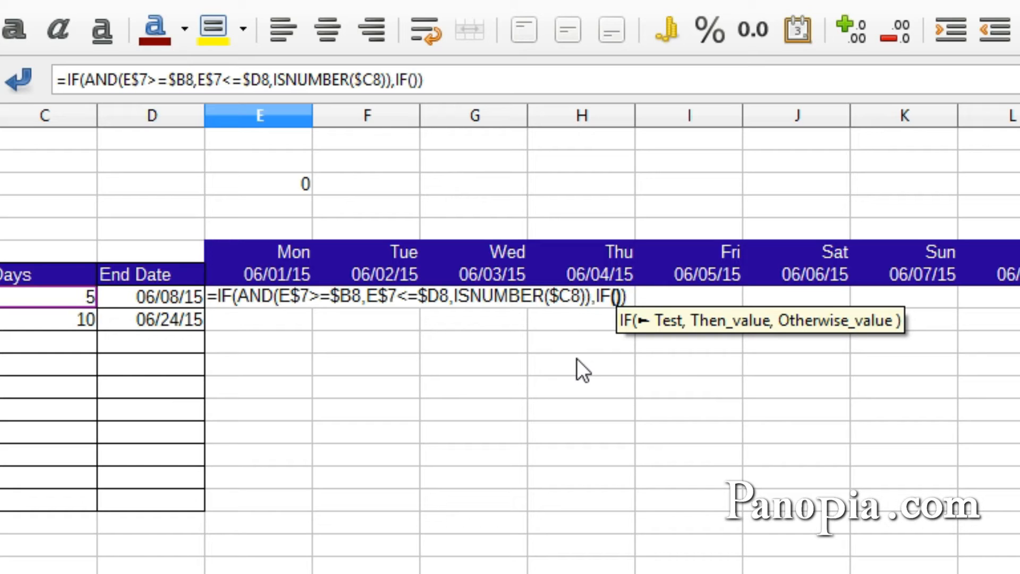
- Nest NETWORKDAYS.INTL on the column date E$7 with weekend type 1 and absolute holidays $A$2:$A$5
text(networkda)
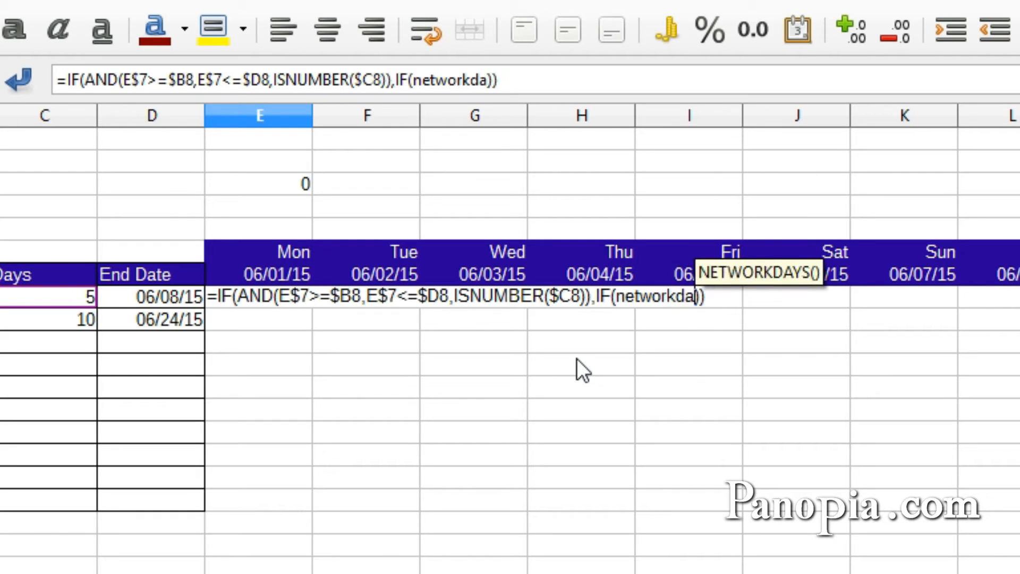
text(ys.)
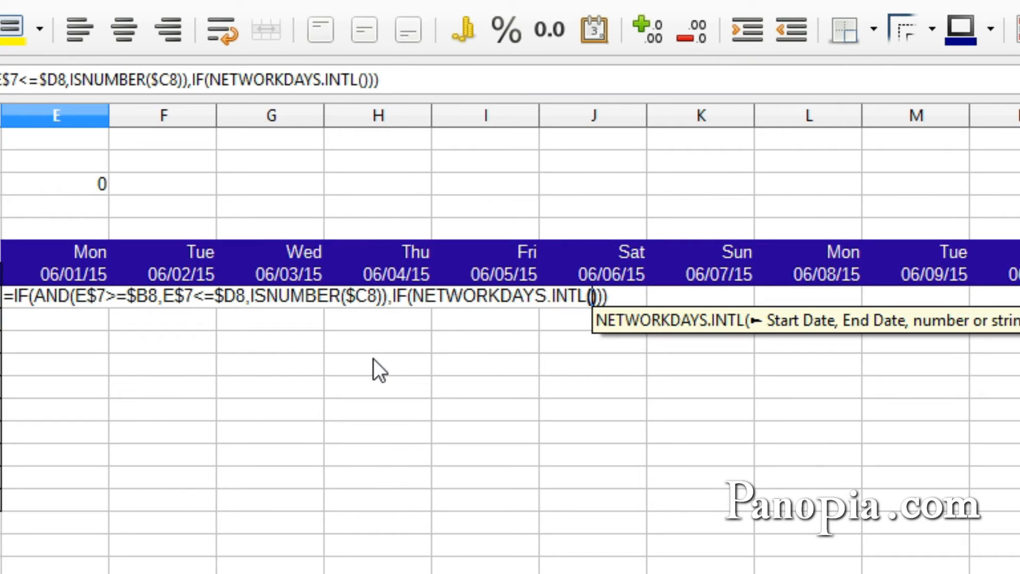
mouse_move(627, 383)
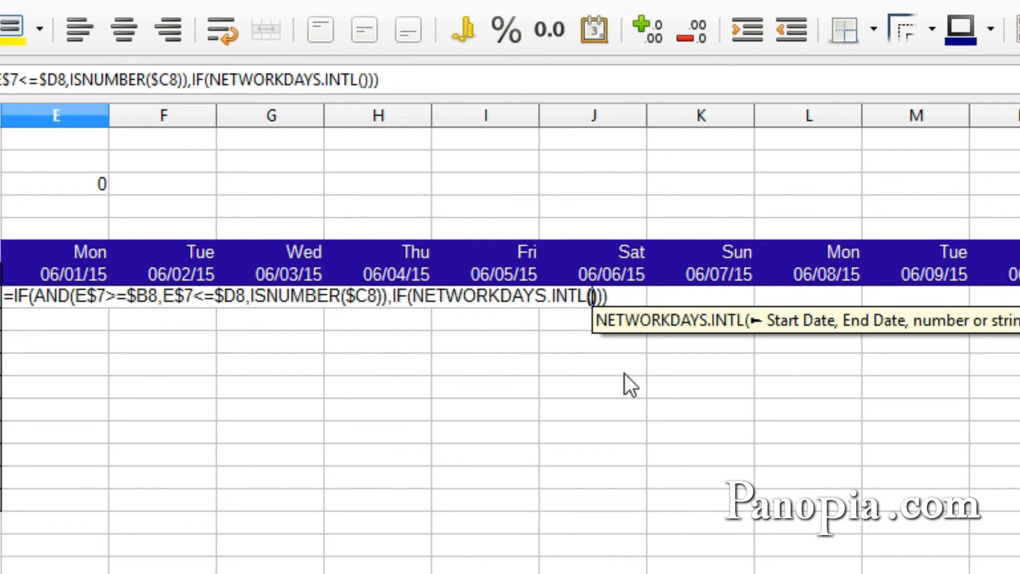
mouse_move(501, 385)
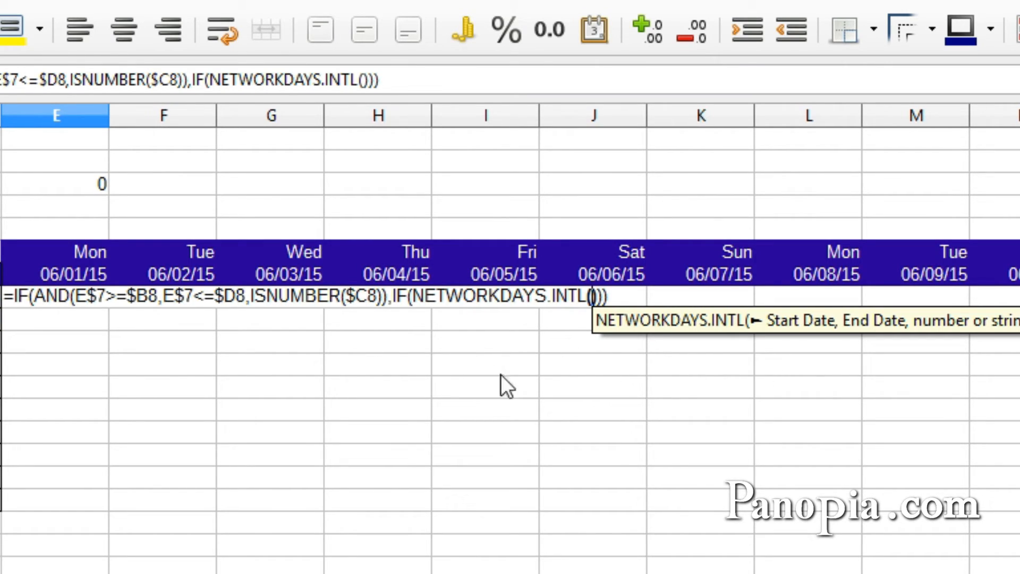
mouse_move(77, 287)
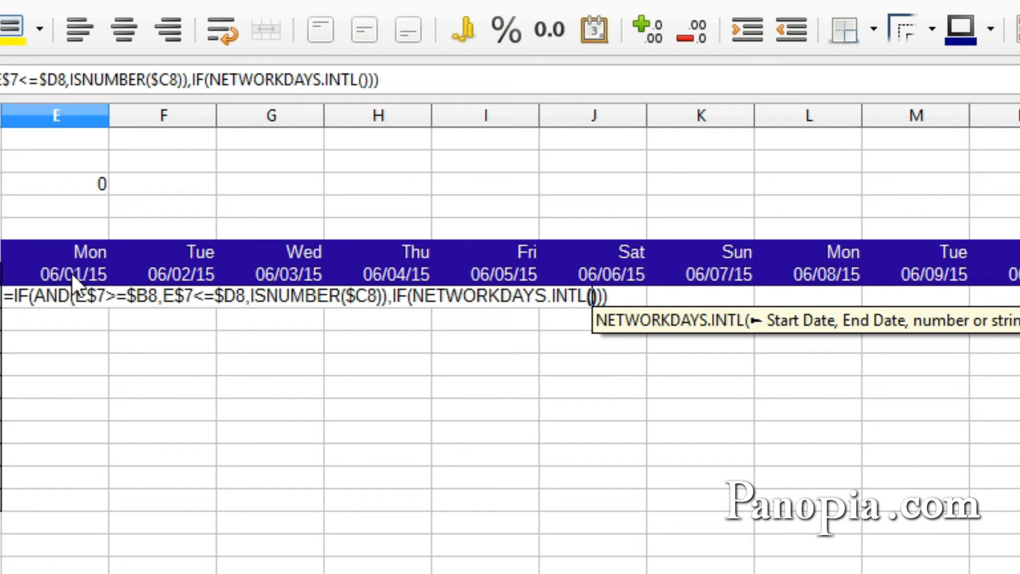
click(57, 274)
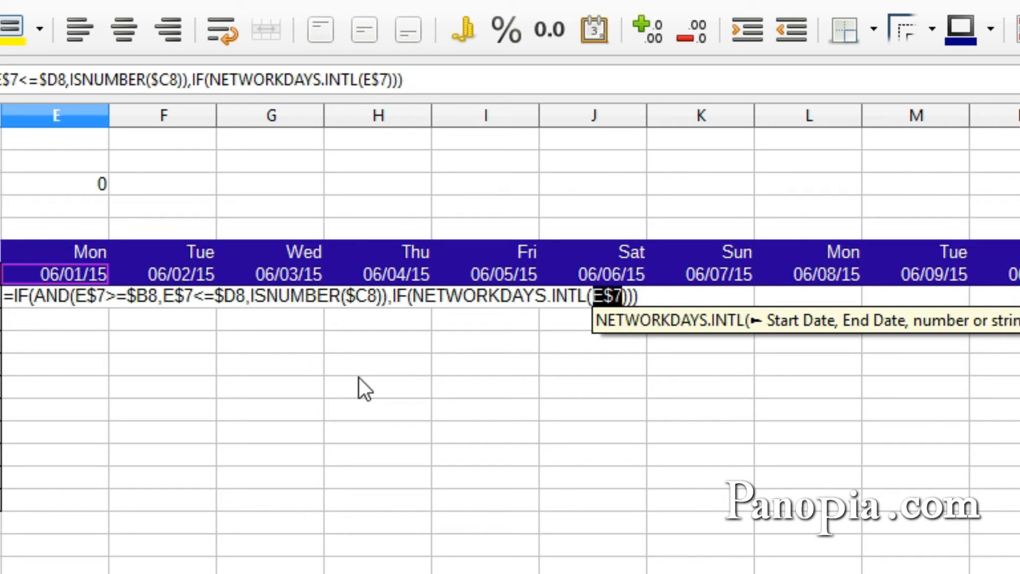
text(,)
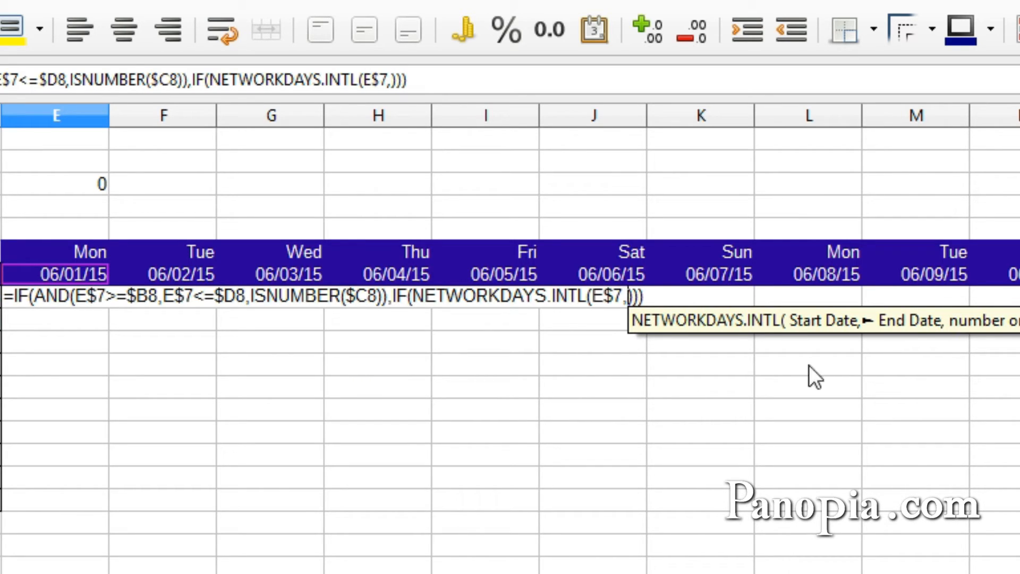
mouse_move(323, 421)
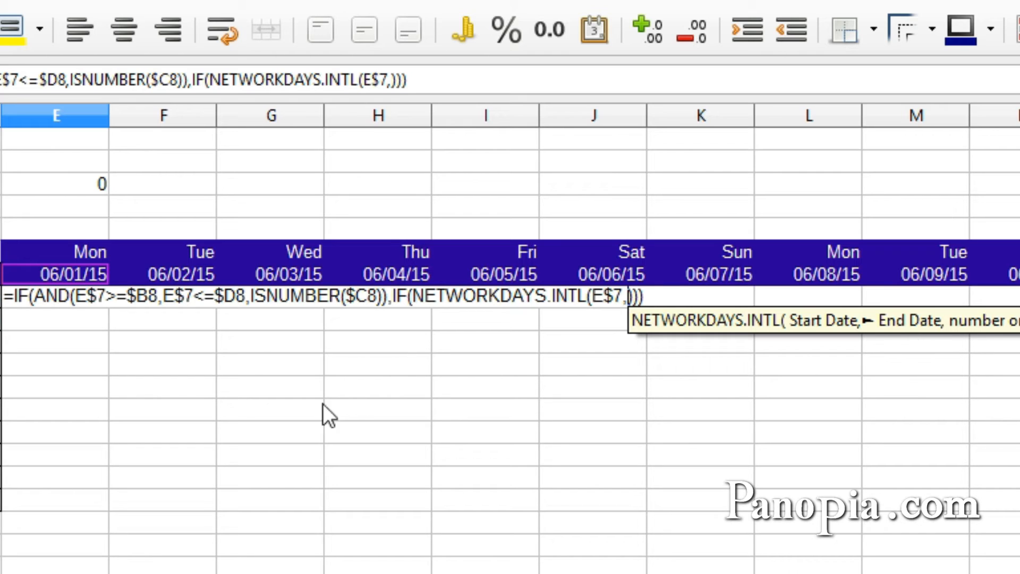
mouse_move(61, 304)
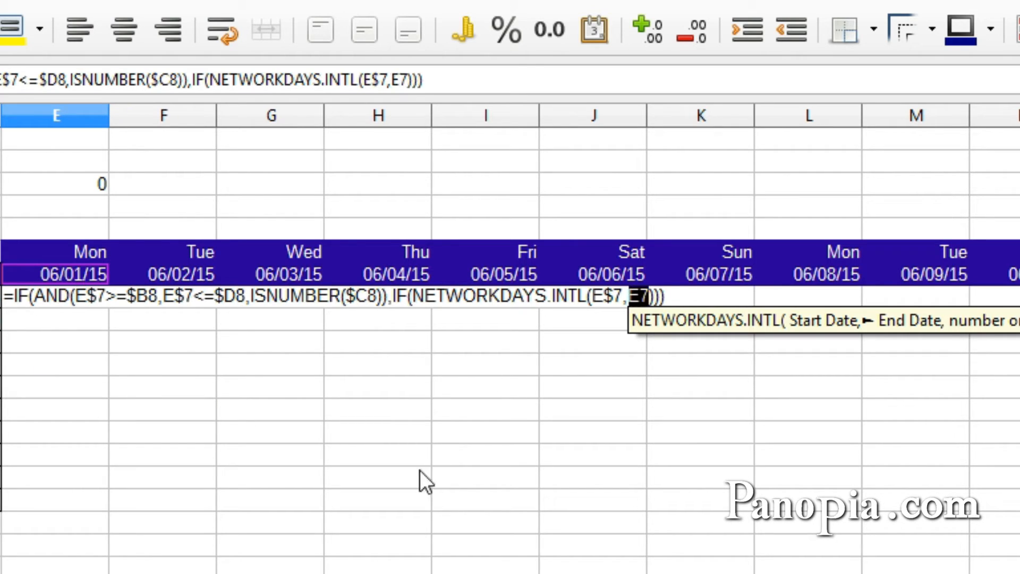
key(F4)
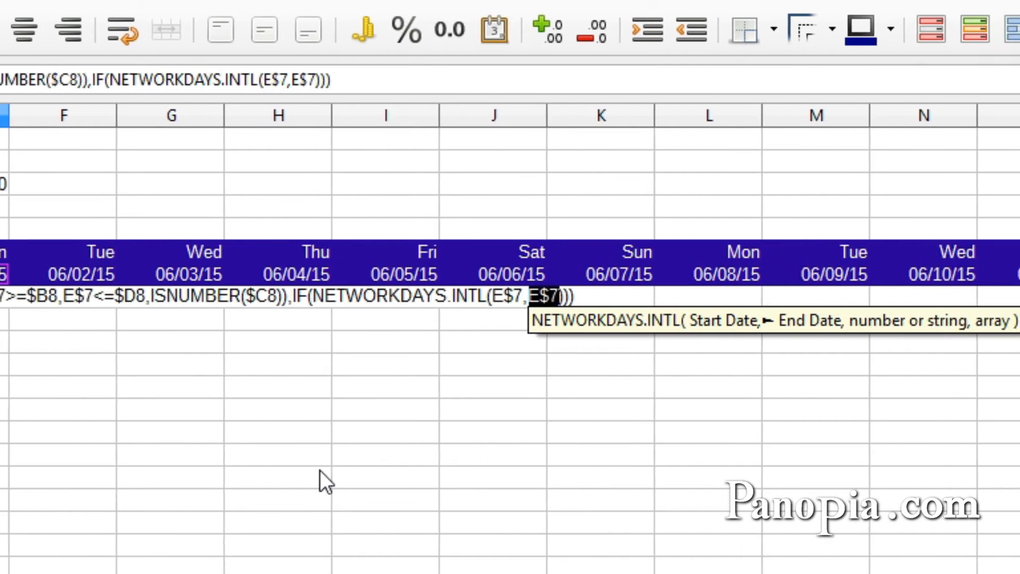
scroll(right, 3)
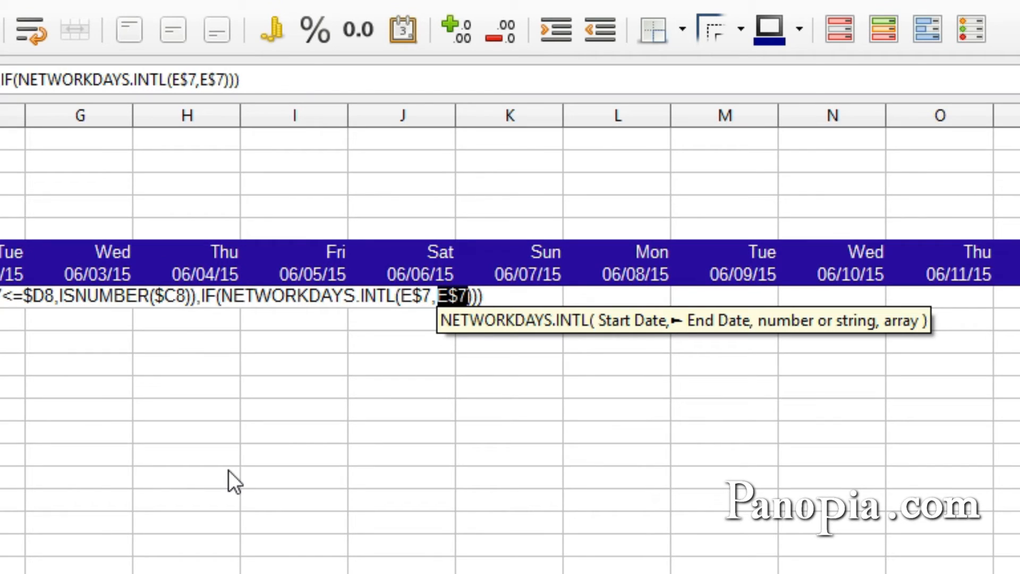
text(,)
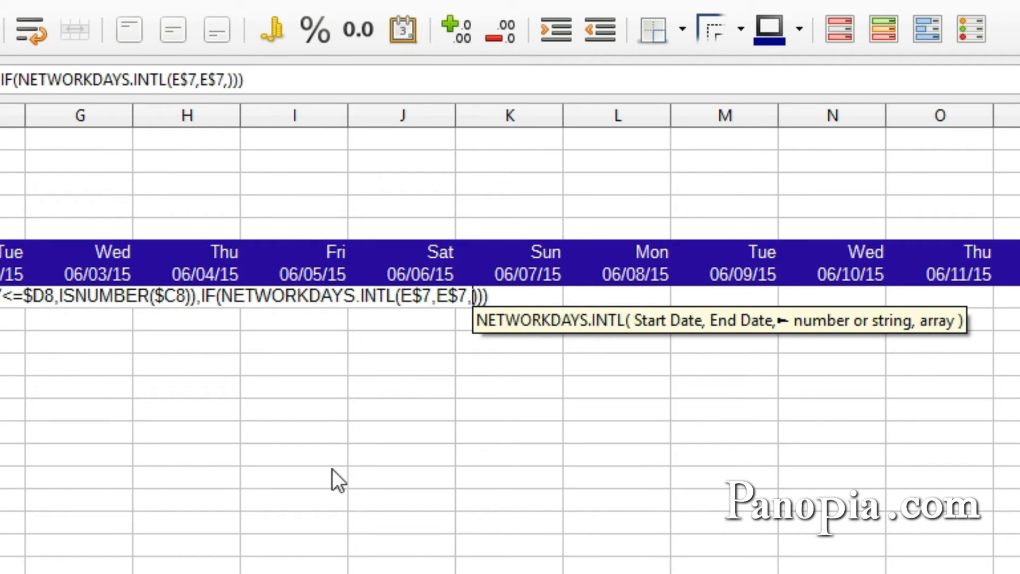
mouse_move(178, 411)
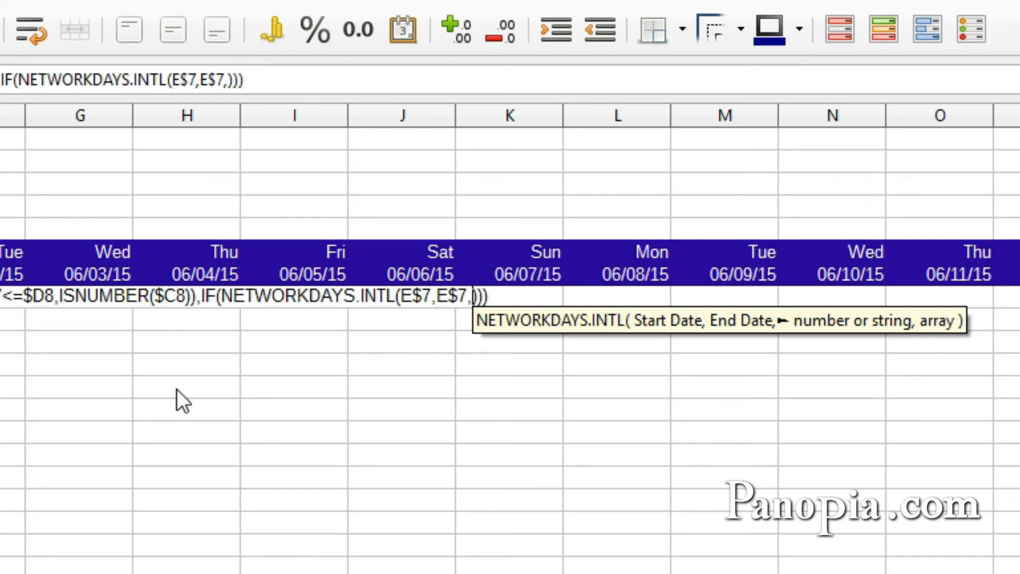
text(1)
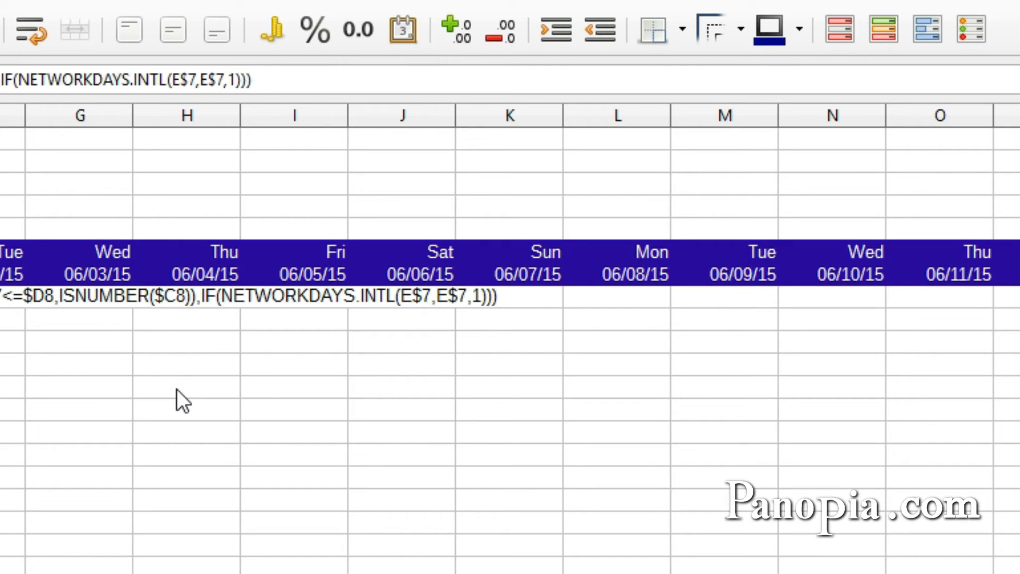
text(,)
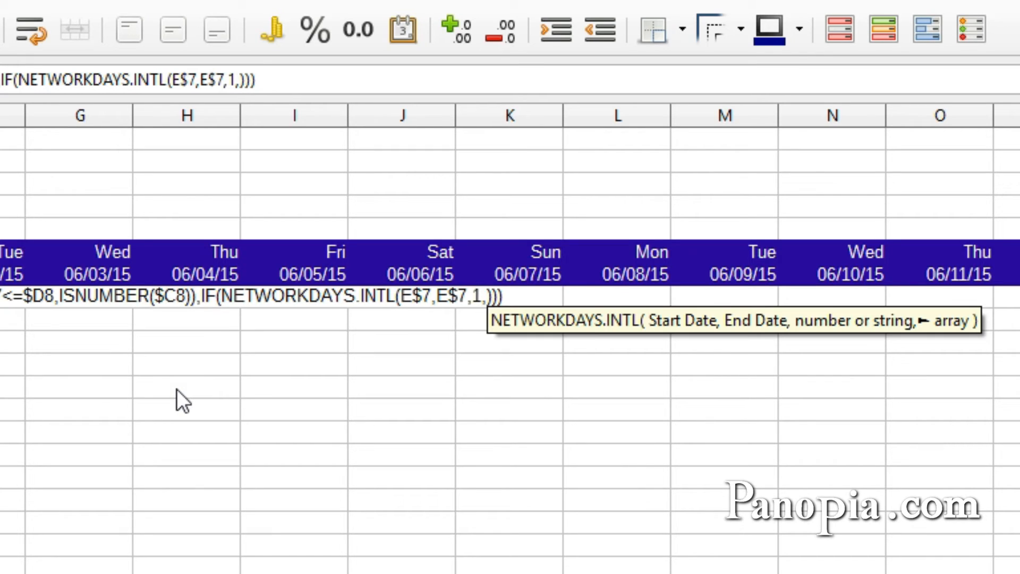
mouse_move(955, 347)
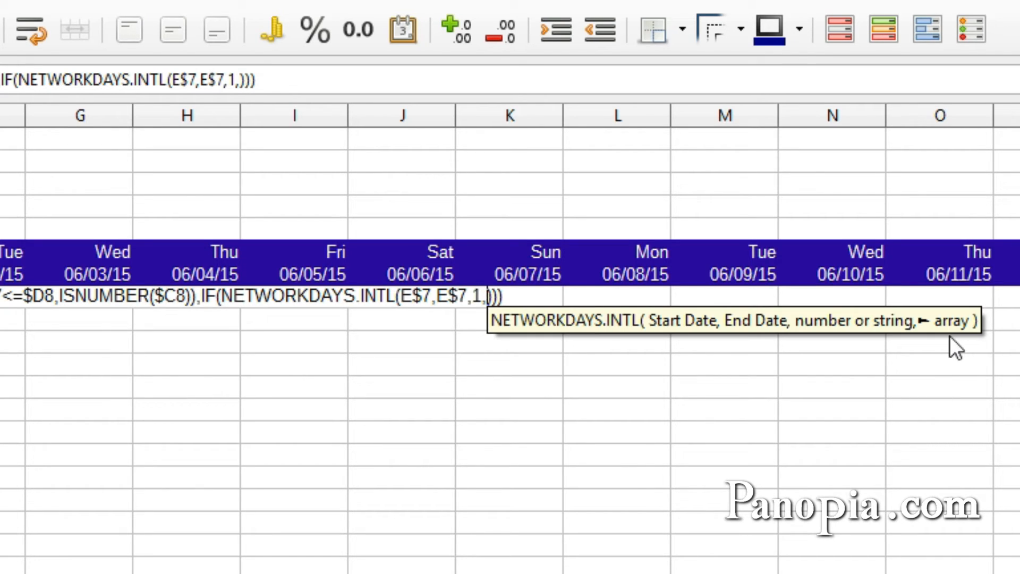
mouse_move(380, 395)
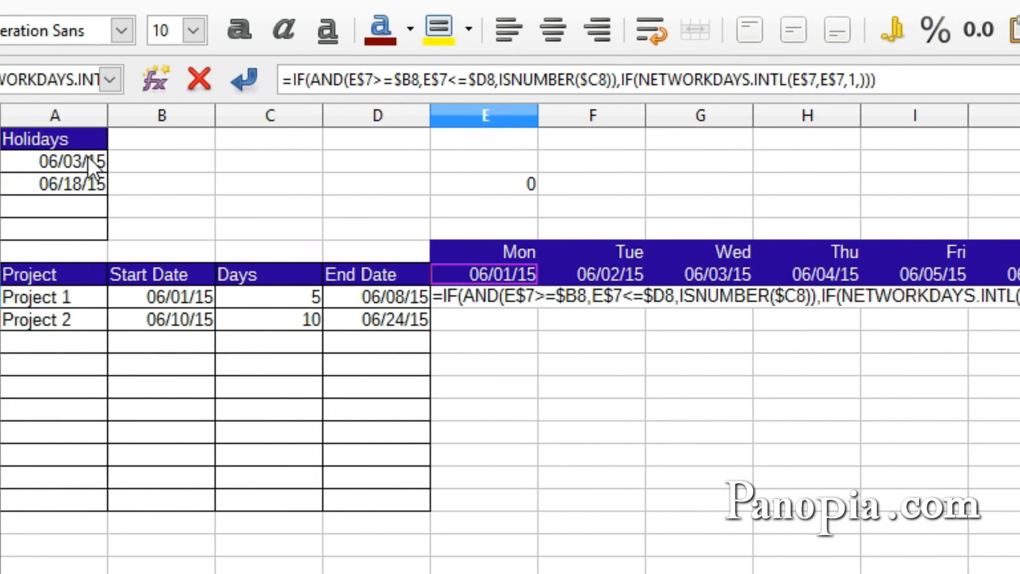
drag(98, 161, 98, 230)
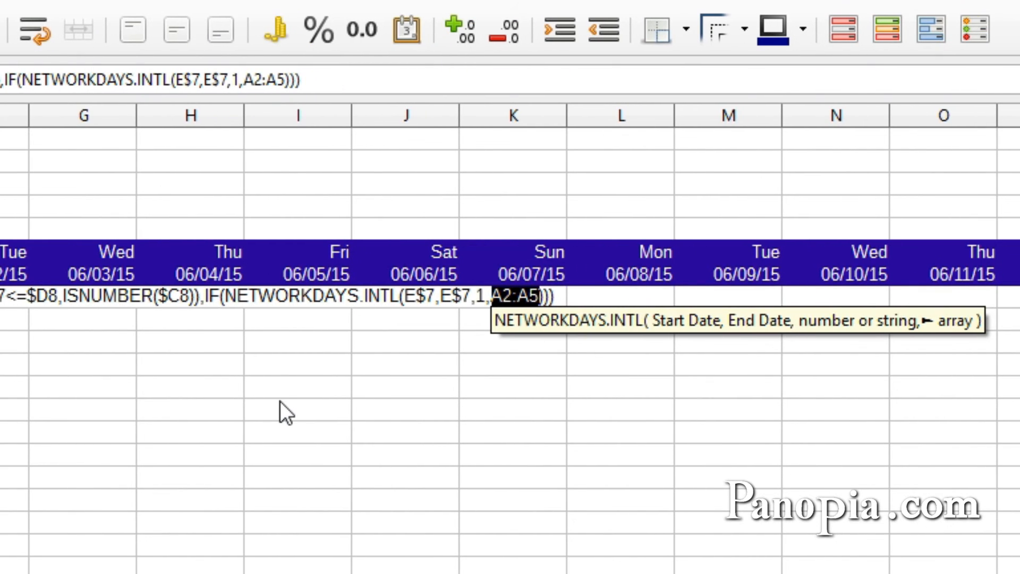
key(F4)
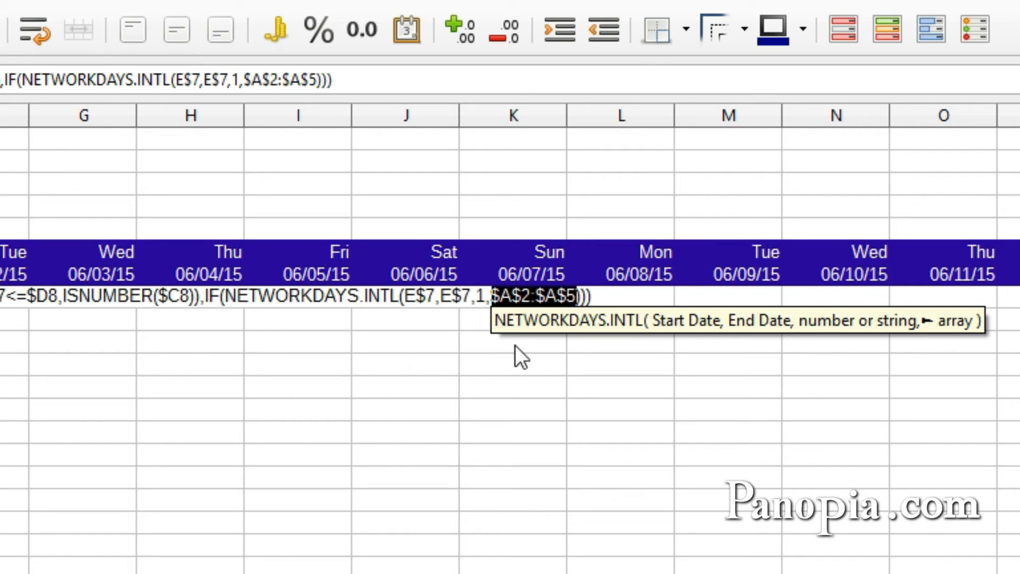
mouse_move(376, 336)
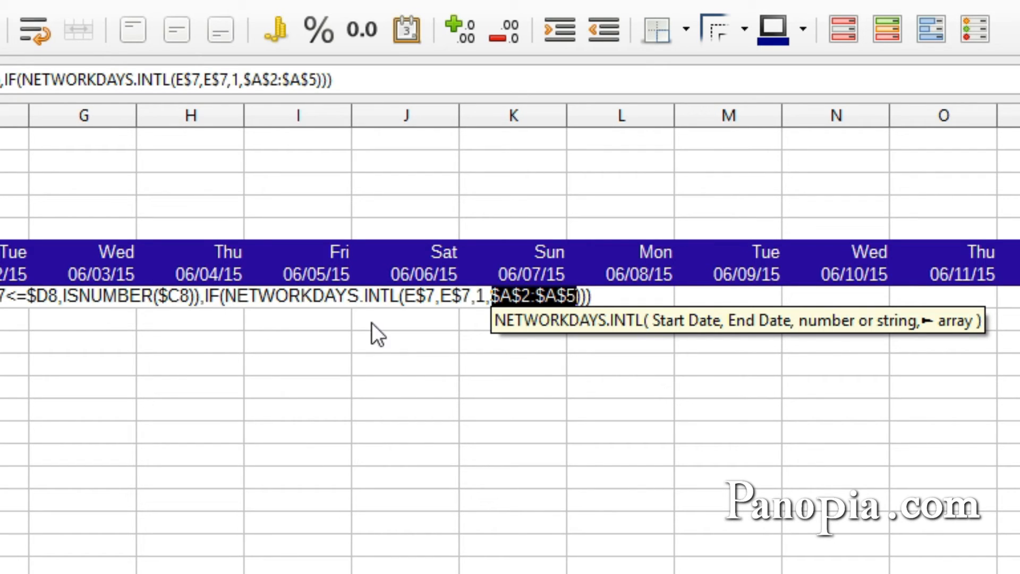
mouse_move(683, 489)
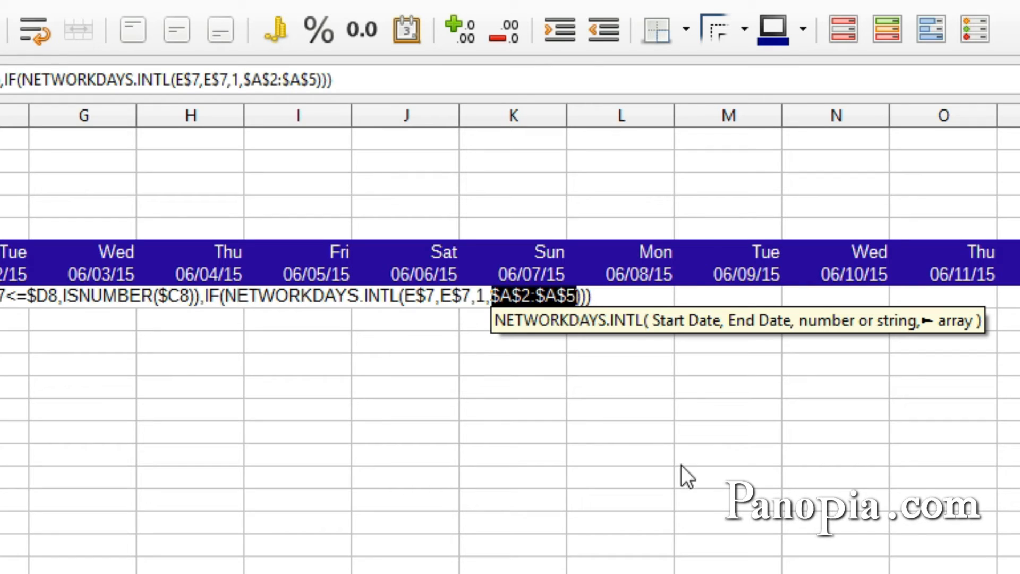
mouse_move(591, 413)
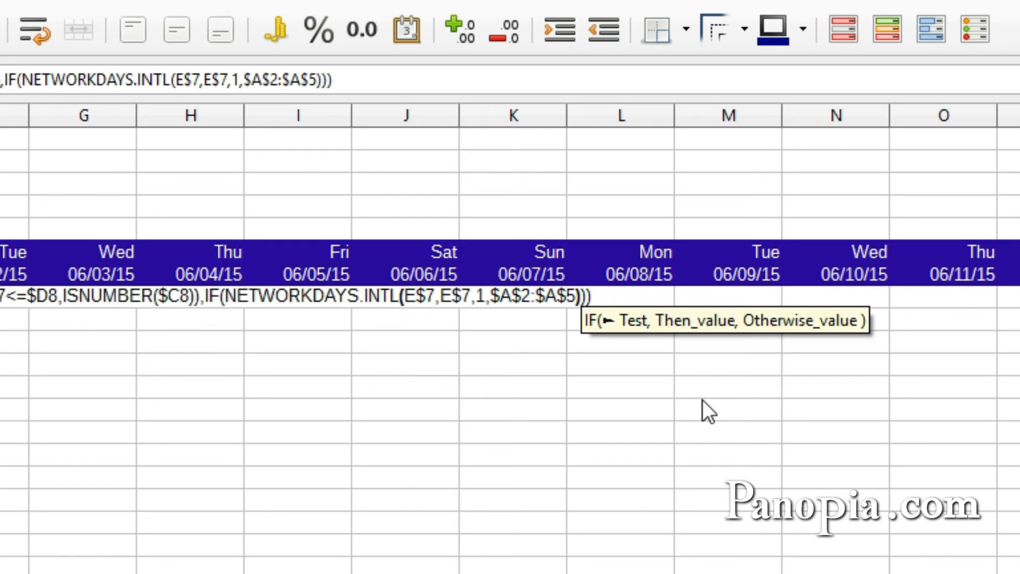
- Finish the formula returning "W" for workdays, "H" otherwise, and "" outside project dates
text(,")
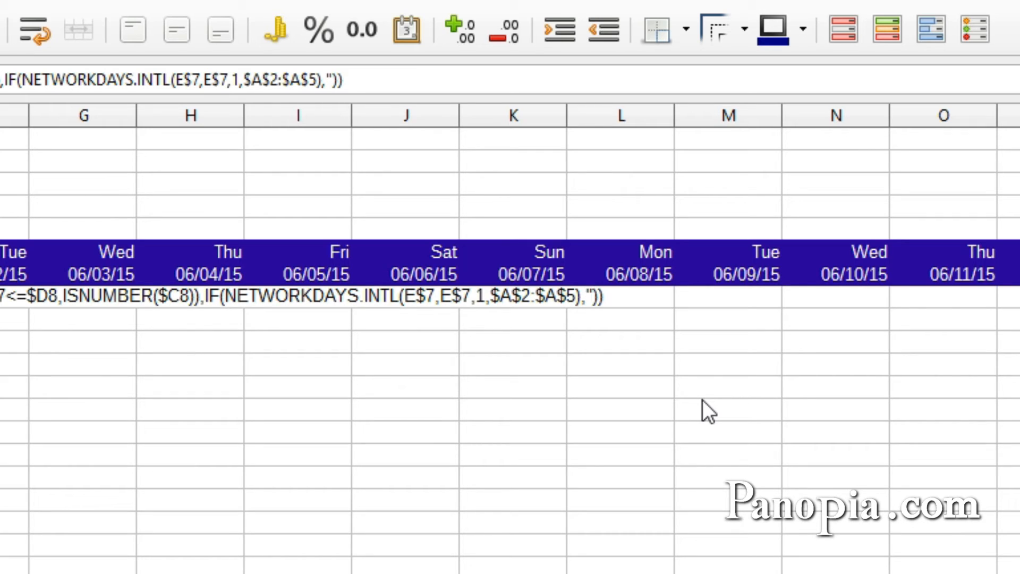
text(W)
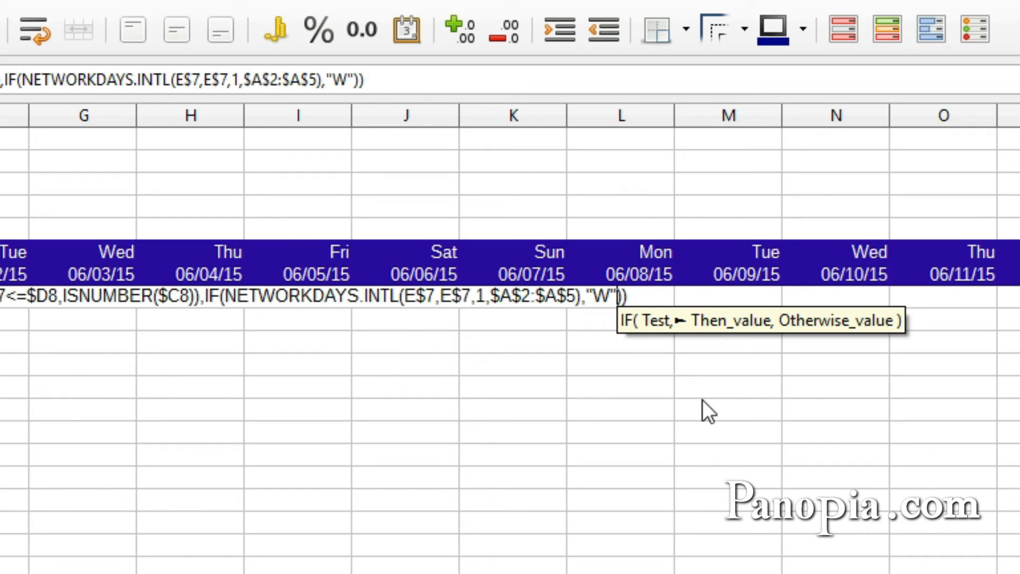
text(,")
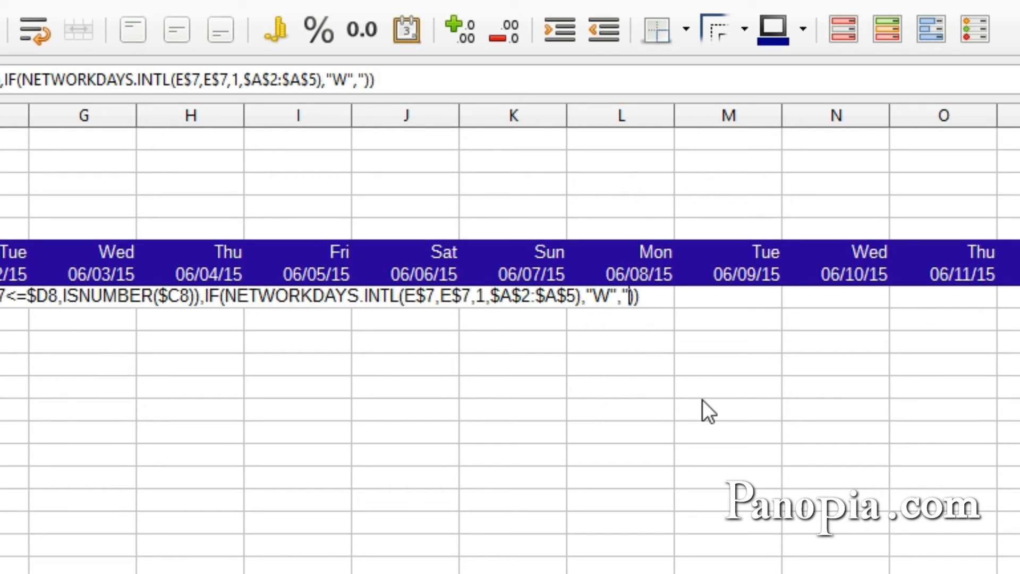
text(H)
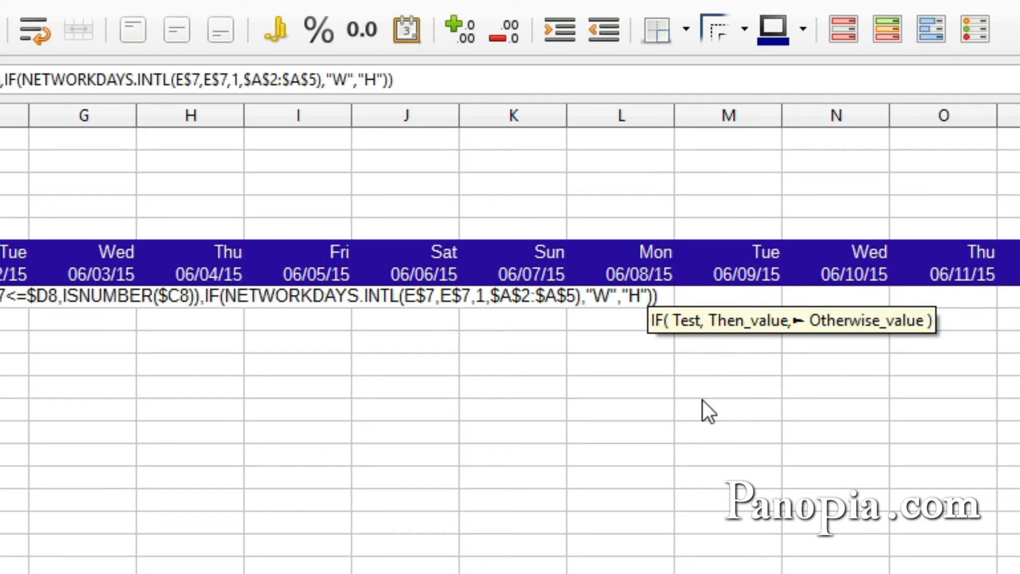
mouse_move(453, 344)
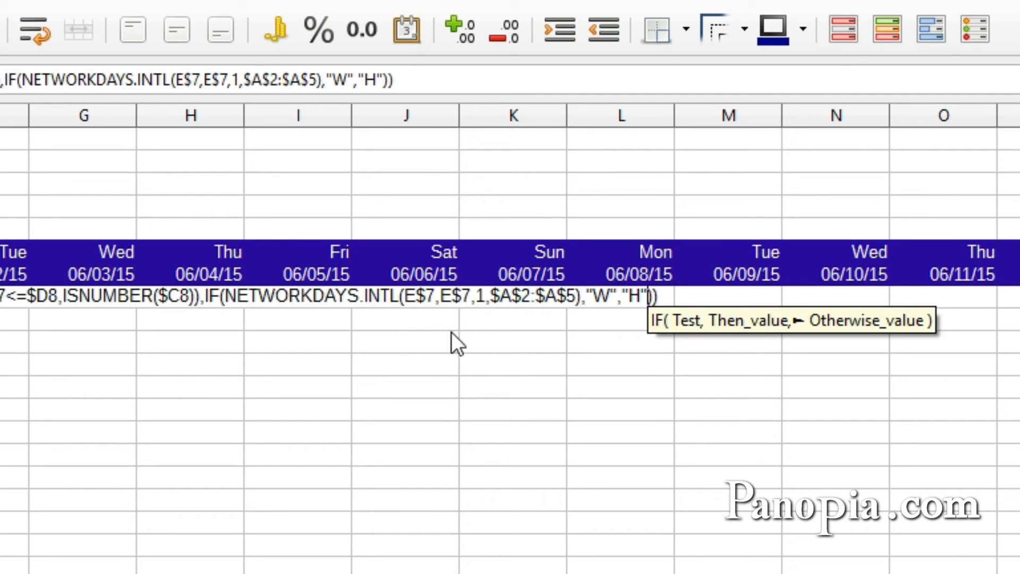
mouse_move(603, 319)
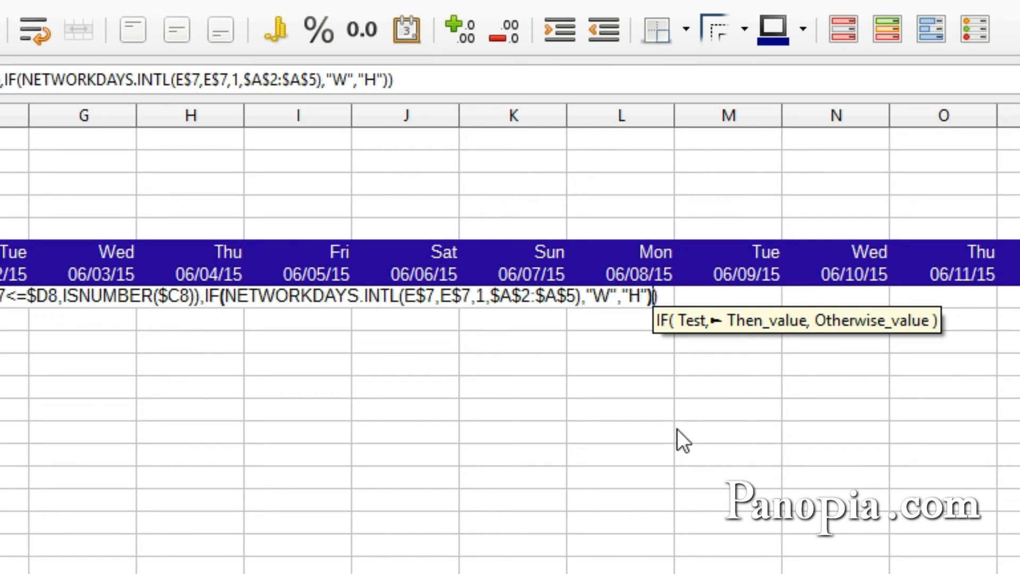
text(,)
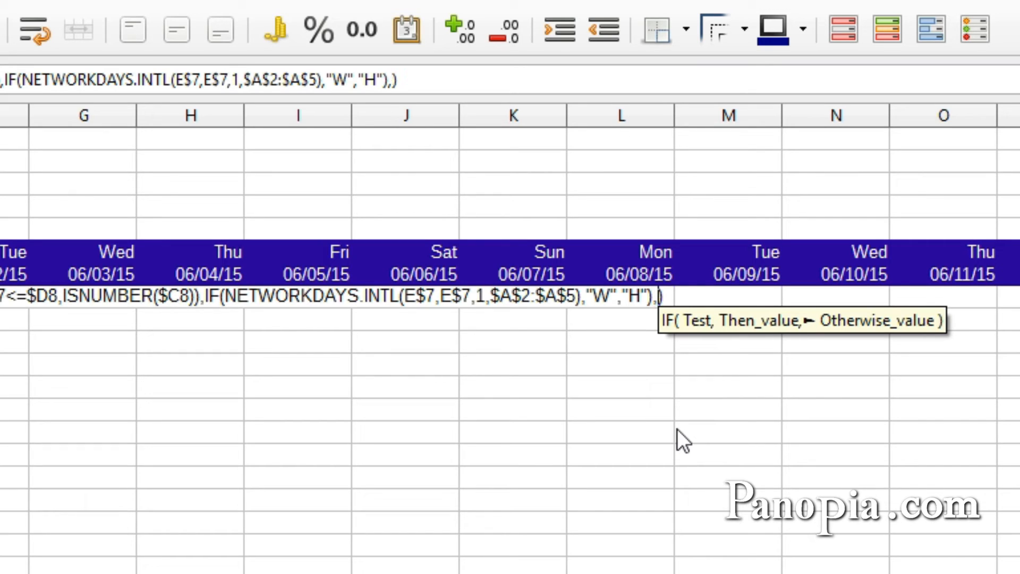
text("")
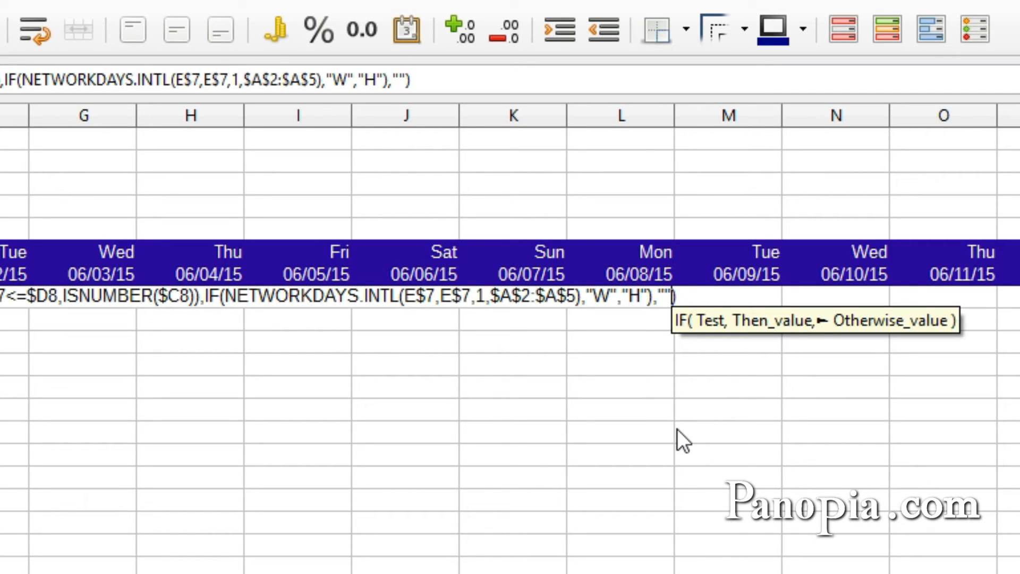
mouse_move(559, 376)
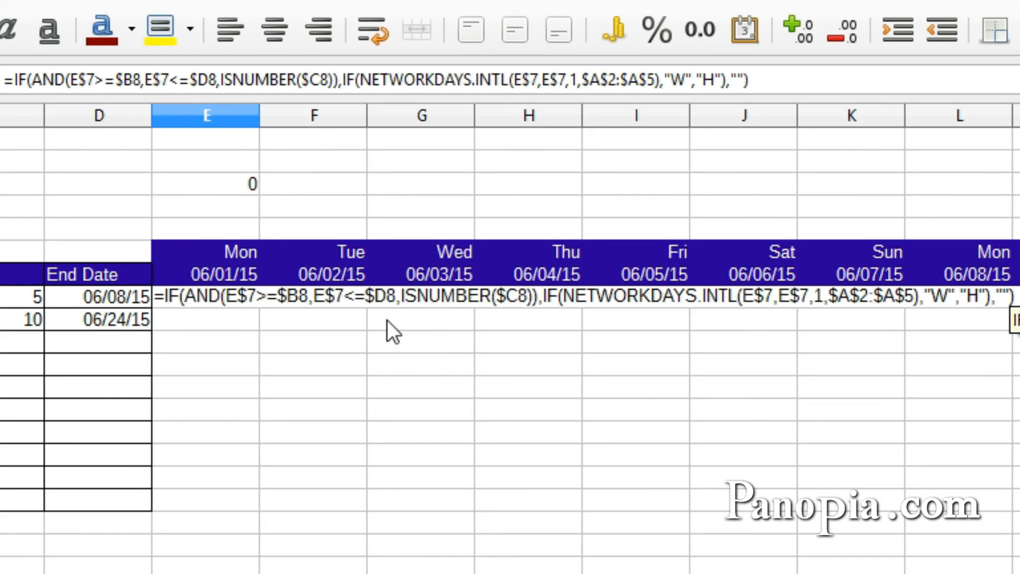
mouse_move(997, 321)
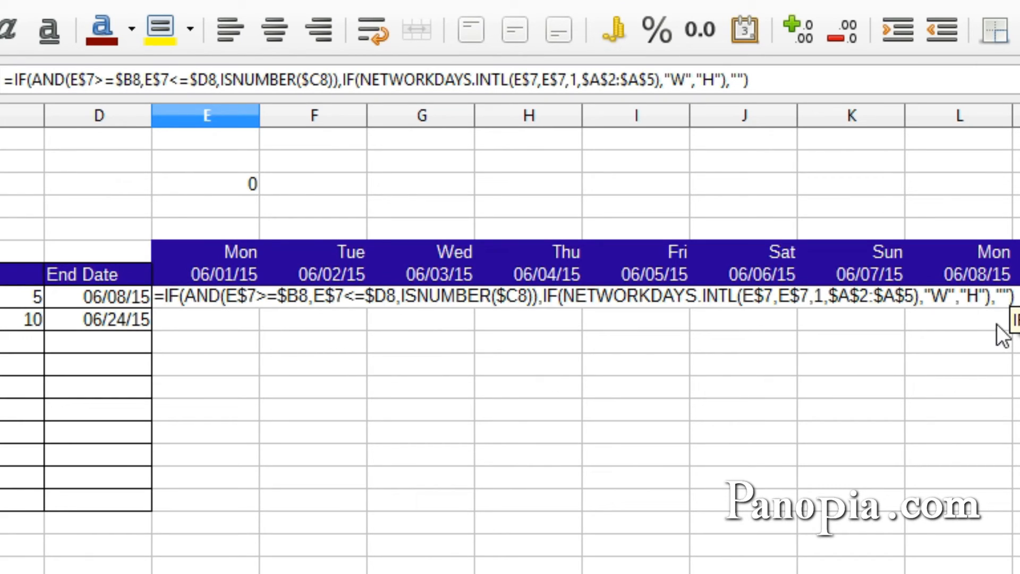
mouse_move(810, 370)
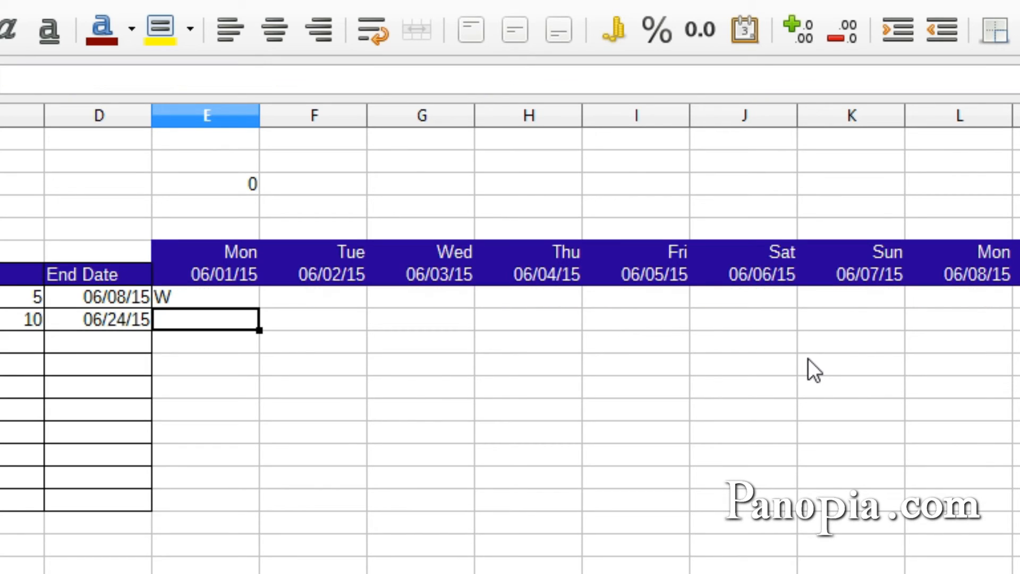
mouse_move(595, 448)
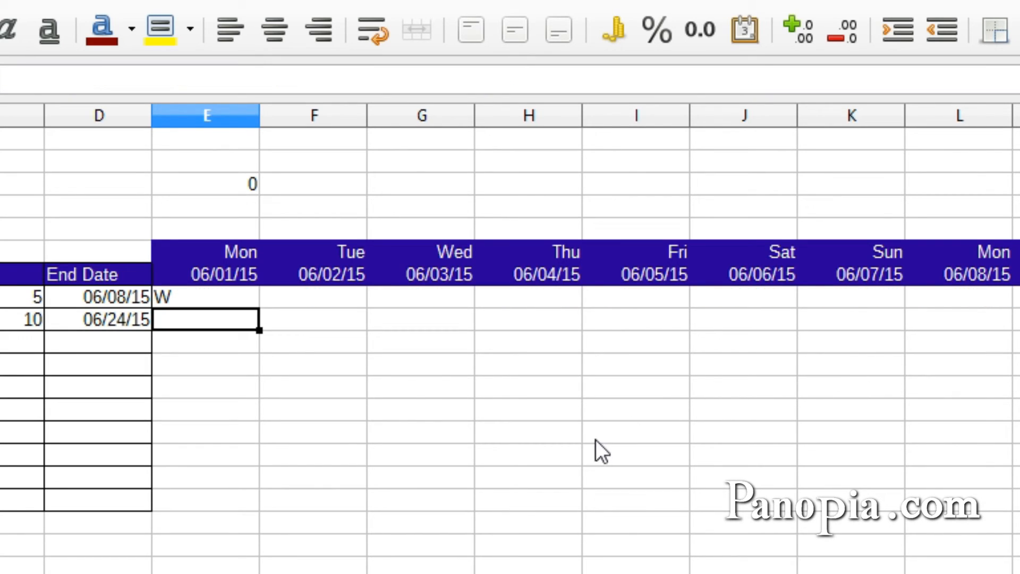
mouse_move(169, 322)
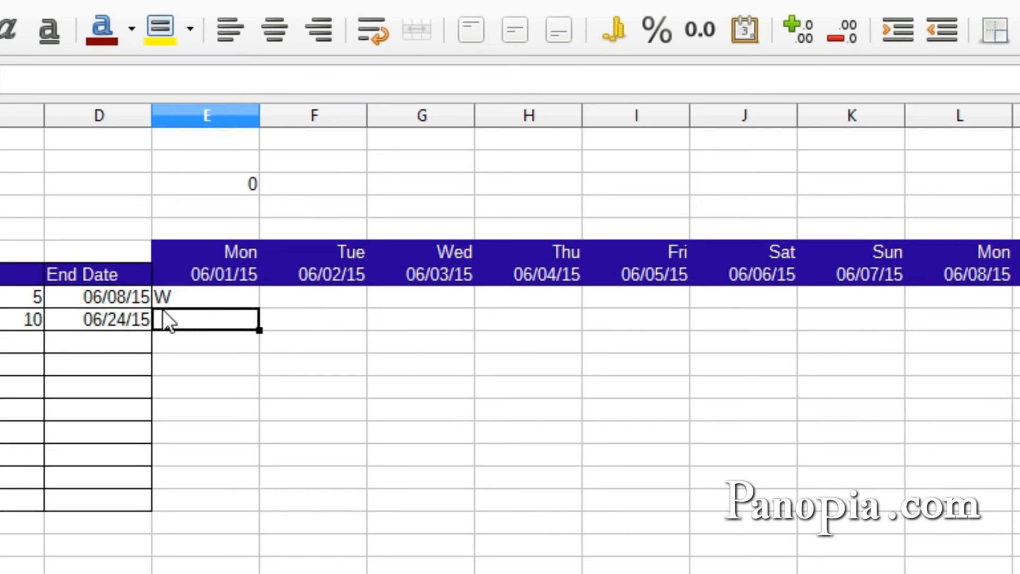
- Fill the E8 formula across E8:AH17 so W and H mark Project 1's dates
click(204, 296)
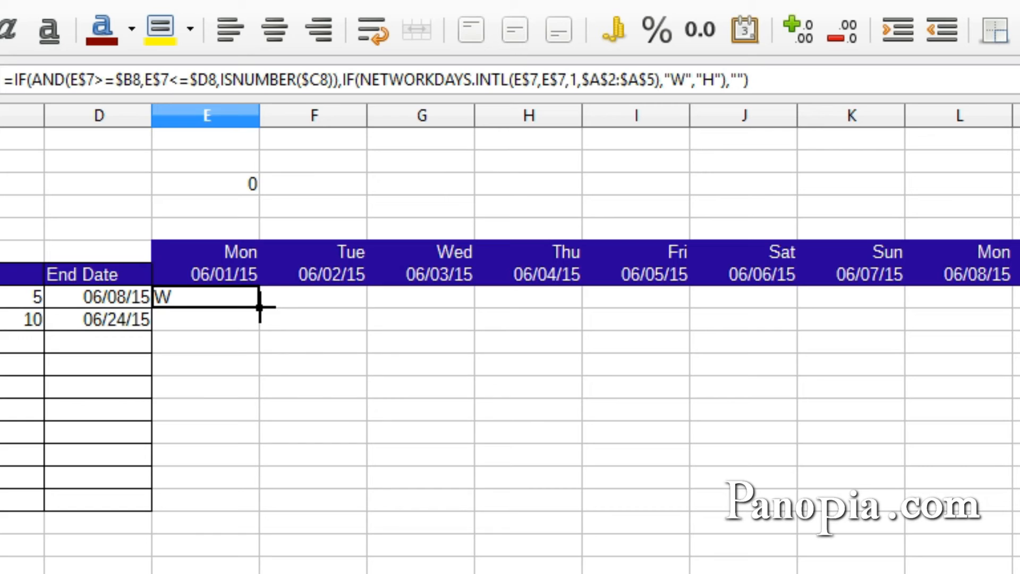
drag(254, 306, 224, 511)
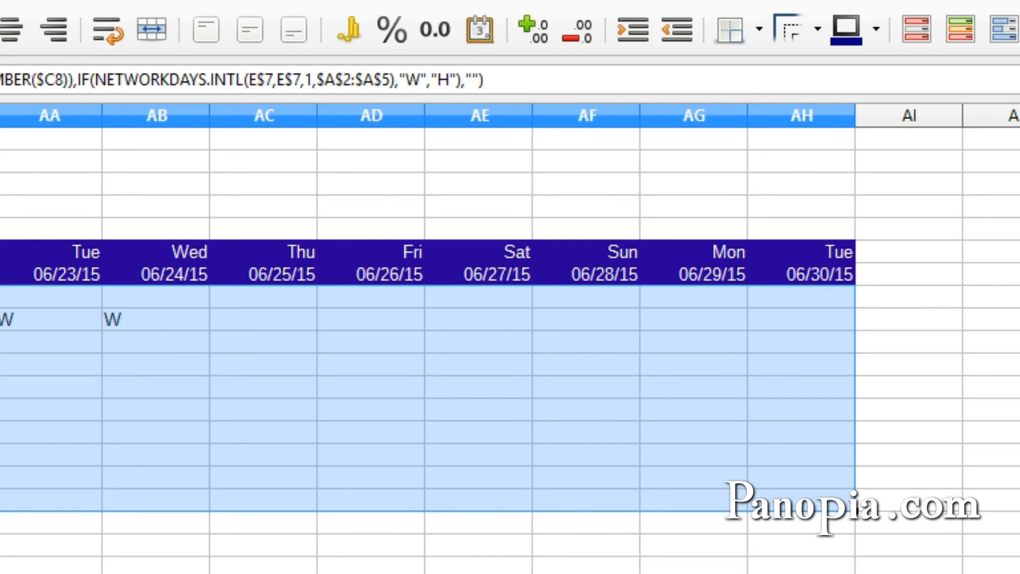
scroll(left, 3)
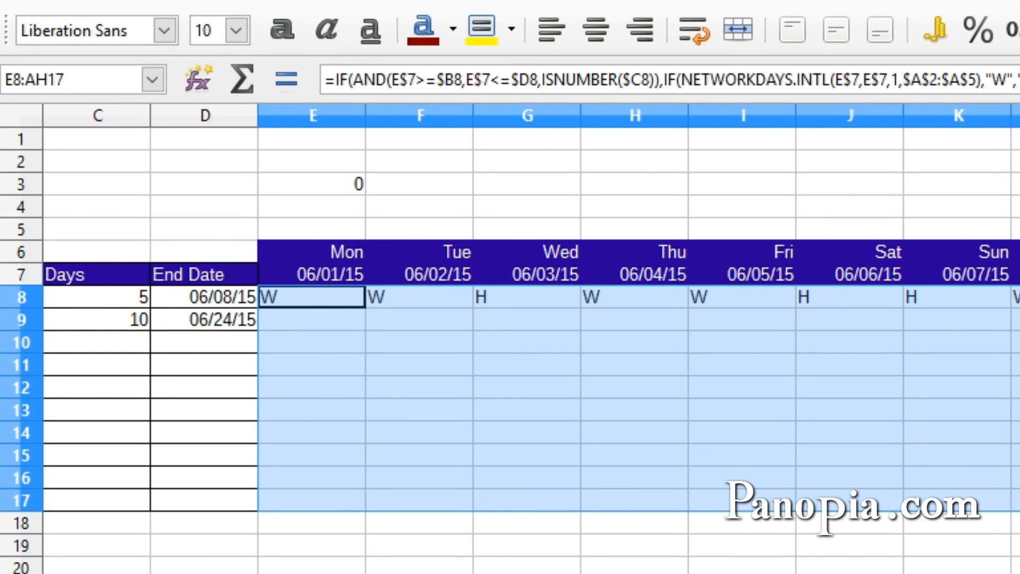
scroll(left, 3)
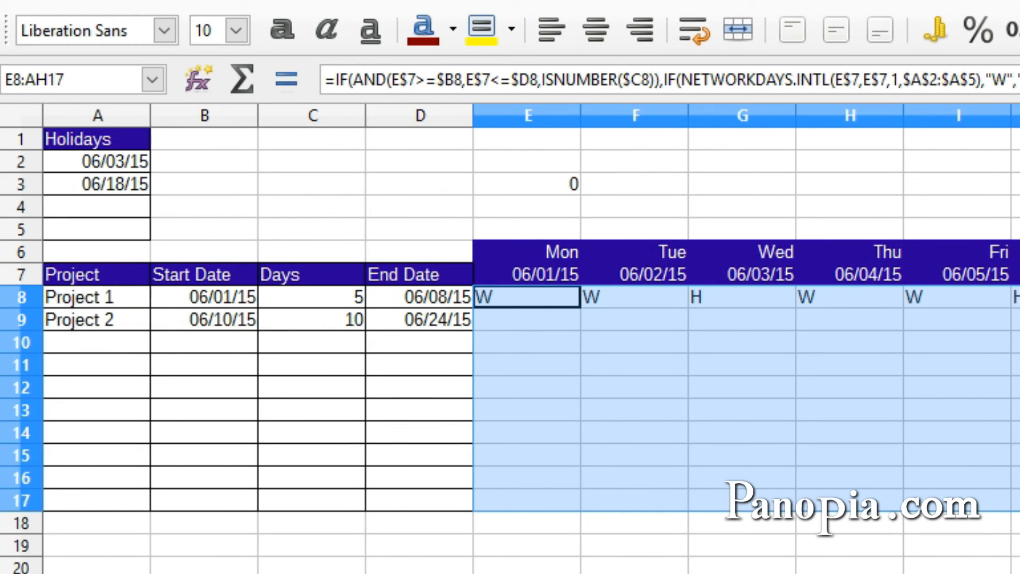
mouse_move(768, 374)
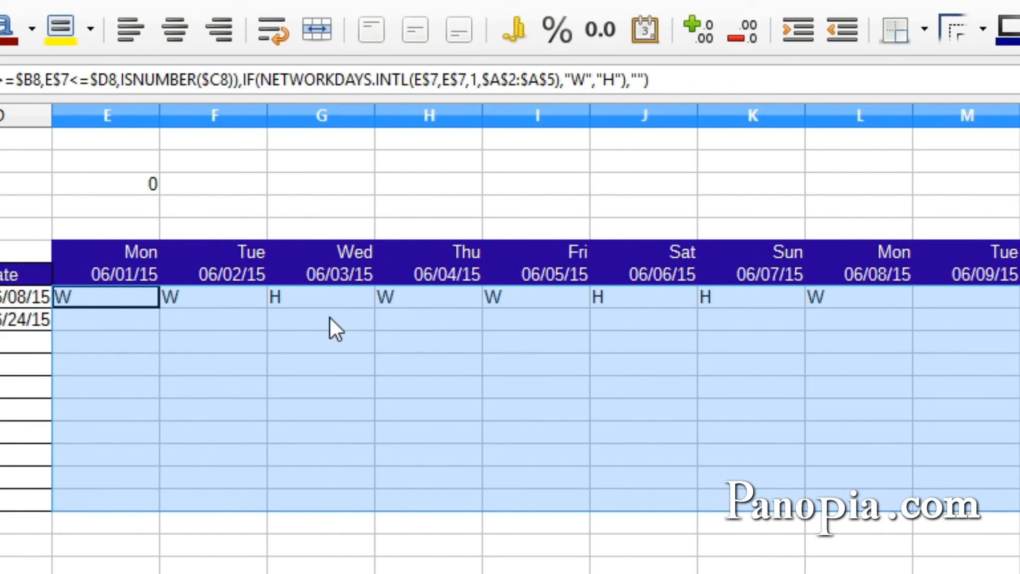
mouse_move(814, 325)
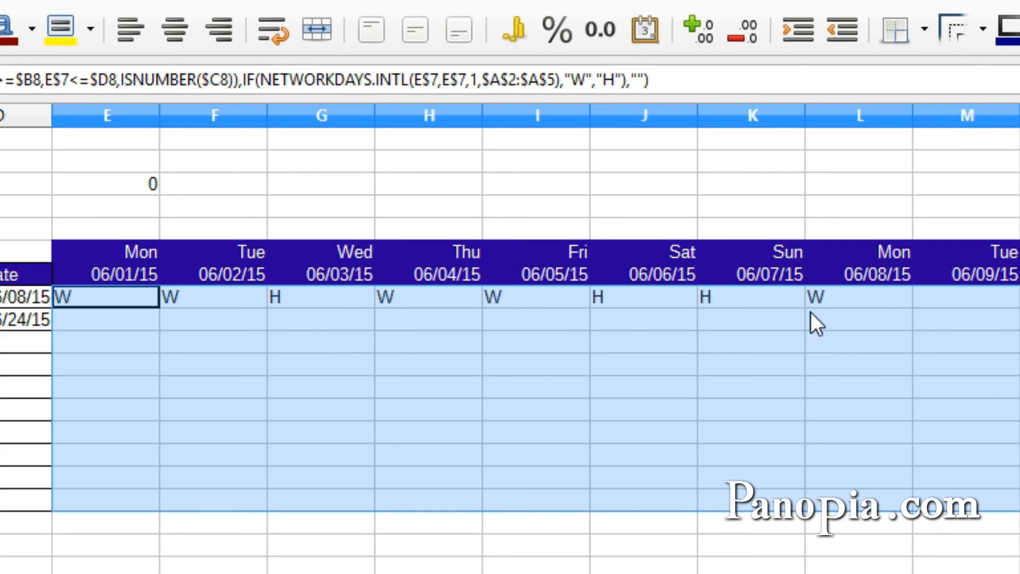
mouse_move(93, 349)
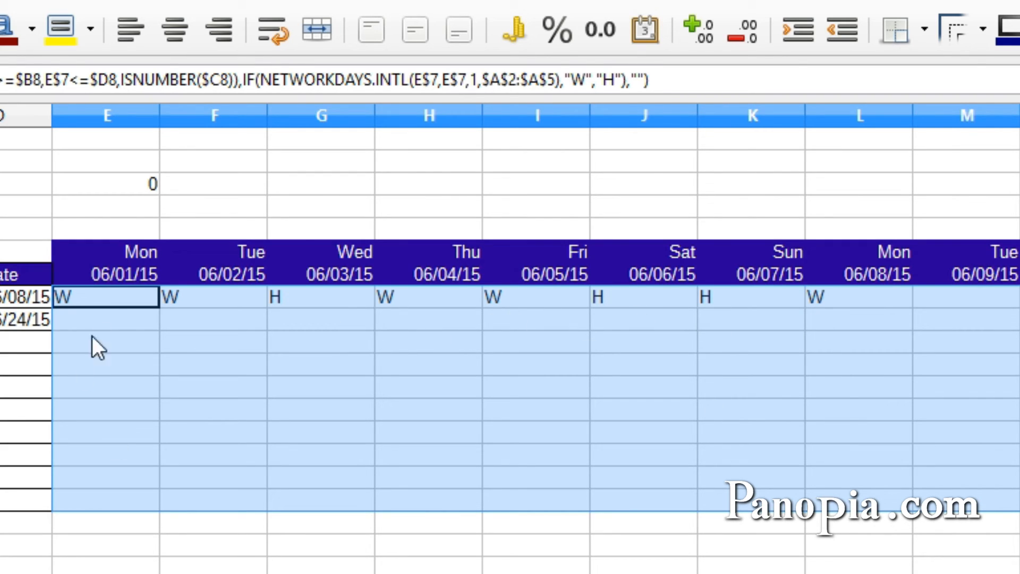
mouse_move(850, 346)
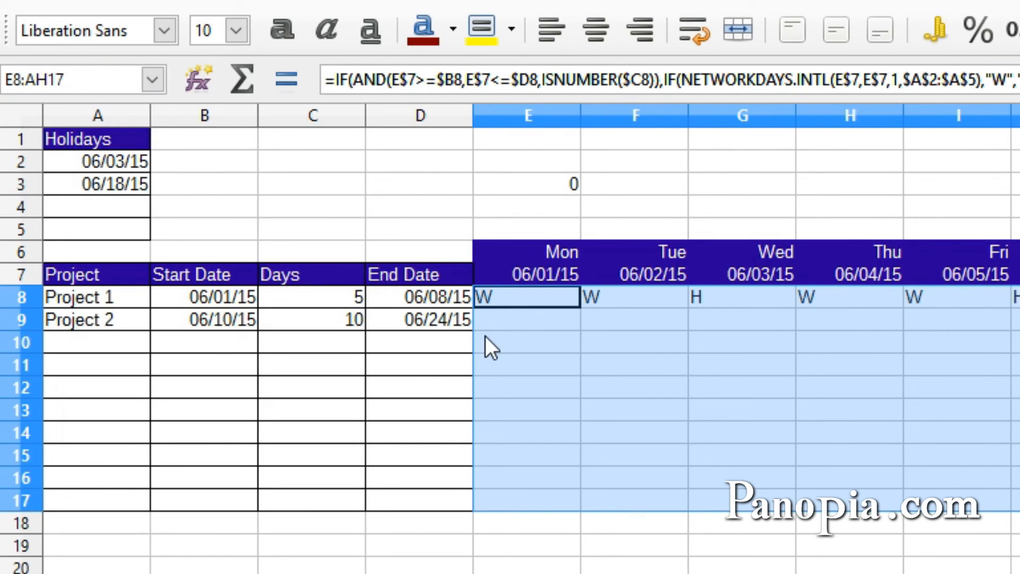
mouse_move(538, 421)
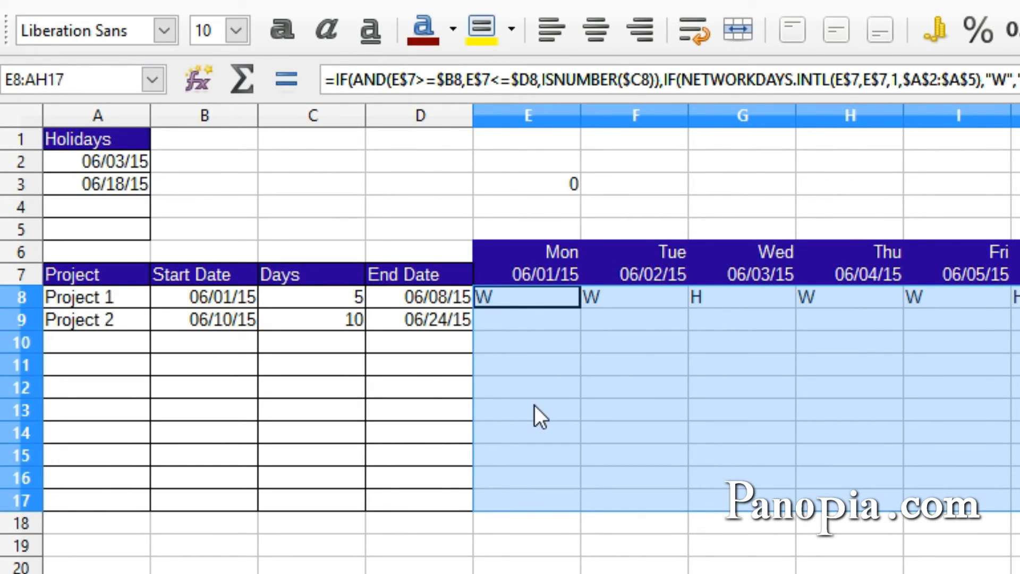
mouse_move(544, 421)
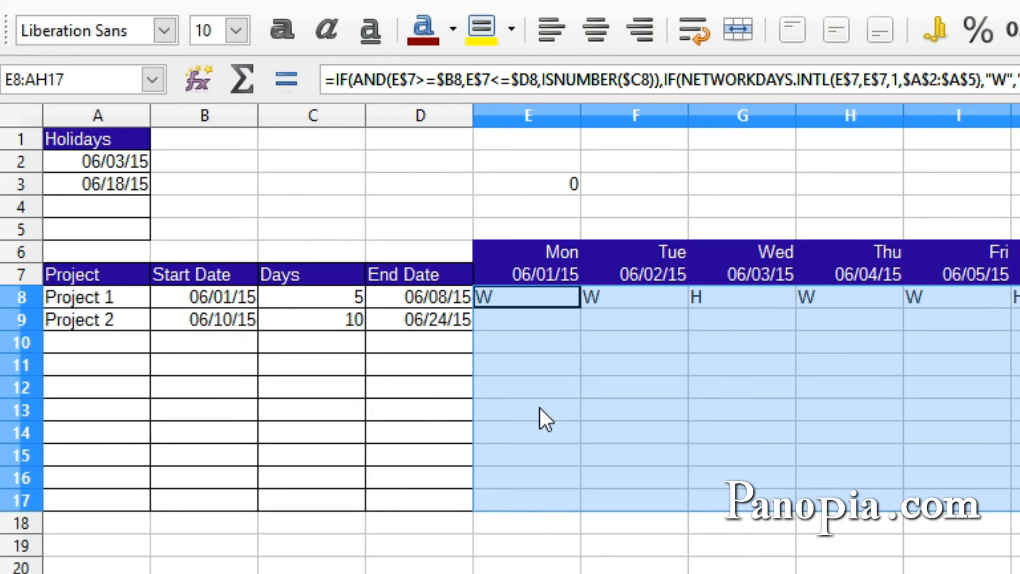
mouse_move(525, 390)
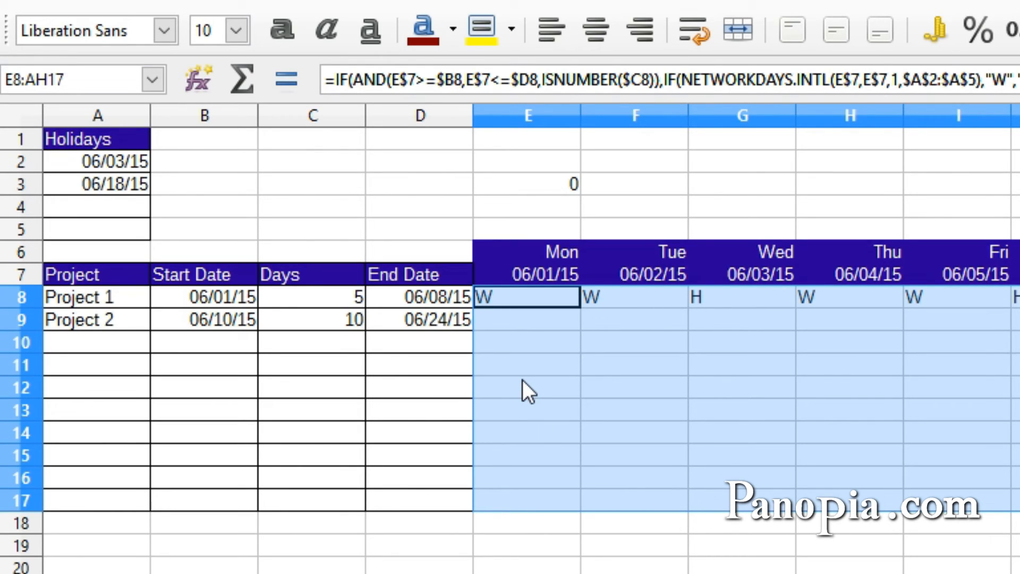
mouse_move(646, 469)
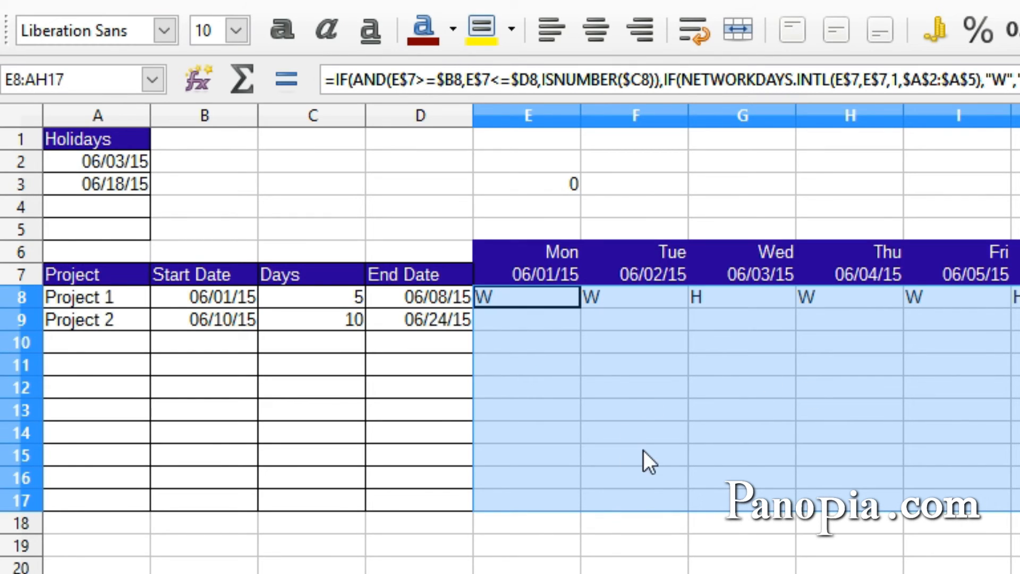
mouse_move(555, 313)
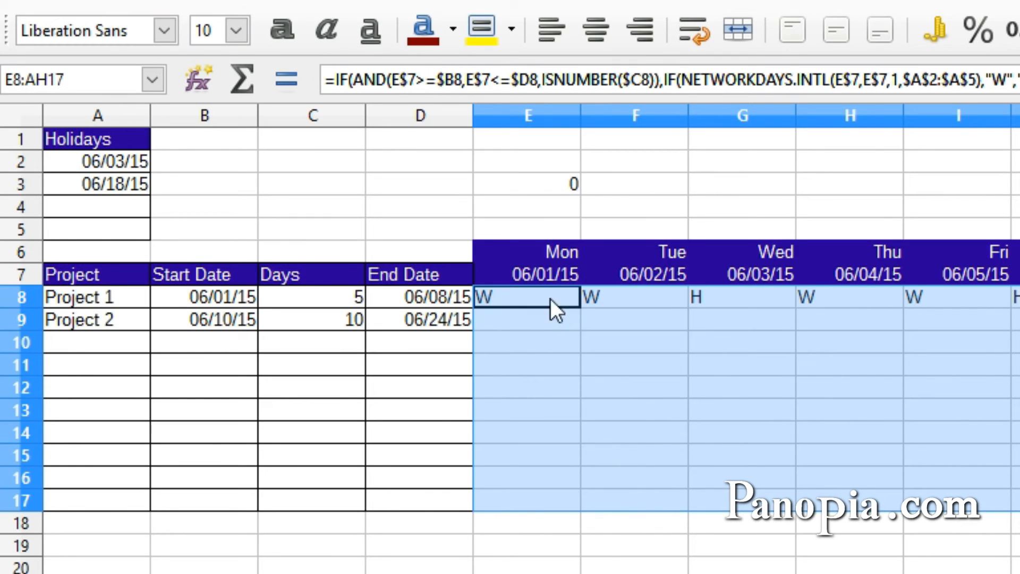
scroll(right, 3)
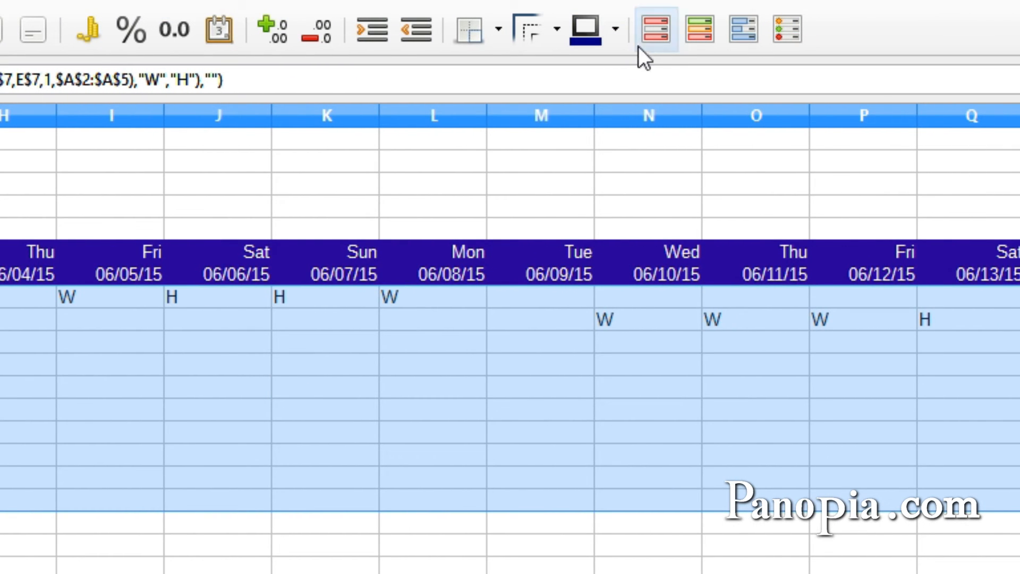
mouse_move(655, 29)
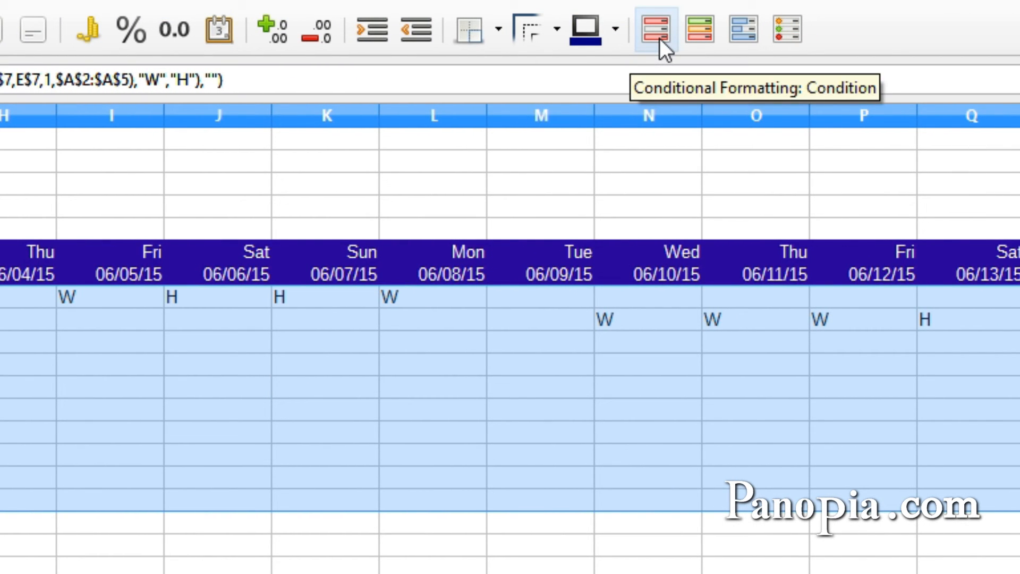
- Start a conditional format on E8:AH17 with condition 1: cell value equal to "W"
click(654, 27)
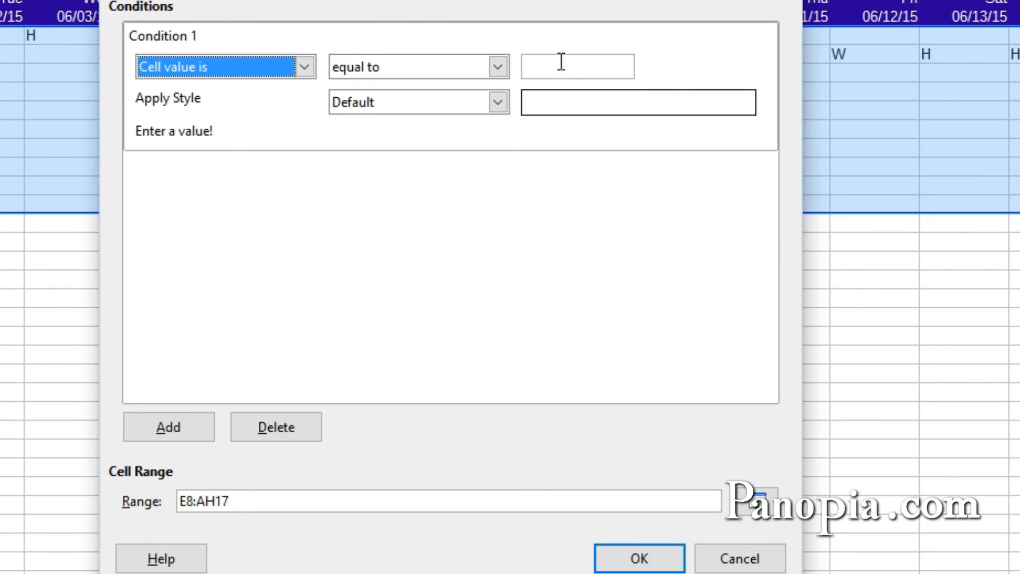
click(575, 66)
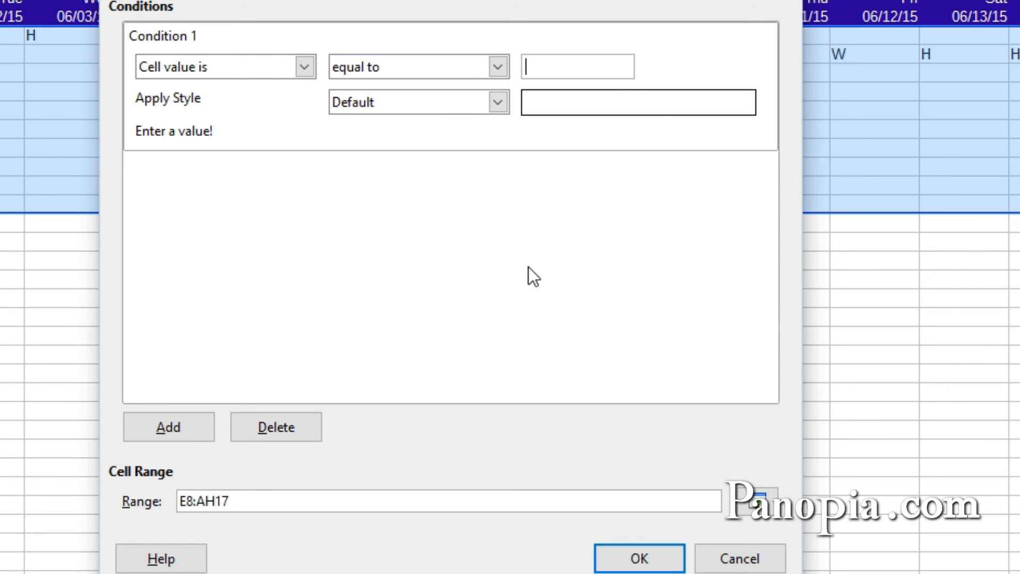
text(")
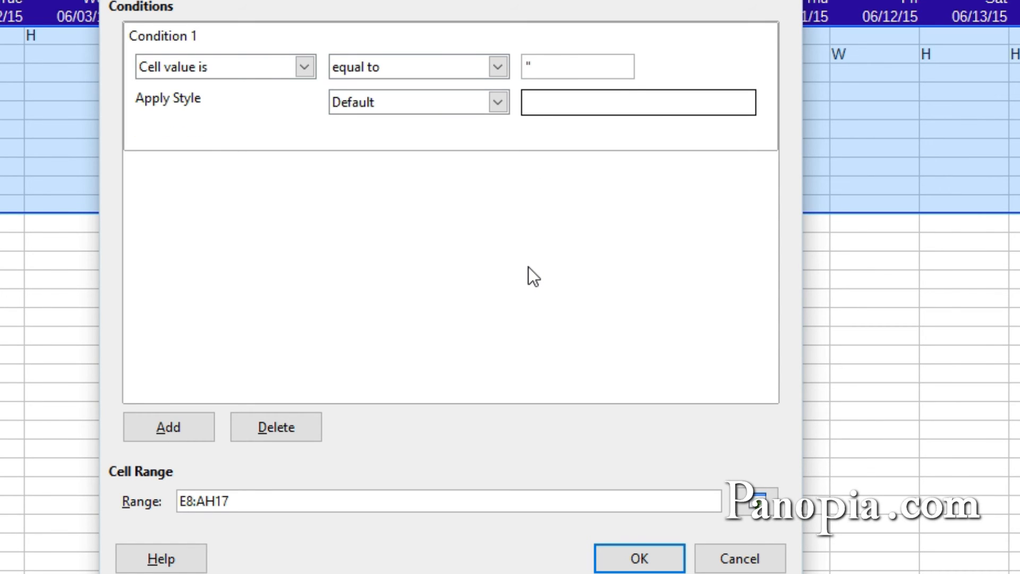
text(W")
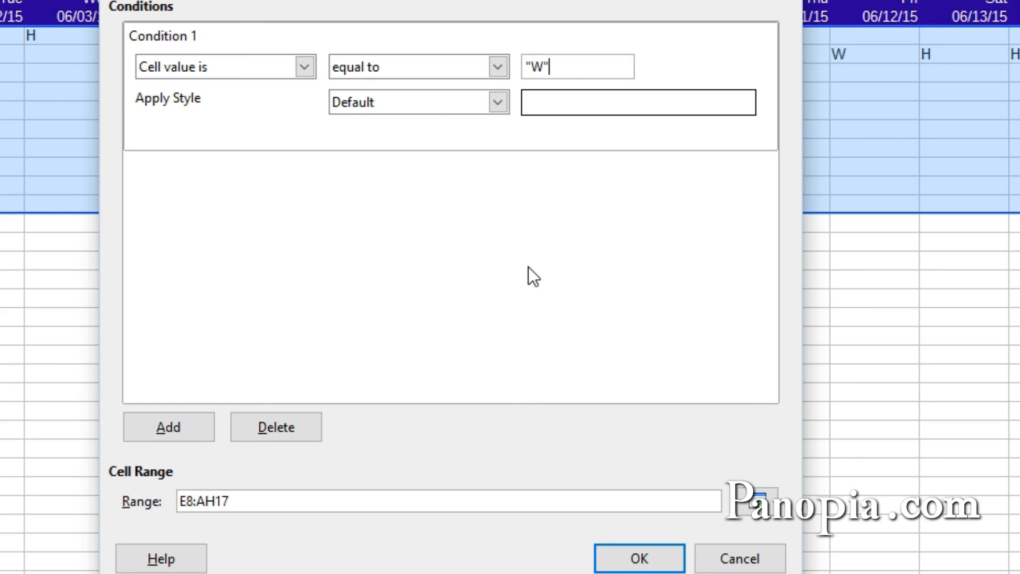
mouse_move(503, 128)
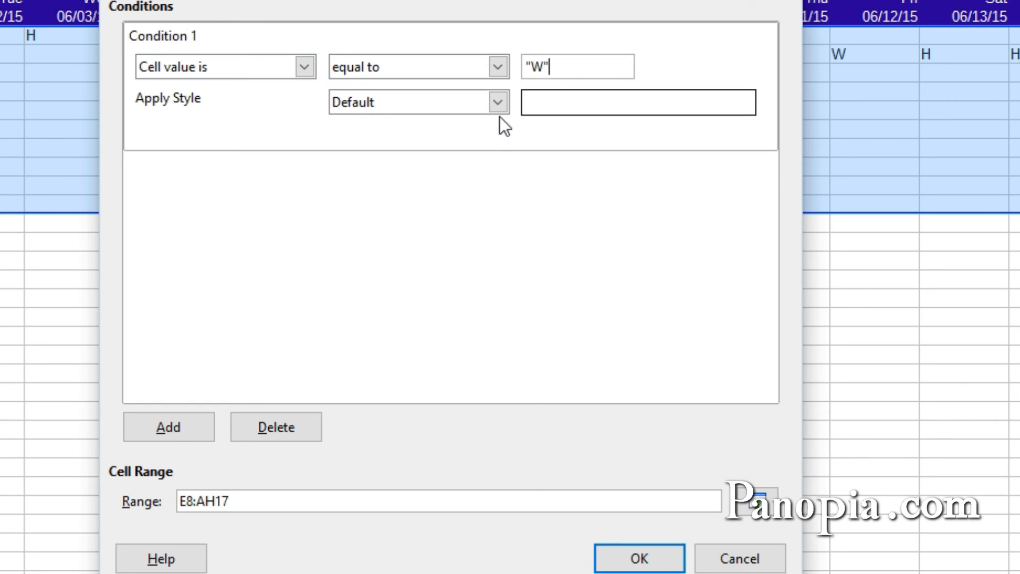
click(497, 102)
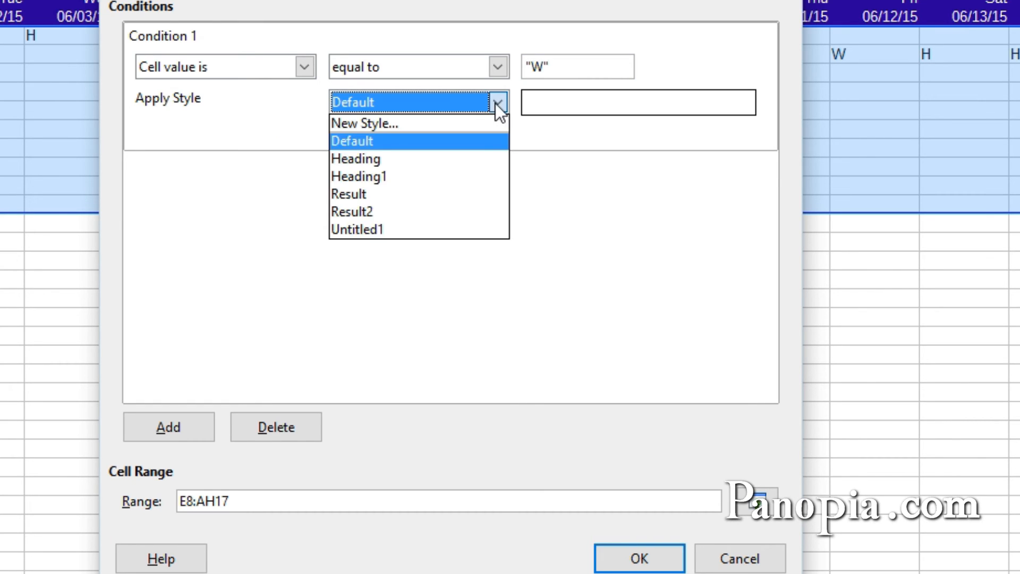
- Create a new style named Green with light green font colour and top/bottom borders only
click(361, 123)
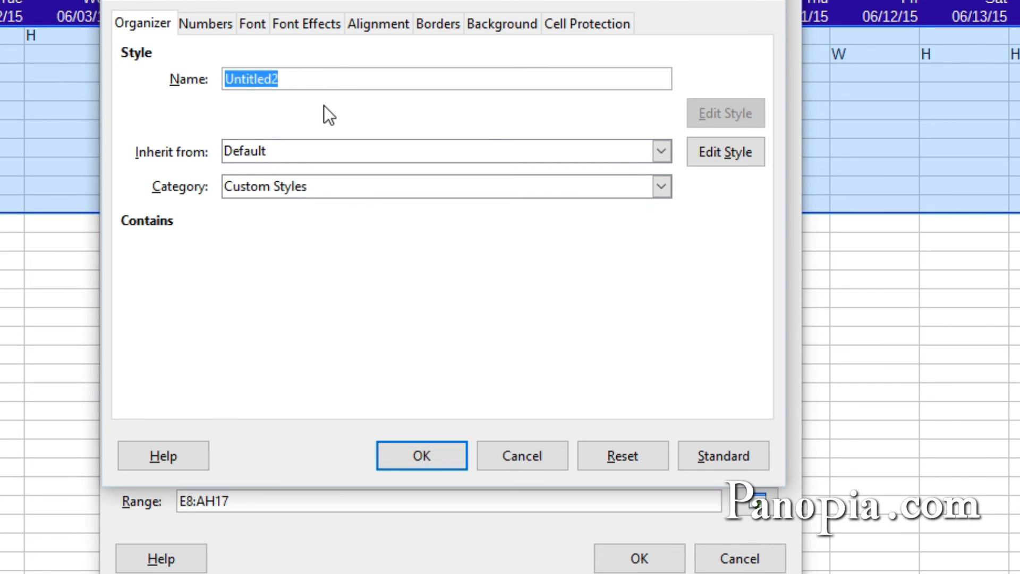
text(Green)
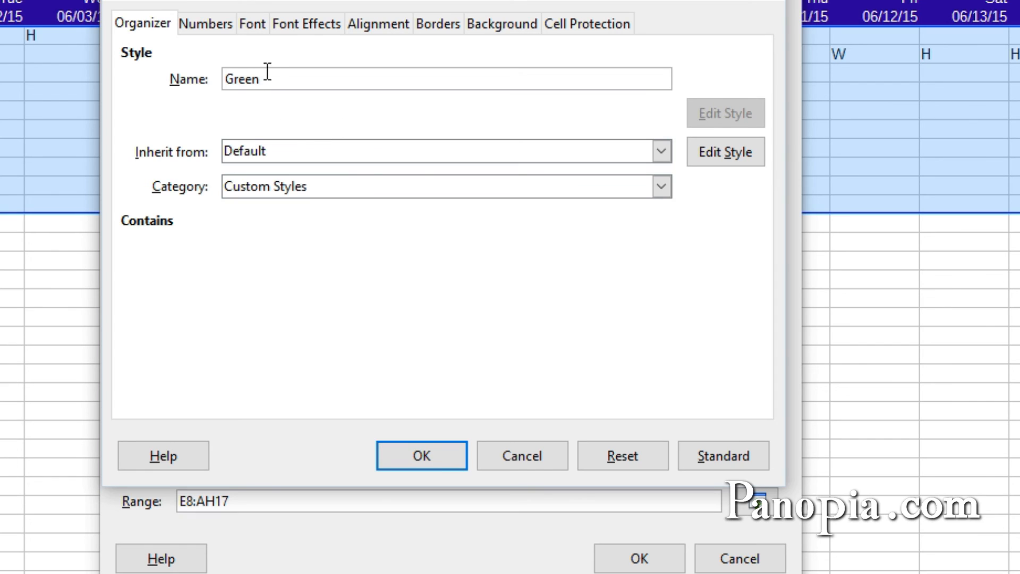
click(305, 23)
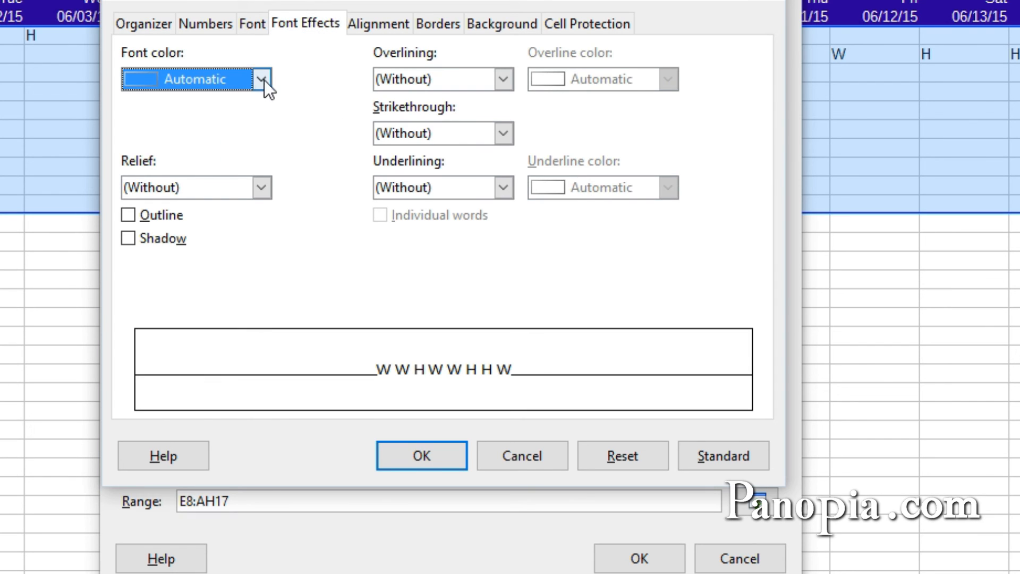
click(262, 79)
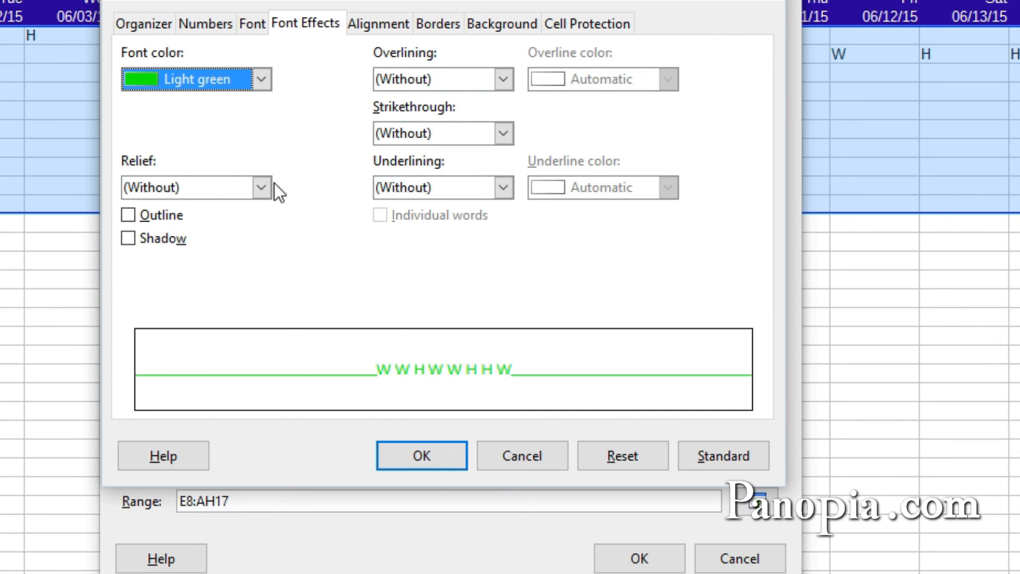
mouse_move(448, 25)
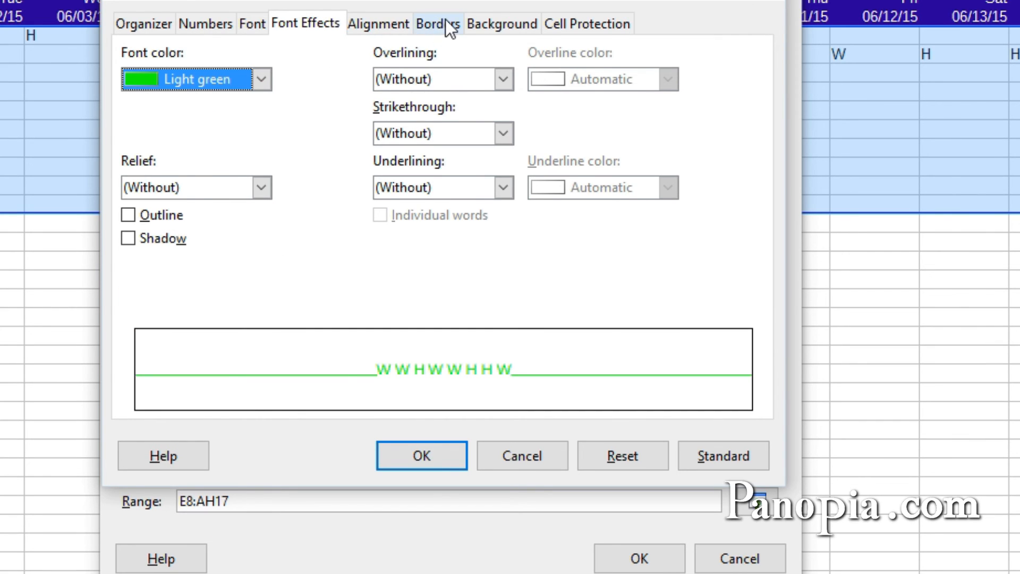
click(437, 23)
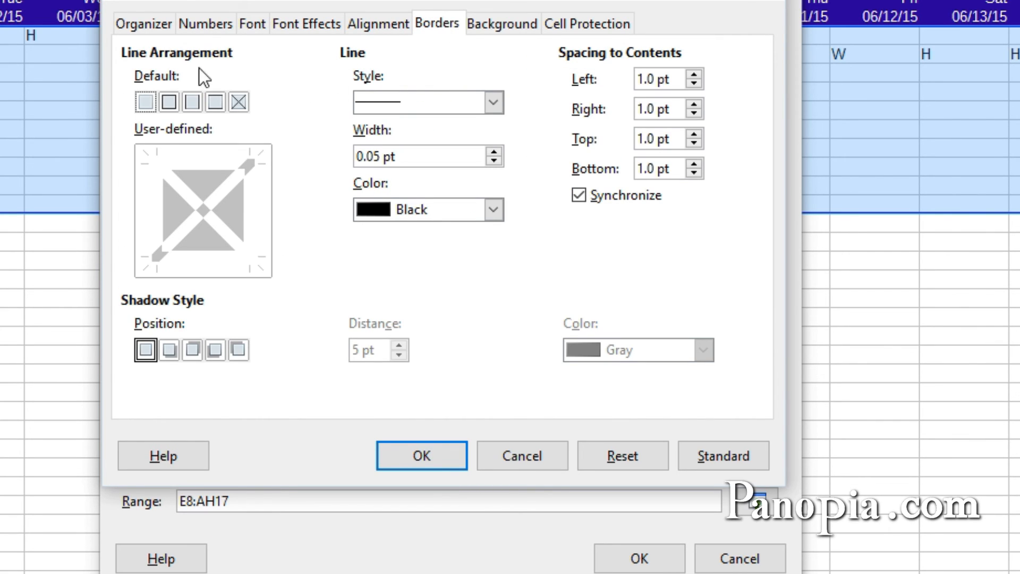
mouse_move(217, 104)
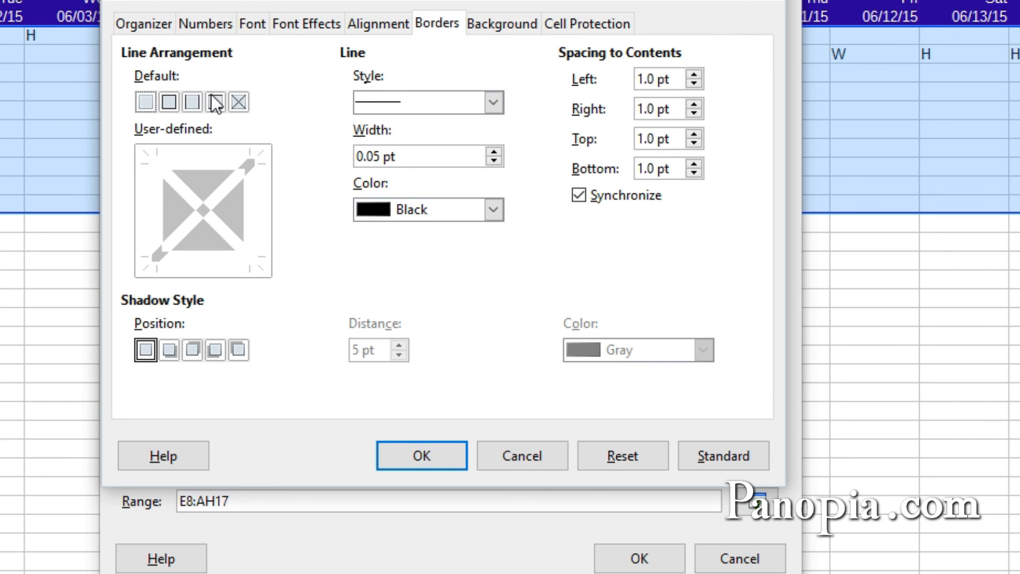
mouse_move(223, 109)
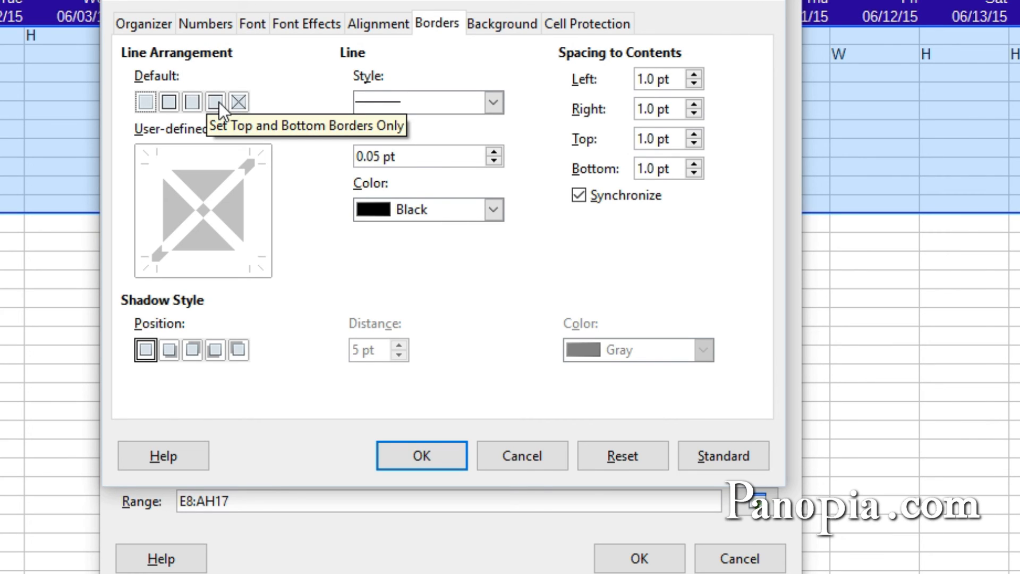
click(216, 101)
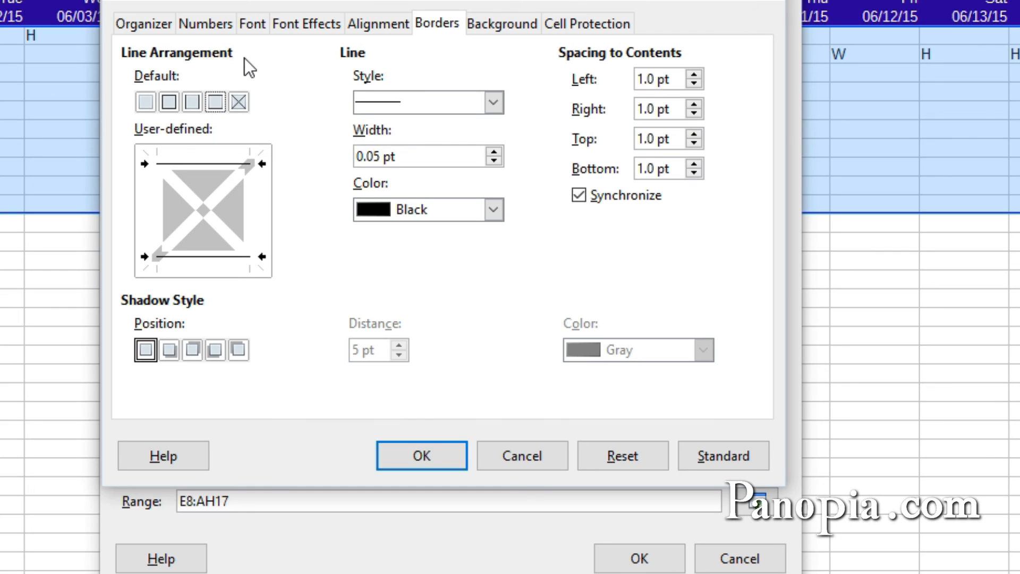
mouse_move(258, 79)
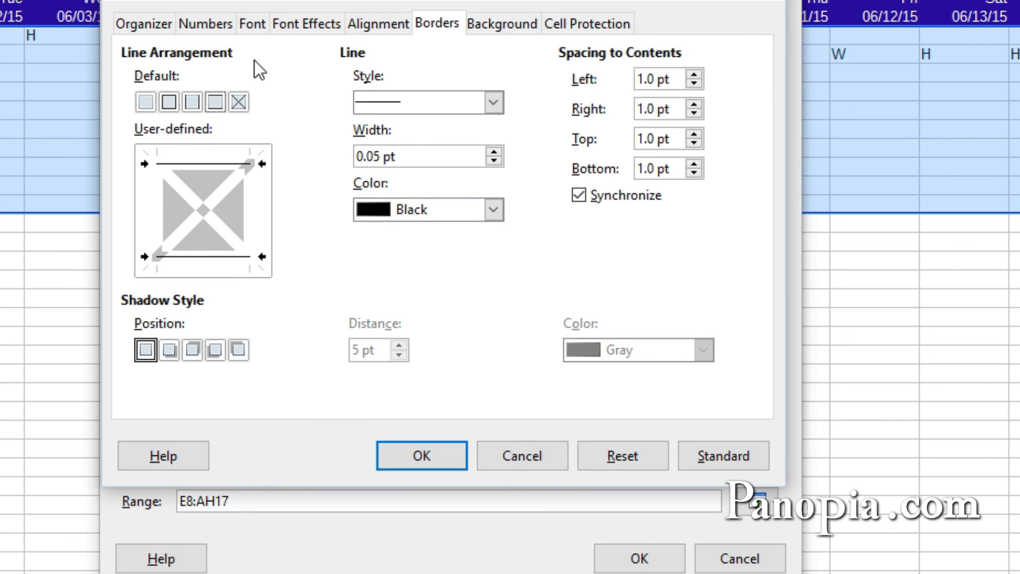
- Give the Green style a light green background fill and save it for the "W" condition
click(501, 23)
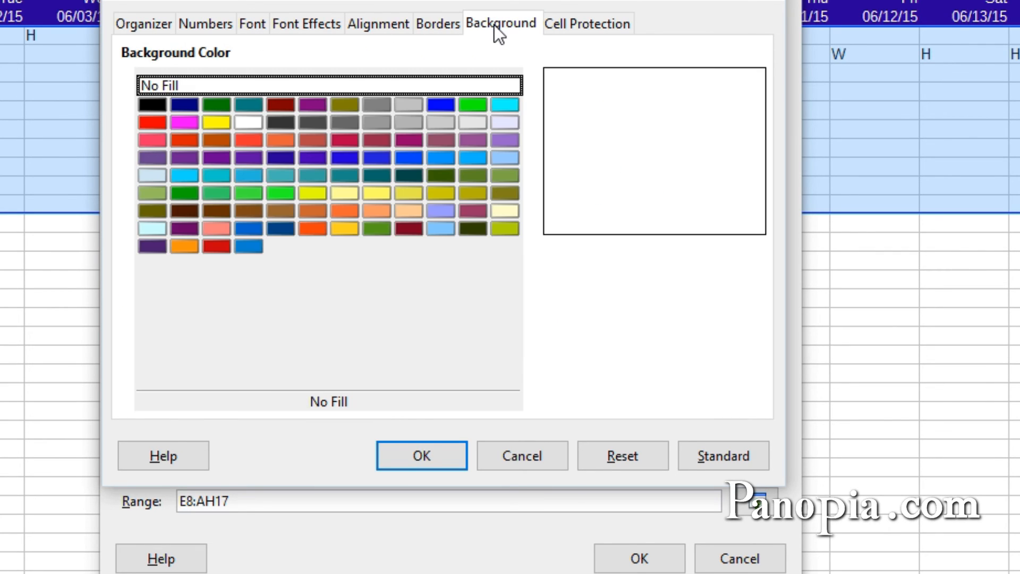
mouse_move(475, 115)
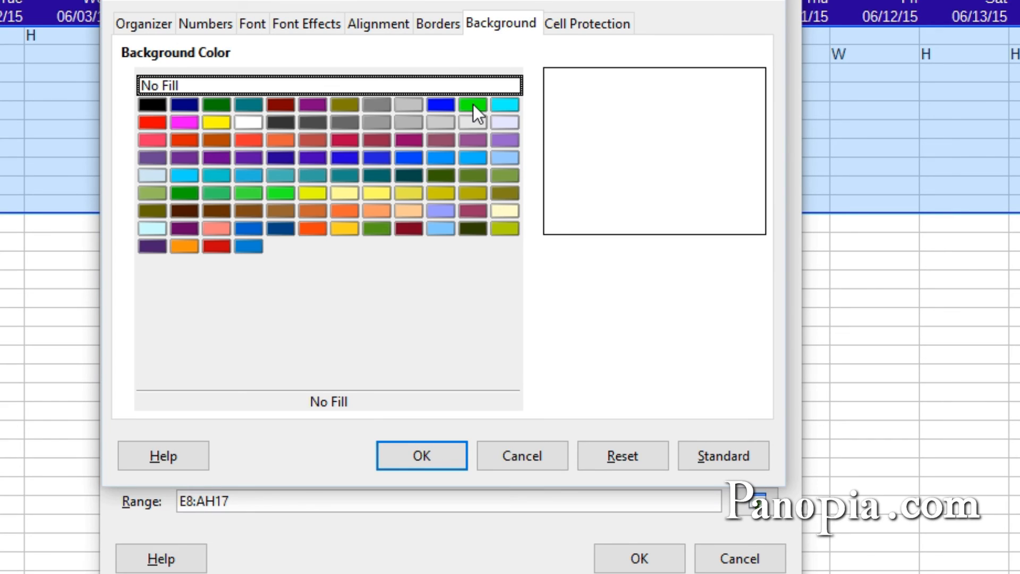
click(472, 106)
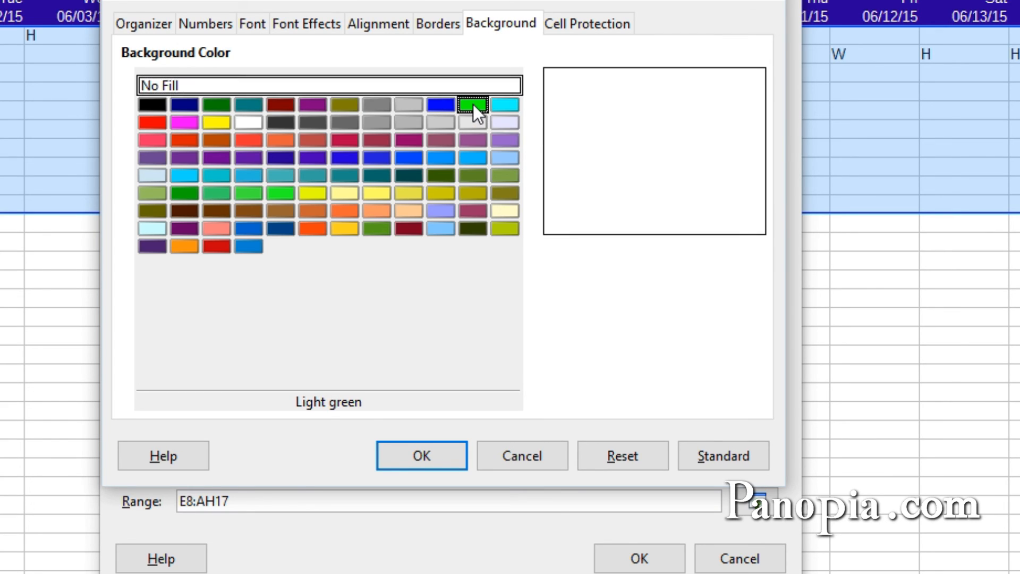
click(473, 109)
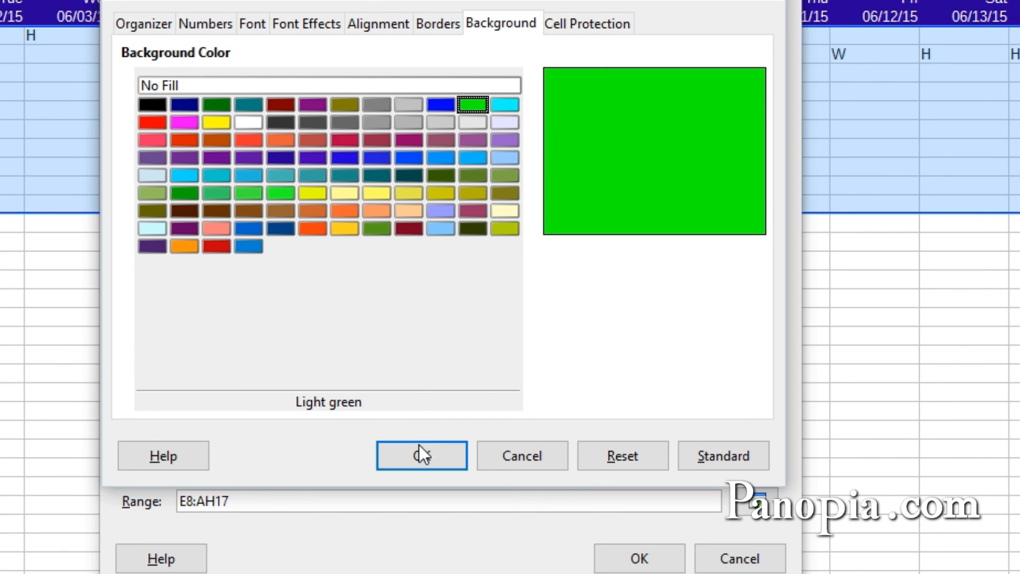
click(421, 455)
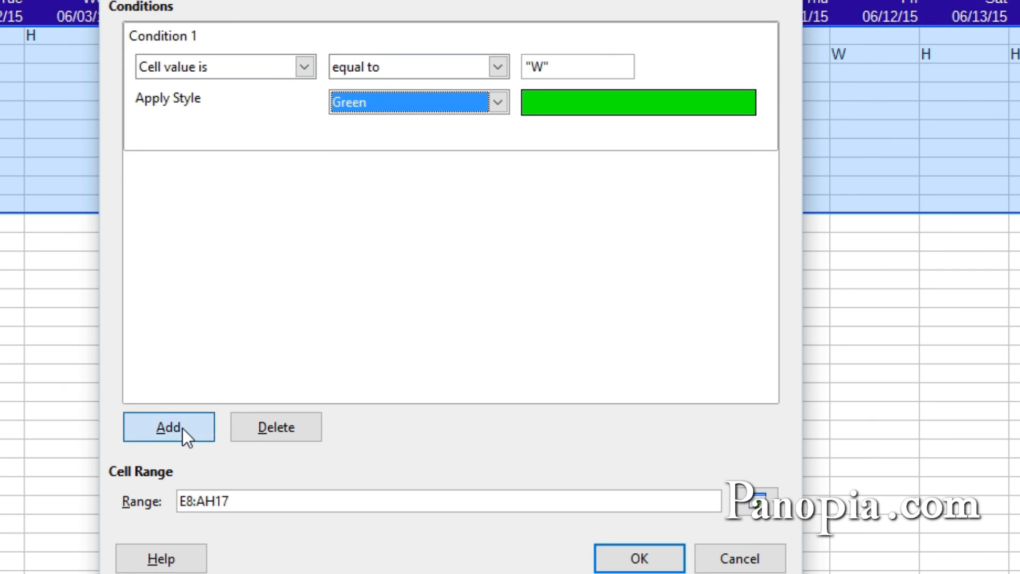
- Add condition 2 testing cell value equal to "H"
click(166, 427)
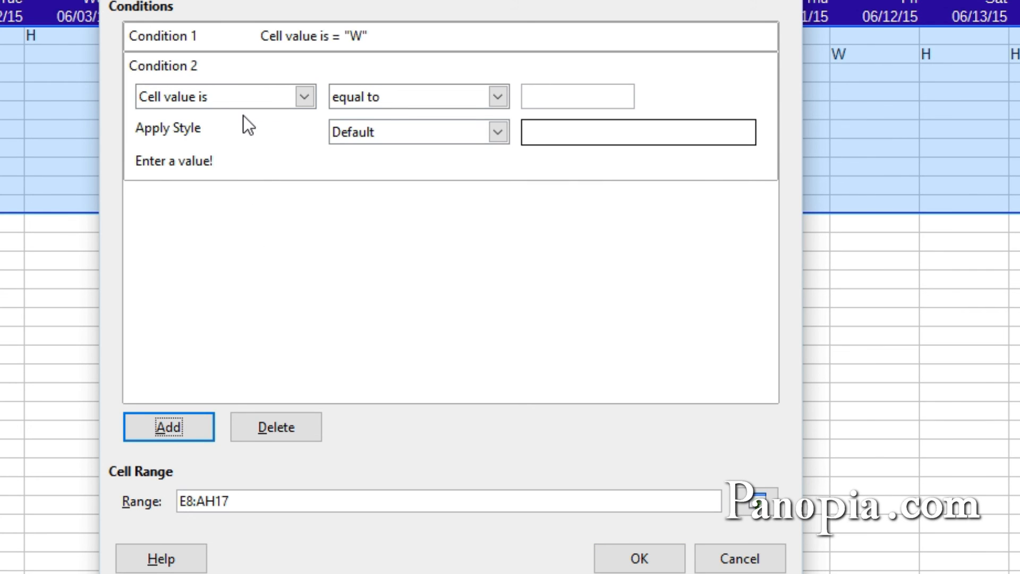
mouse_move(232, 121)
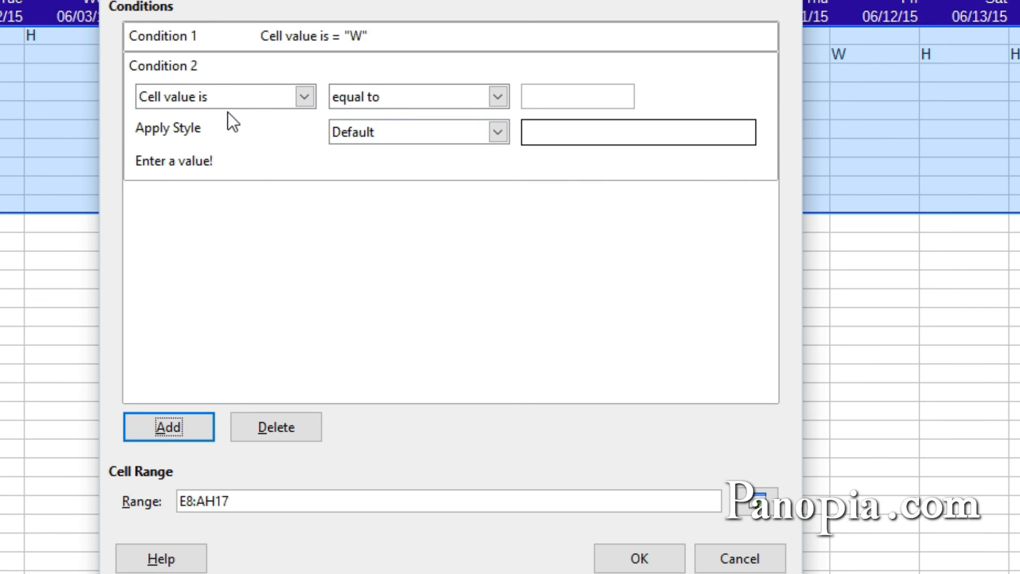
mouse_move(215, 115)
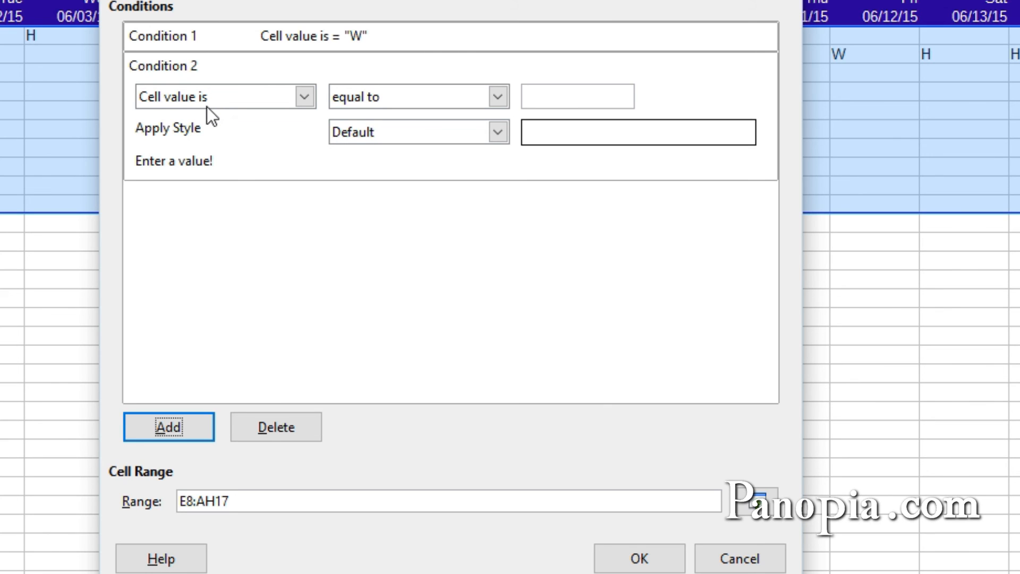
mouse_move(395, 109)
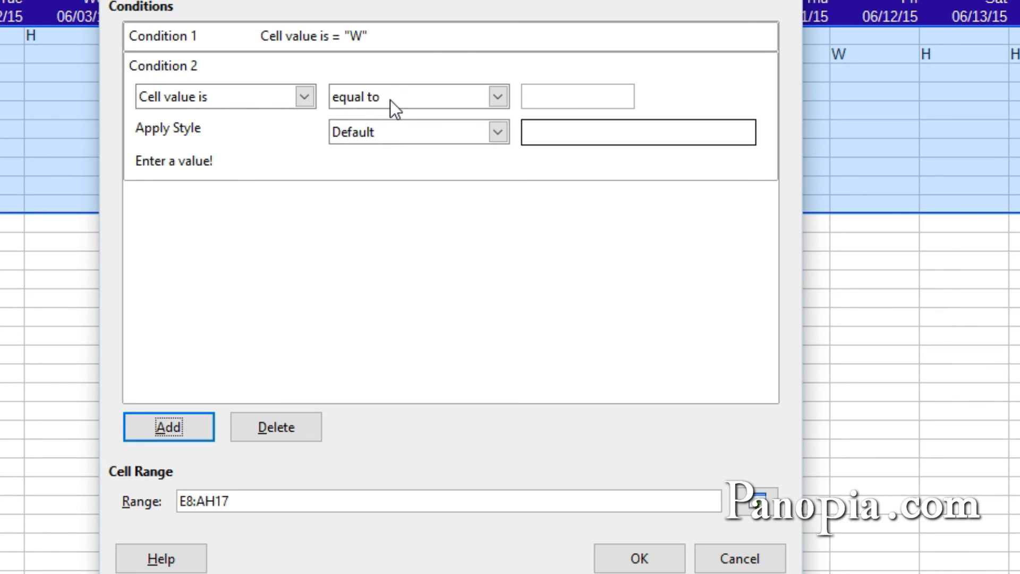
click(549, 96)
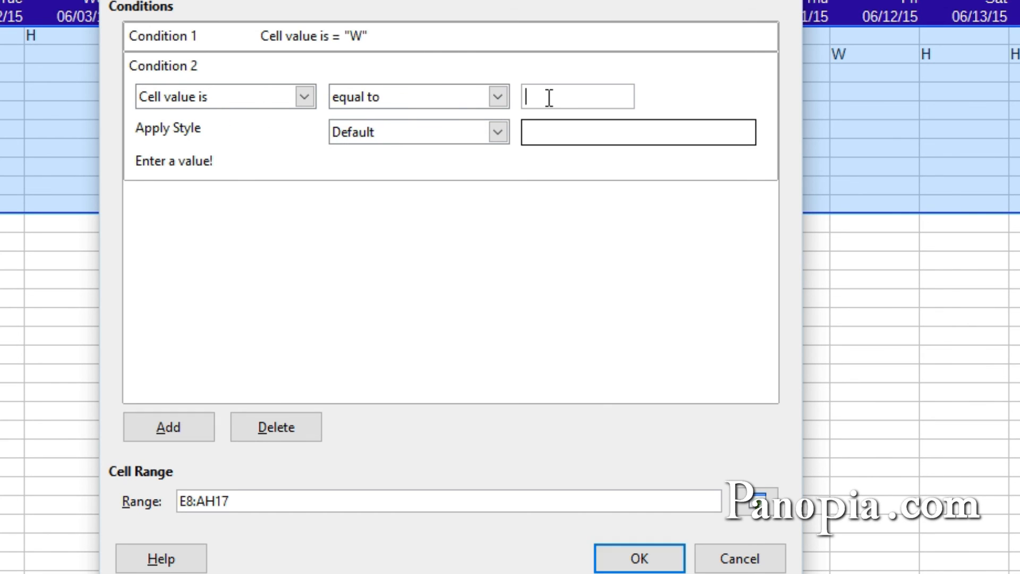
text(")
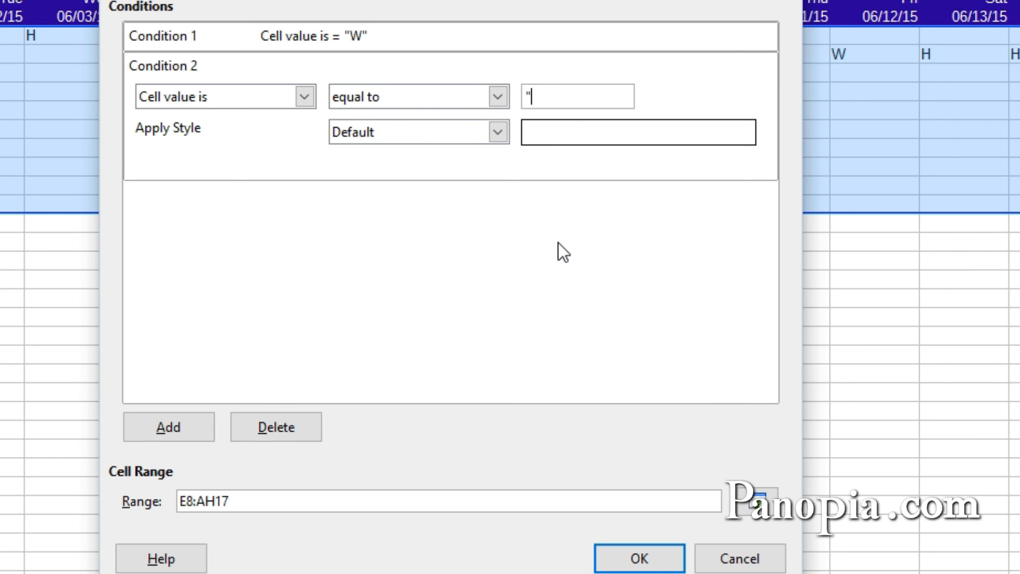
text(H")
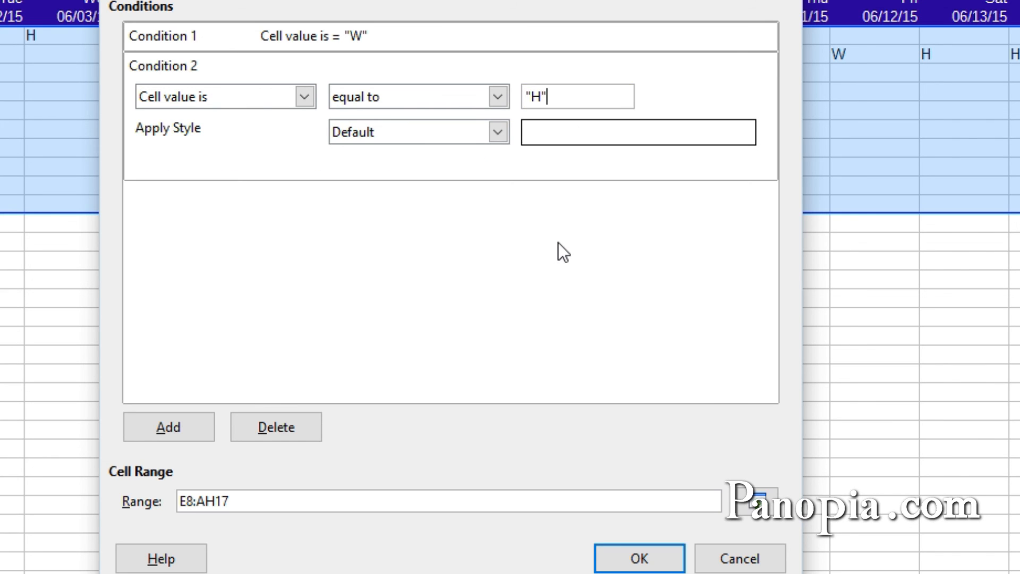
mouse_move(506, 170)
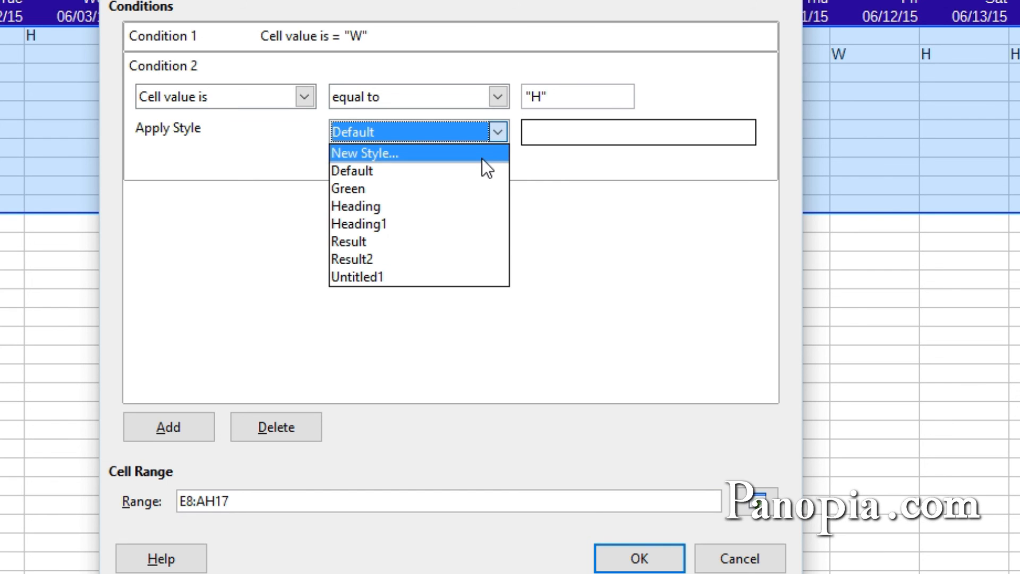
- Create a new style named Blue with light blue font colour and top/bottom borders only
click(364, 153)
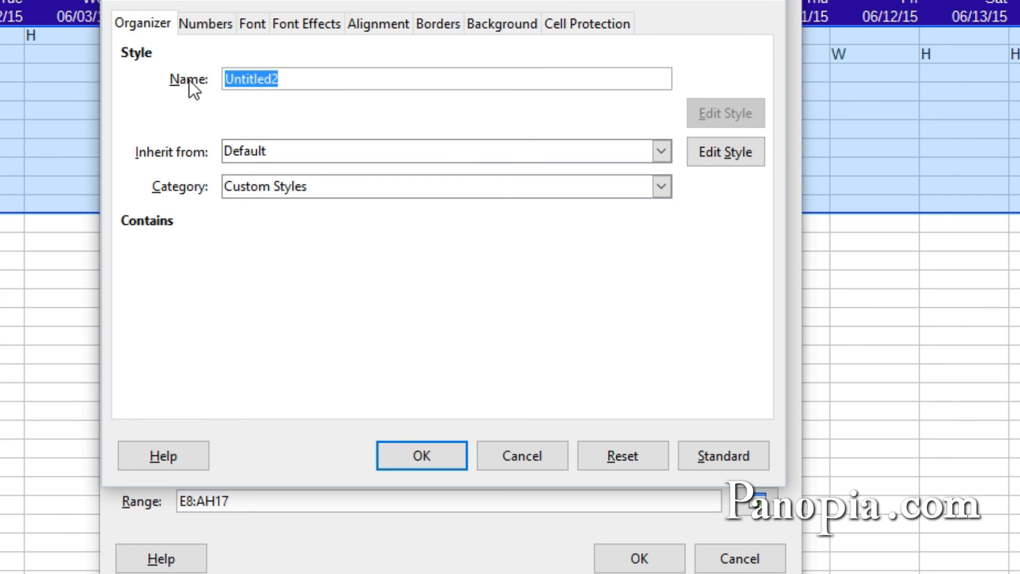
text(Blue)
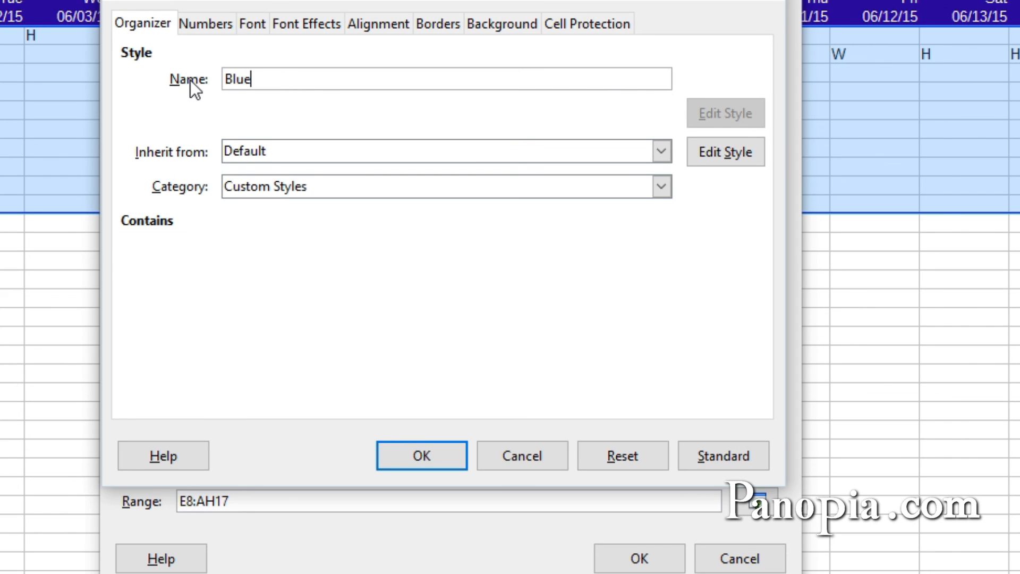
mouse_move(256, 54)
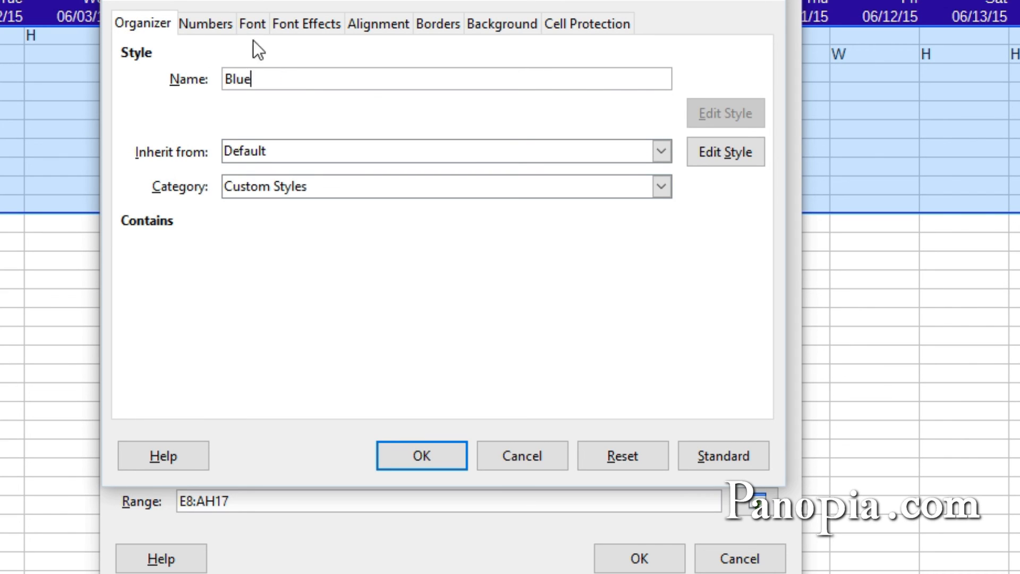
click(300, 24)
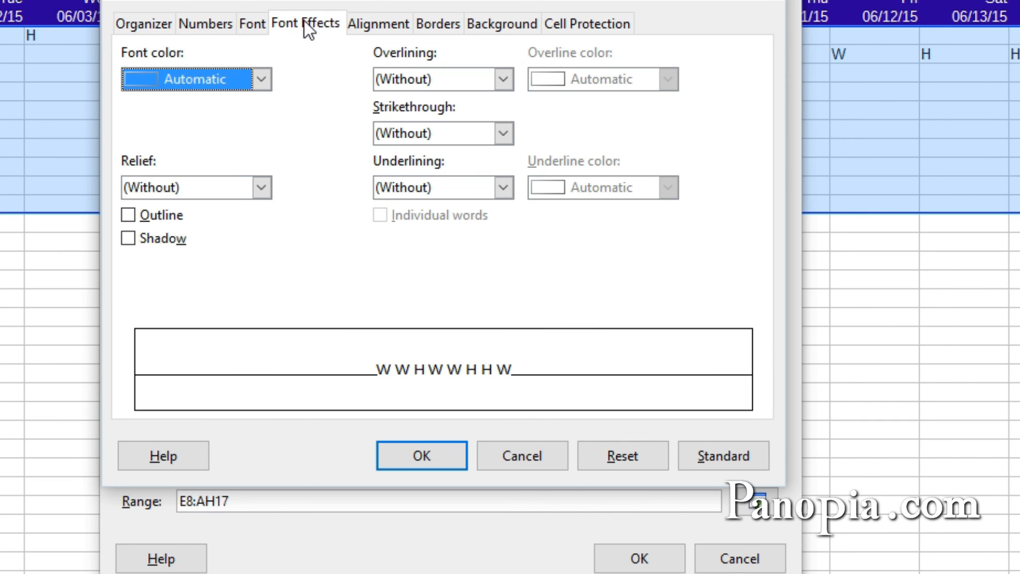
click(261, 78)
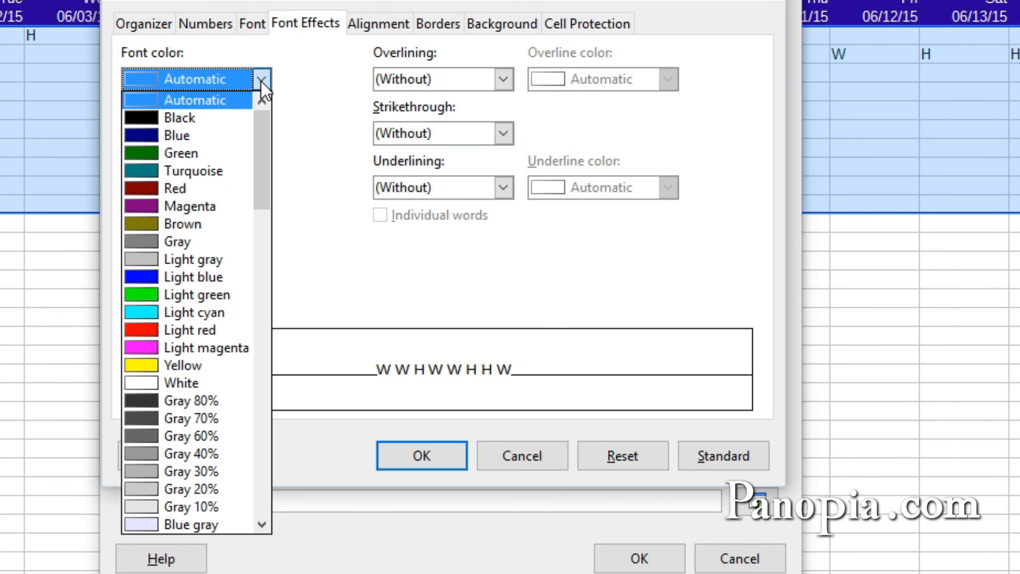
click(192, 276)
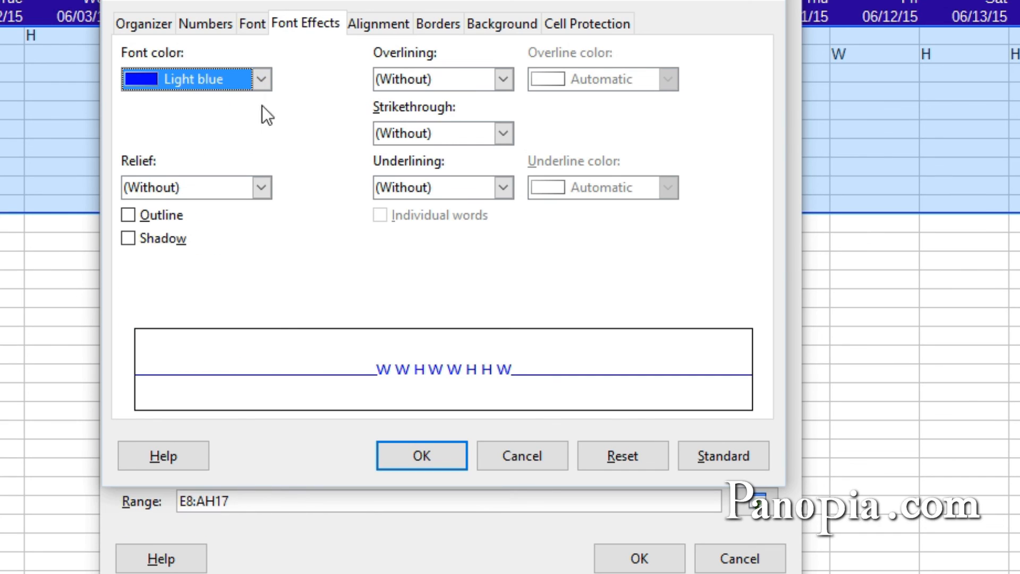
mouse_move(442, 23)
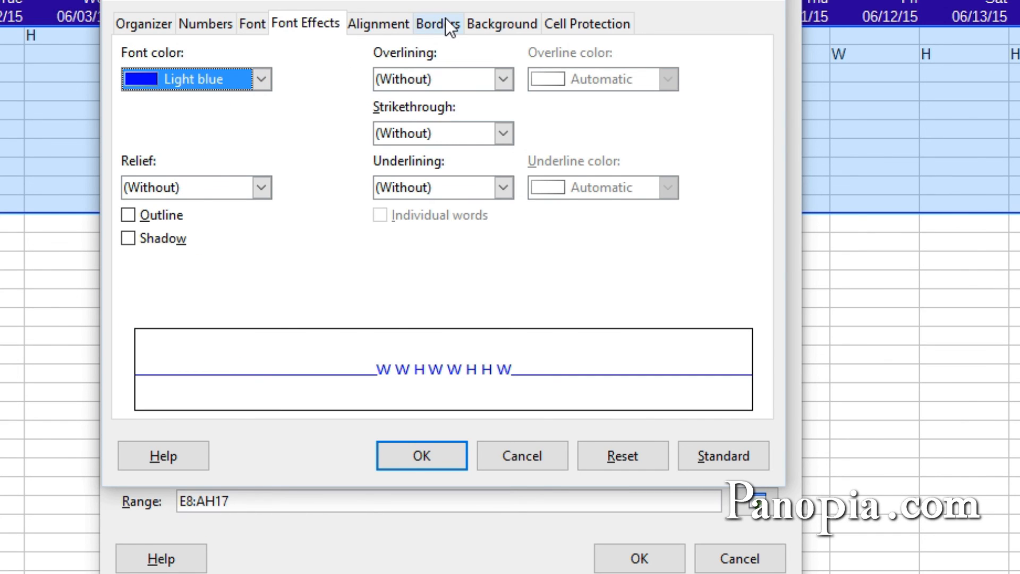
click(438, 23)
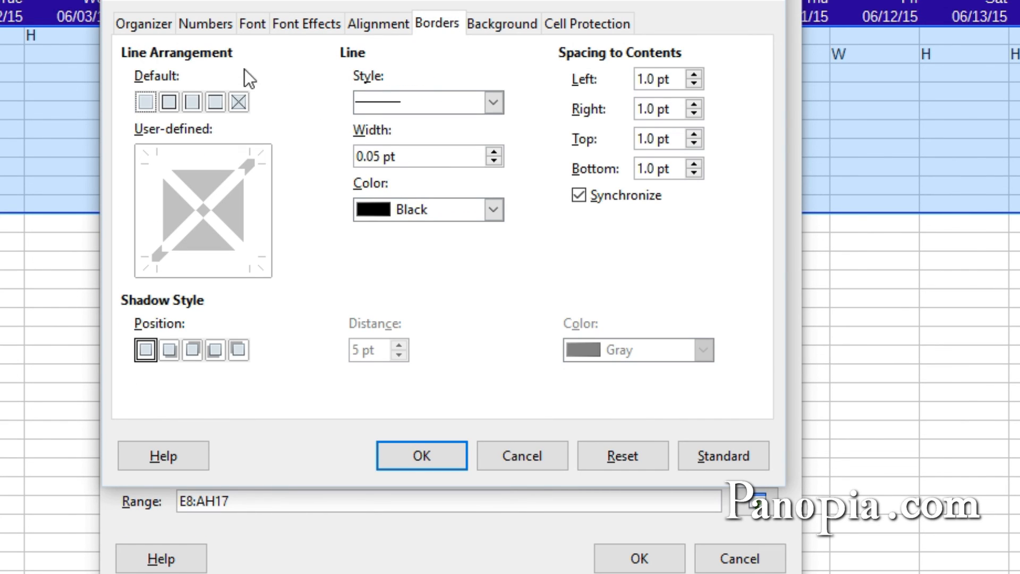
mouse_move(221, 105)
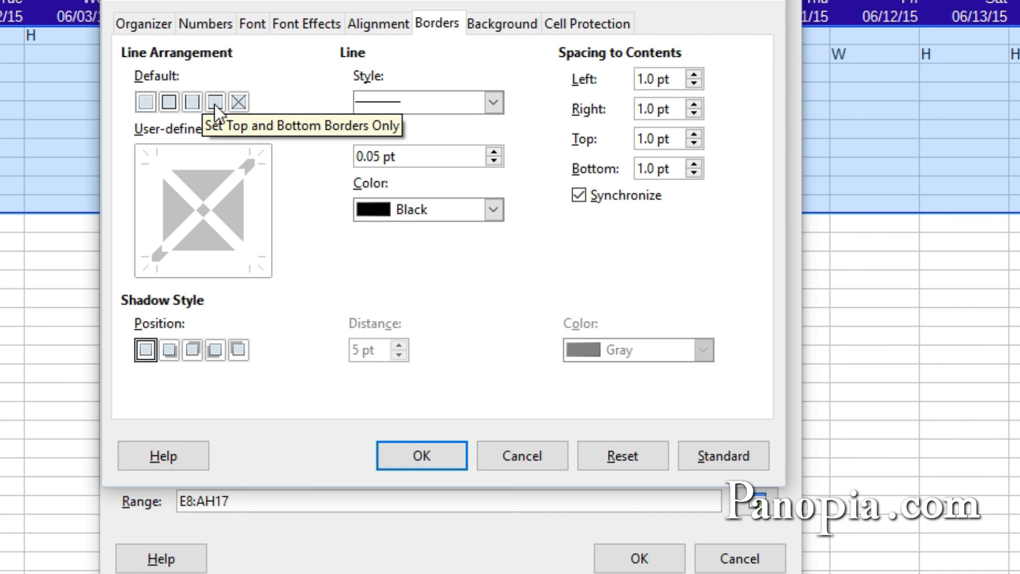
click(215, 101)
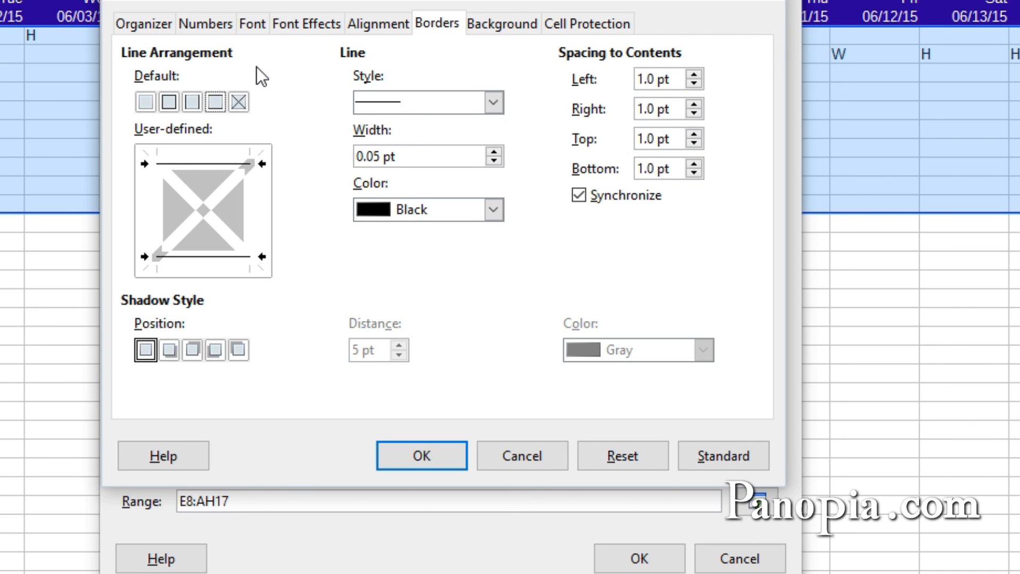
mouse_move(497, 24)
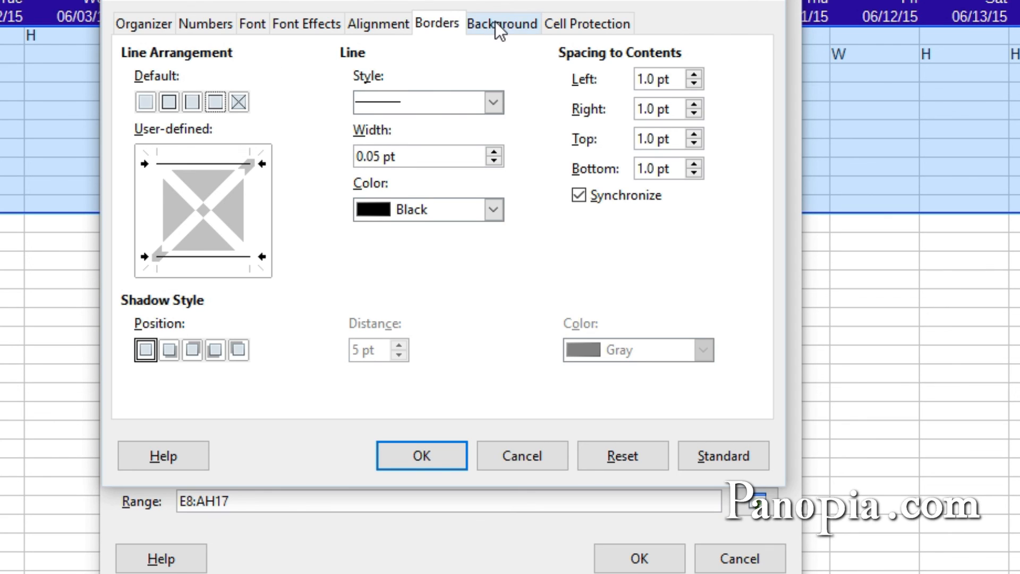
- Give the Blue style a light blue background fill and save it for the "H" condition
click(501, 23)
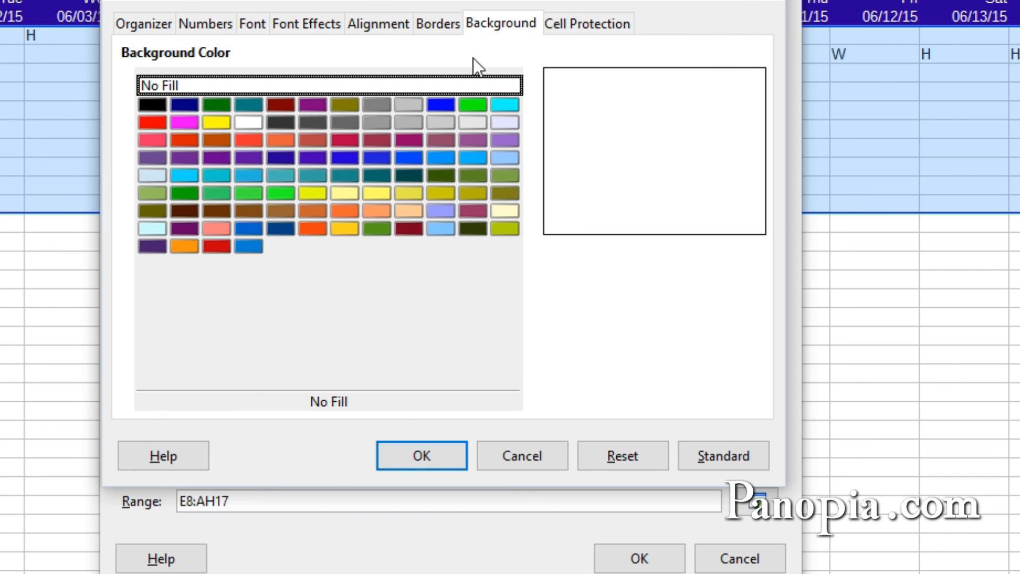
click(438, 105)
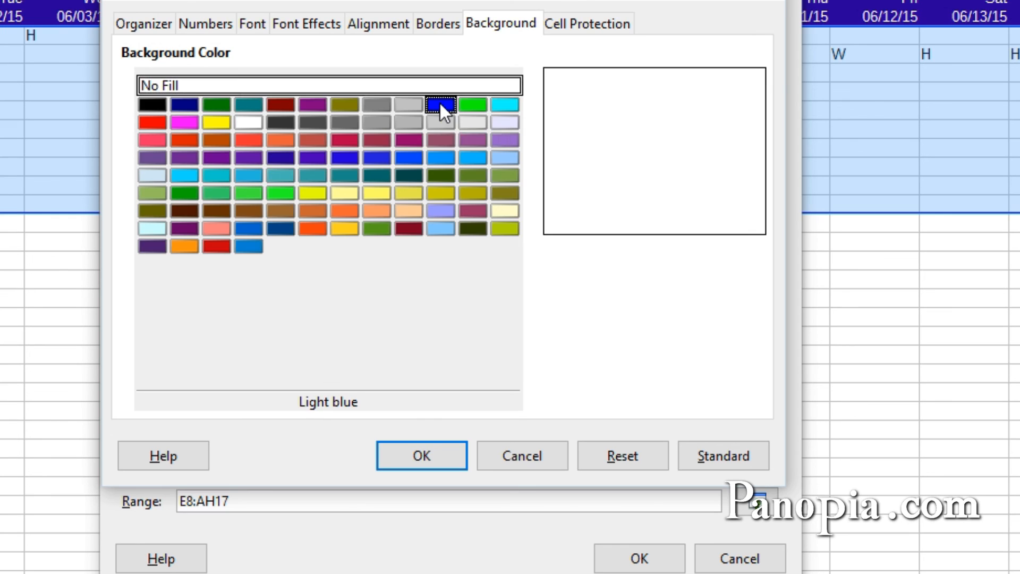
click(440, 106)
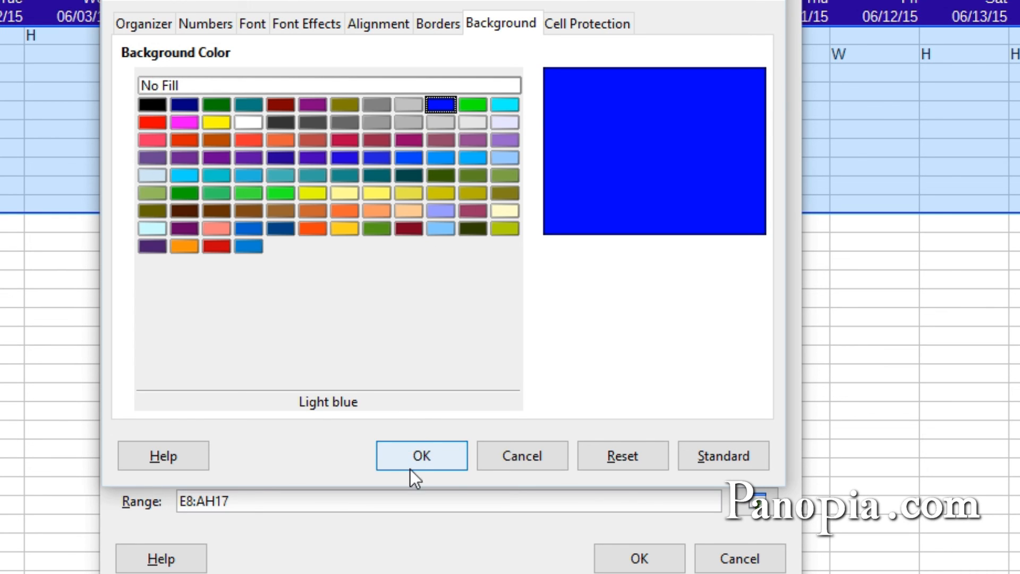
click(421, 455)
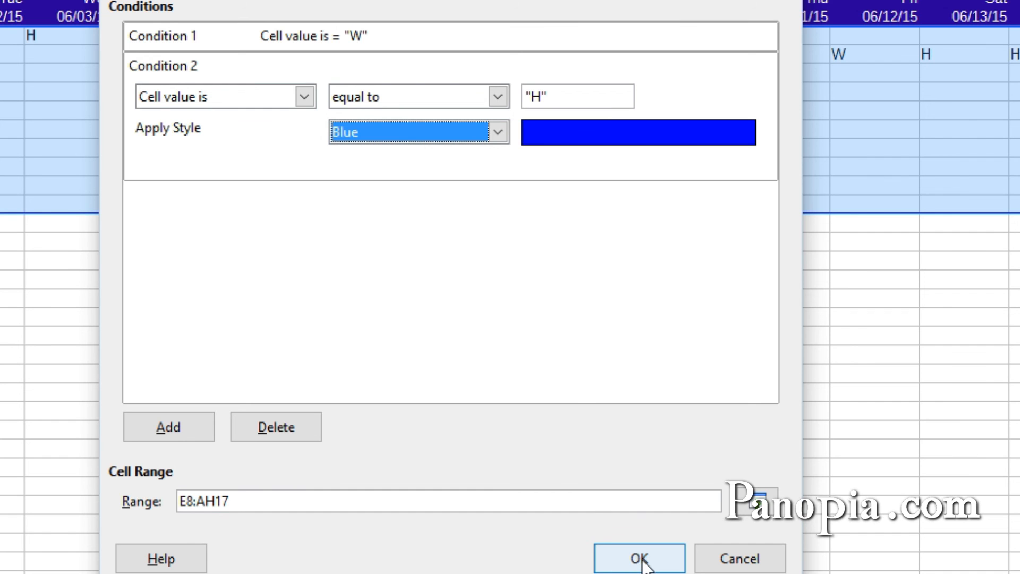
- Confirm the conditional formatting so workday cells turn green and weekend/holiday cells blue
click(639, 559)
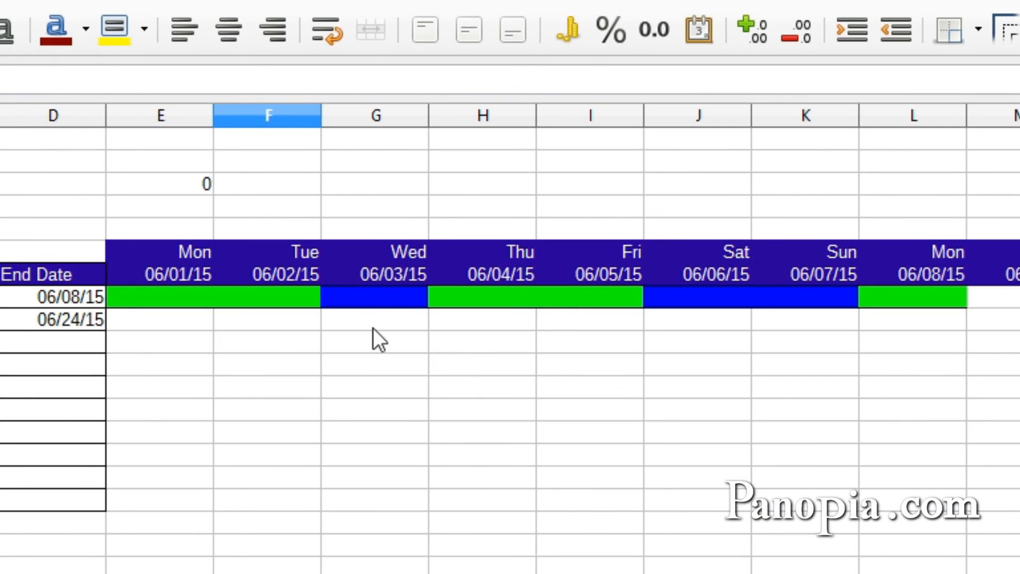
mouse_move(227, 357)
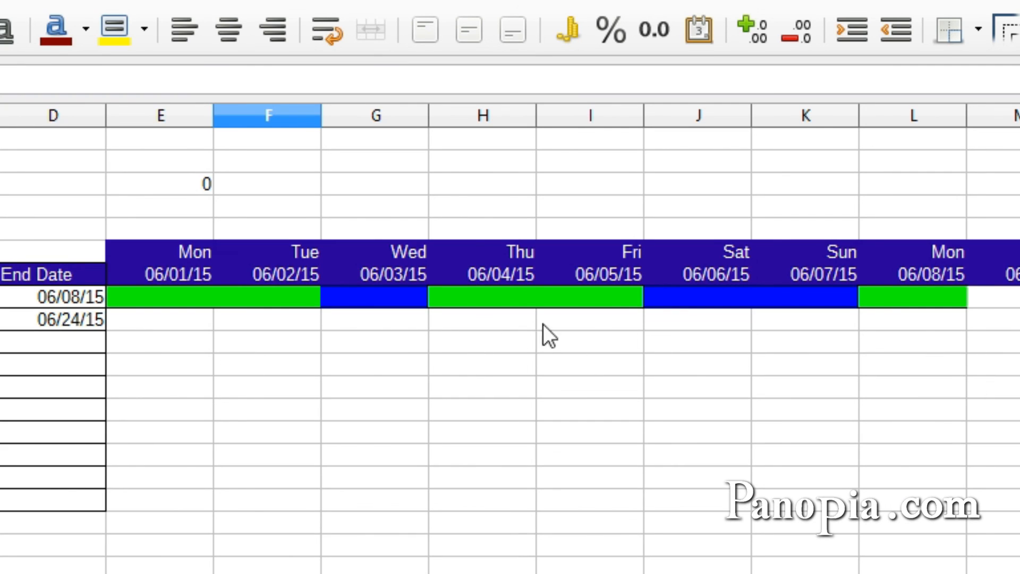
mouse_move(538, 362)
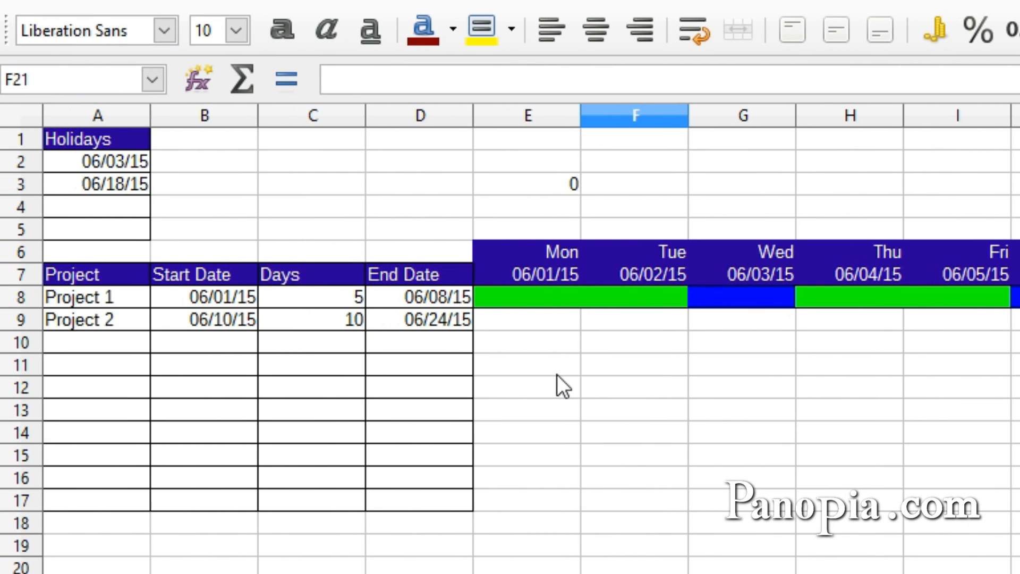
mouse_move(563, 370)
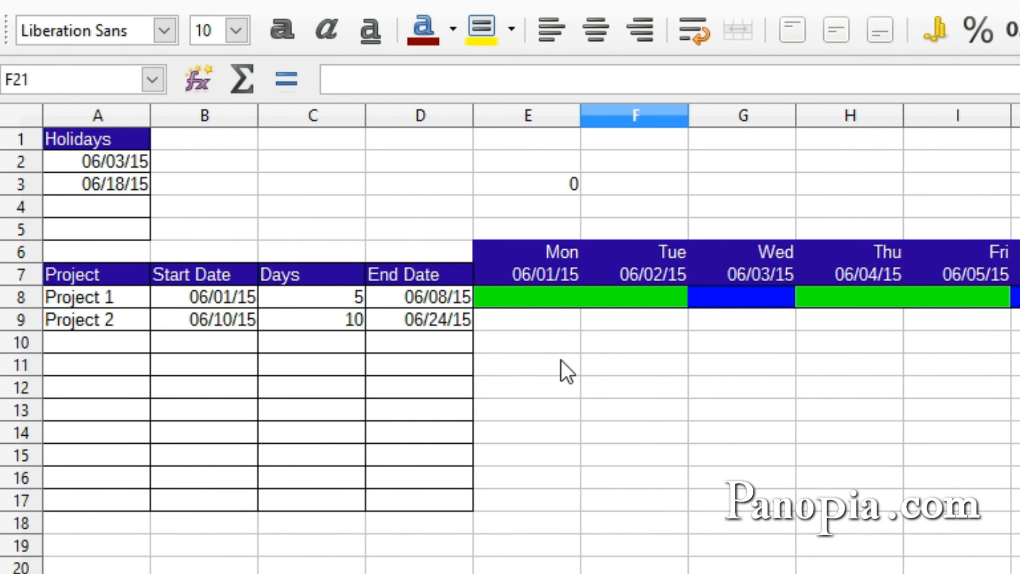
mouse_move(268, 385)
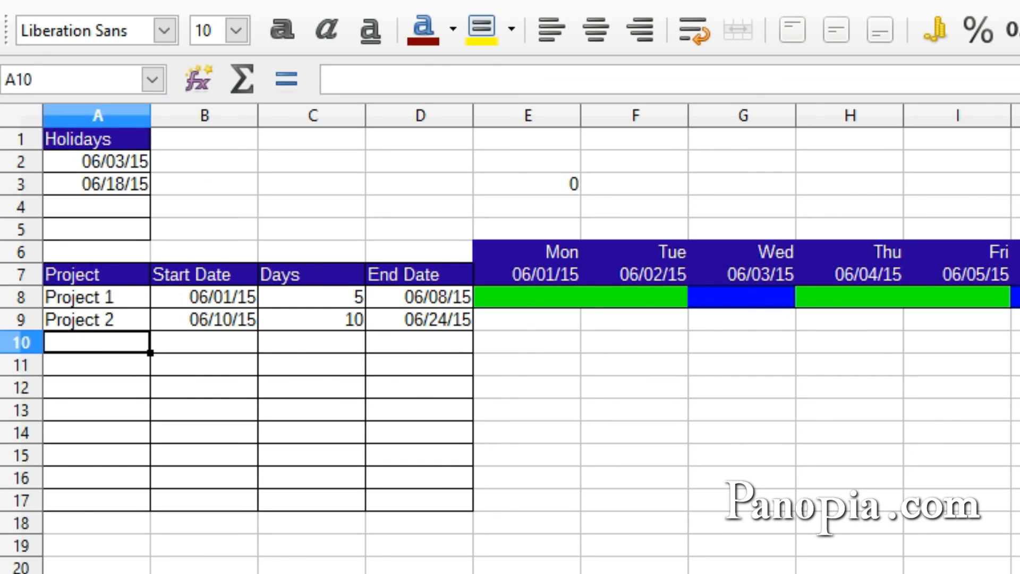
- Enter Project 3 starting 6/3 for 15 days in row 10 and view its new green/blue bar
text(Project 3)
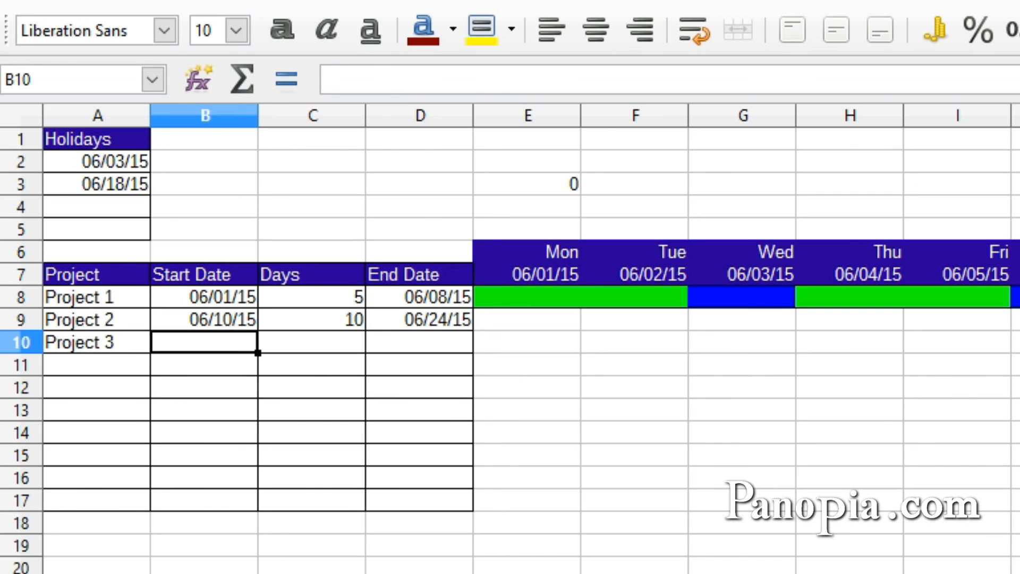
text(6/3)
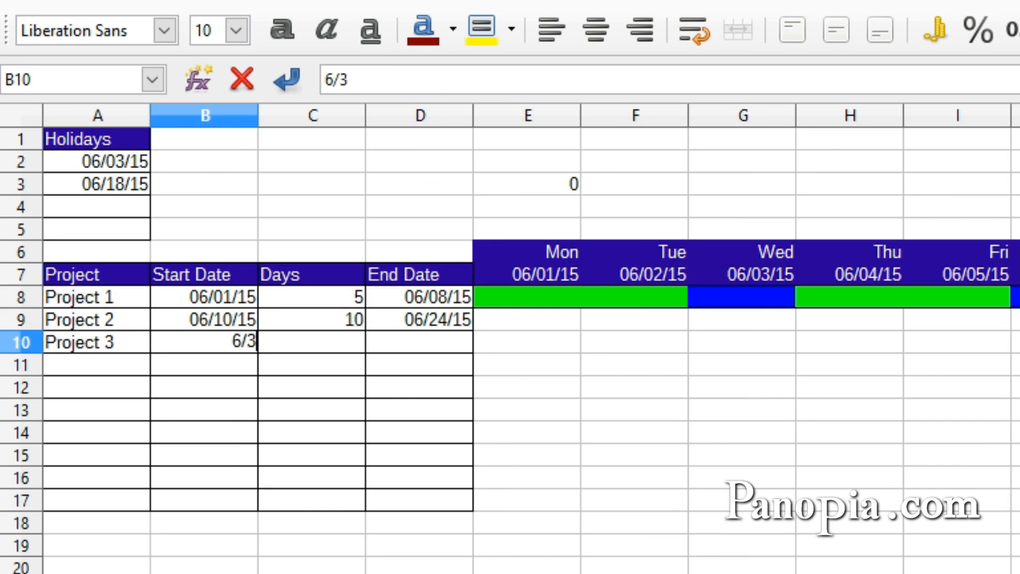
key(Tab)
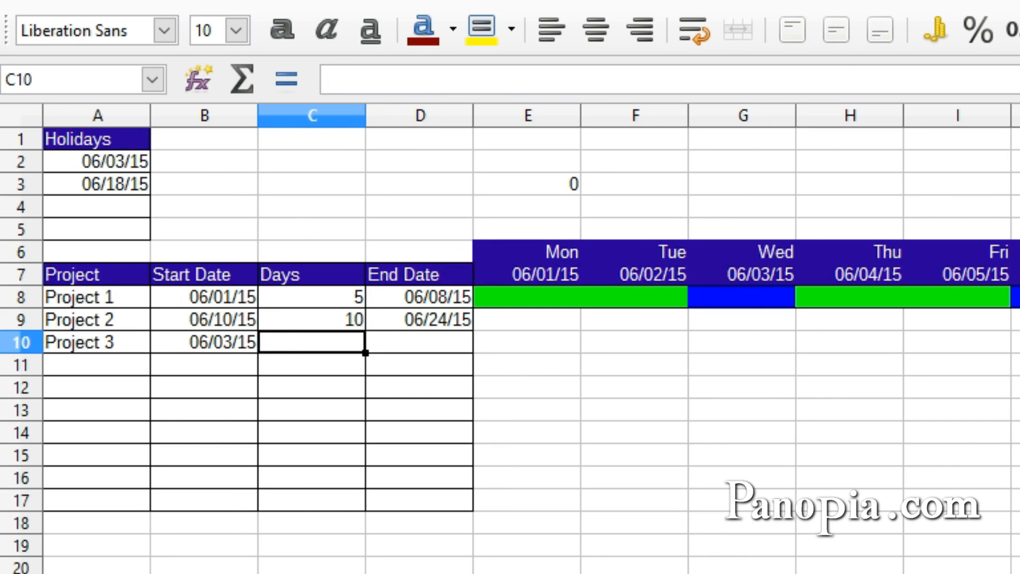
text(15)
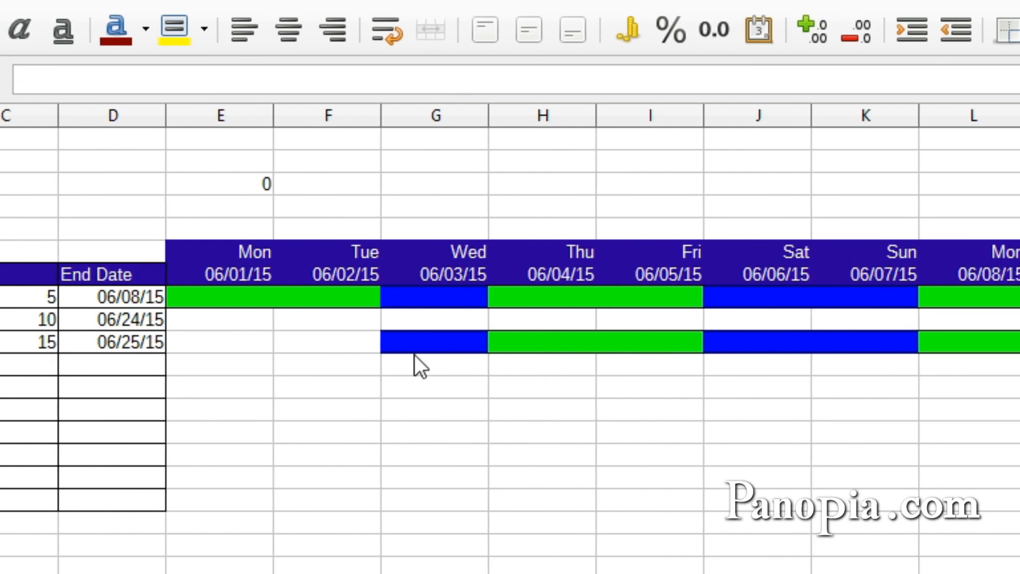
scroll(right, 3)
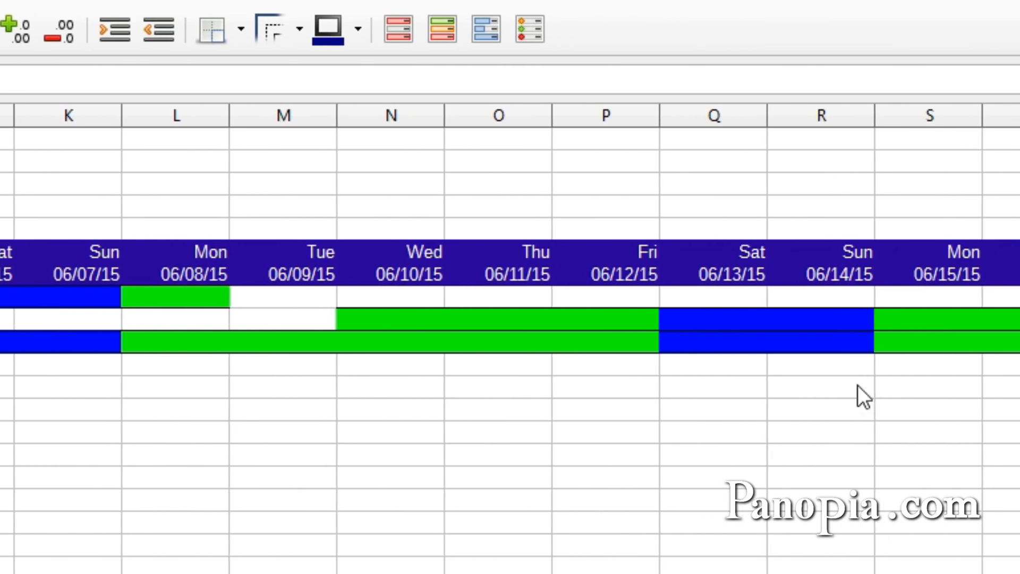